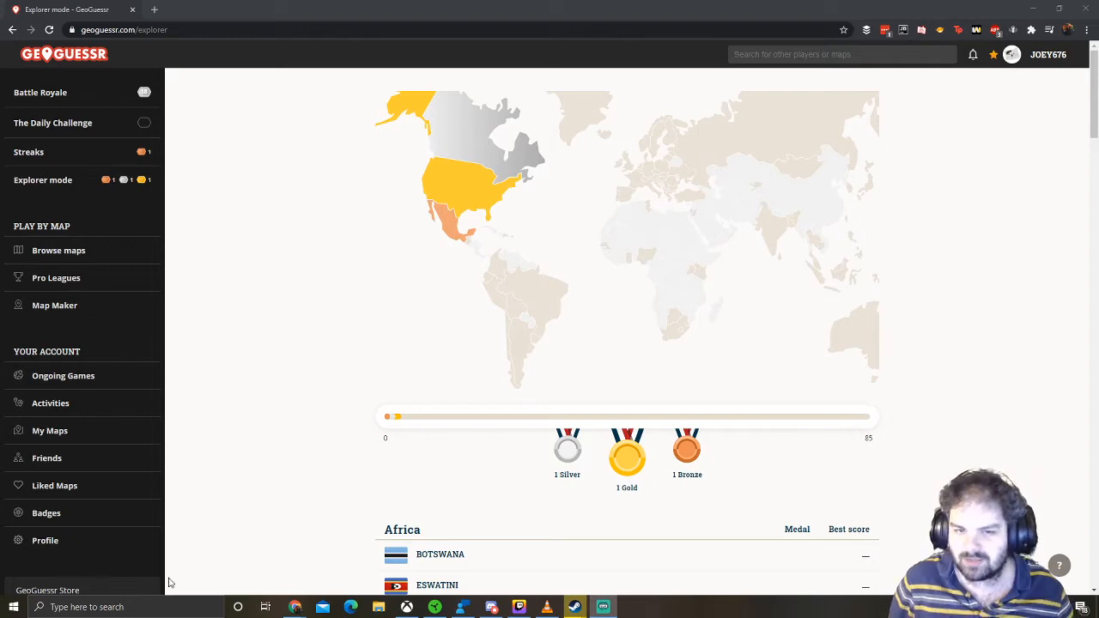
{"action": "mouse_move", "coordinate": [282, 245]}
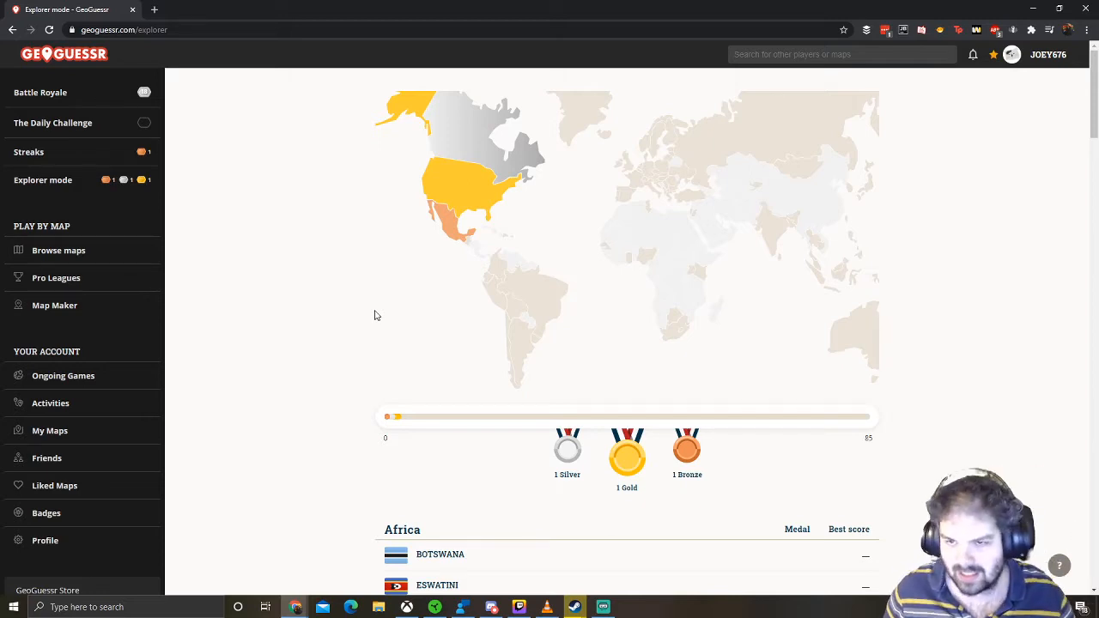
{"action": "mouse_move", "coordinate": [532, 318]}
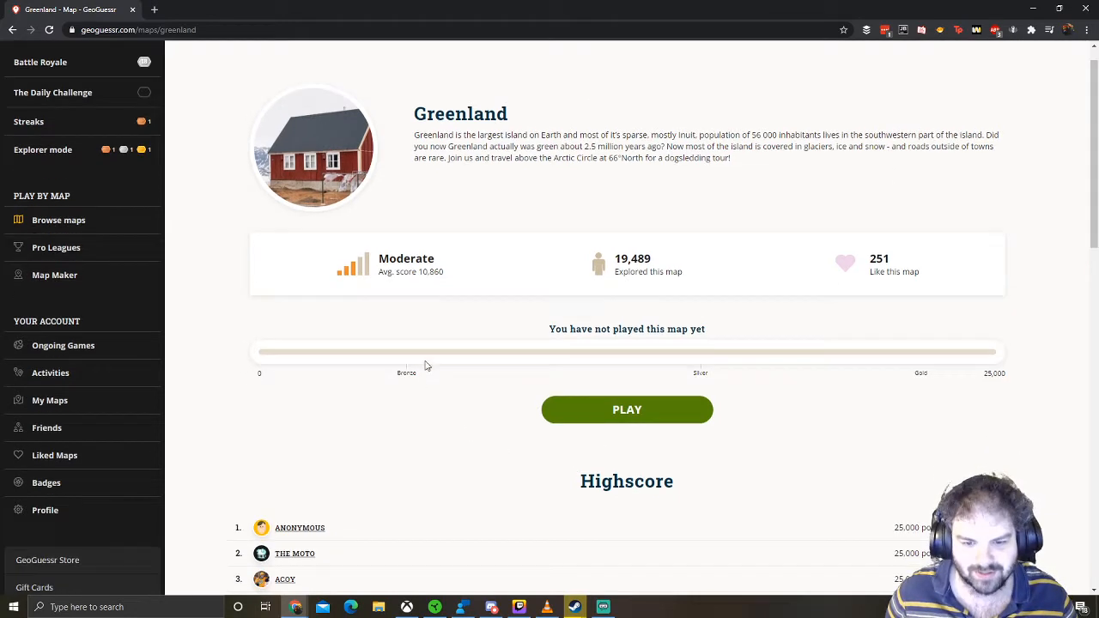
- Scroll the Greenland map page and start playing the Greenland map
{"action": "scroll", "scroll_direction": "down", "scroll_amount": 3}
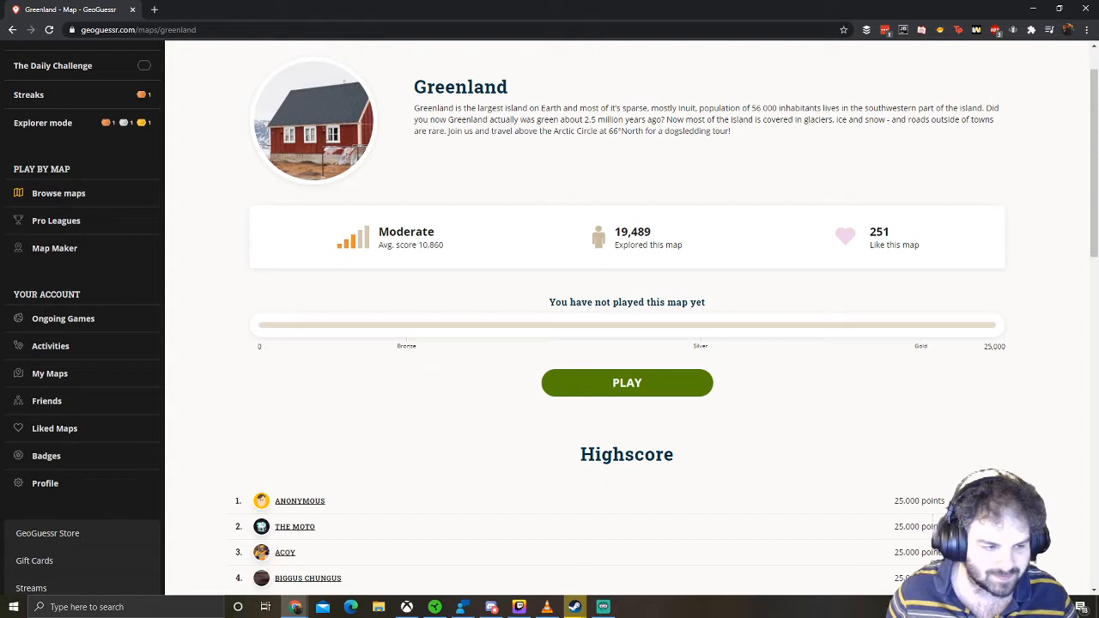
{"action": "mouse_move", "coordinate": [627, 383]}
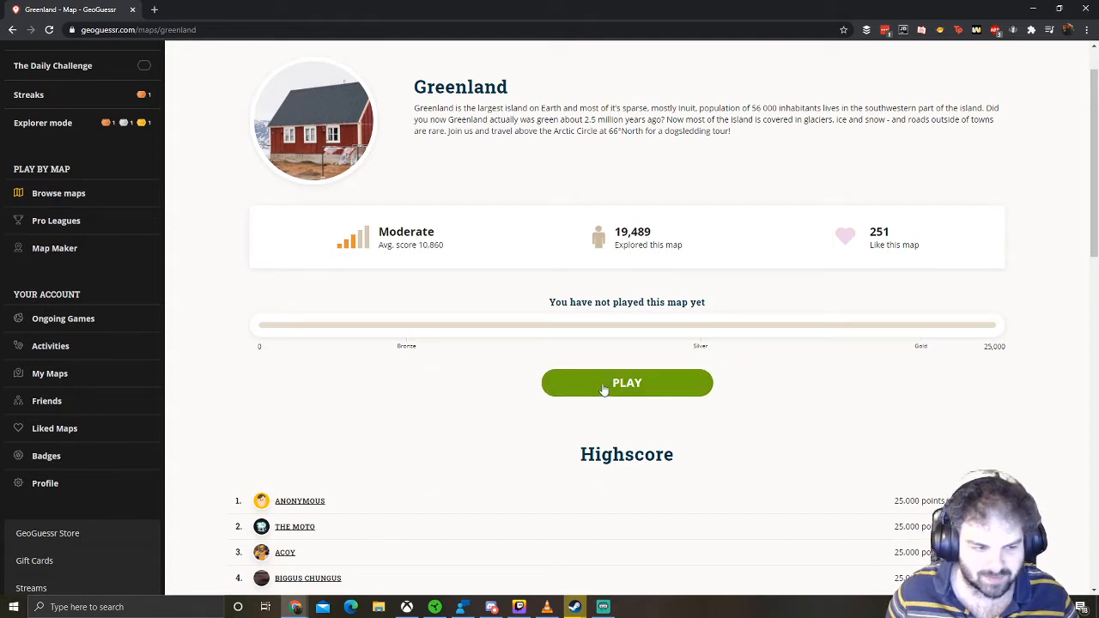
{"action": "left_click", "coordinate": [627, 383]}
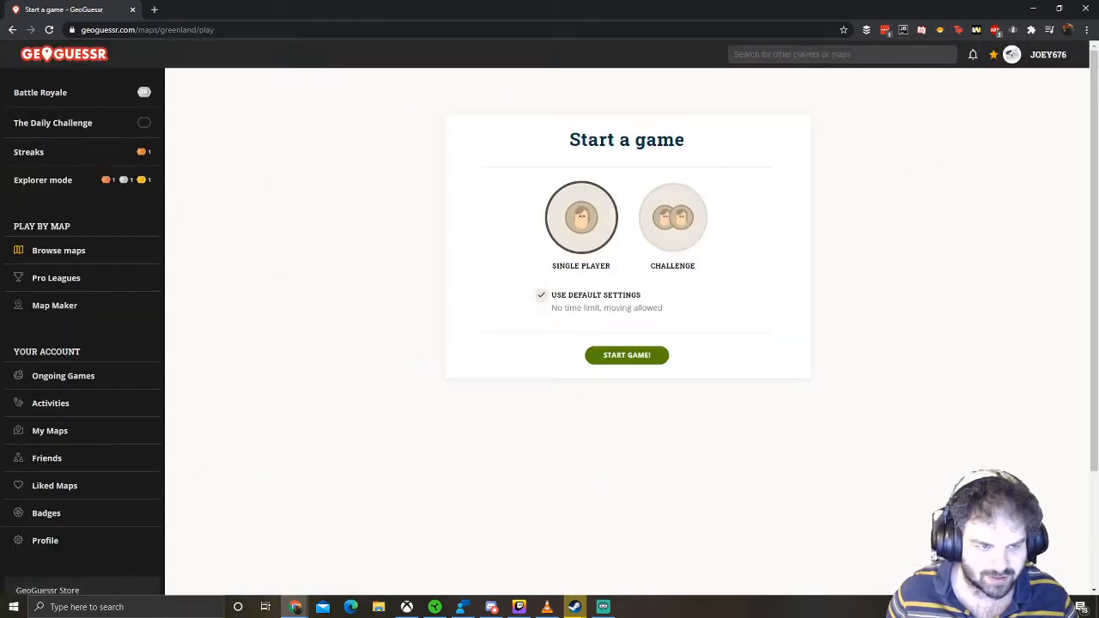
- Start a single-player default Greenland game and move four spots along the harbour
{"action": "left_click", "coordinate": [627, 355]}
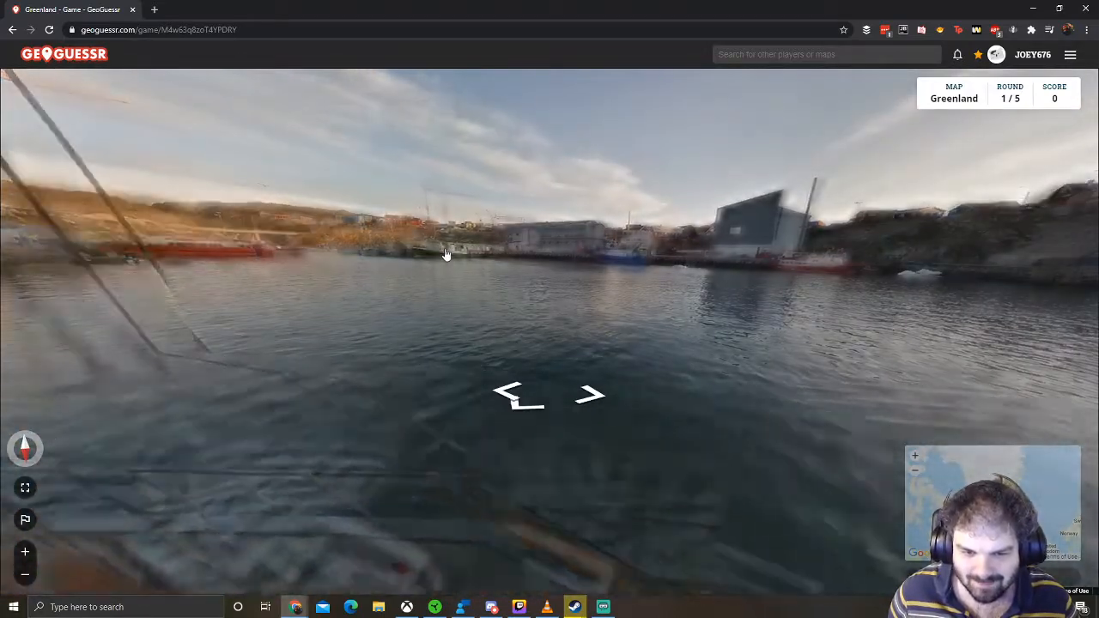
{"action": "left_click", "coordinate": [511, 386]}
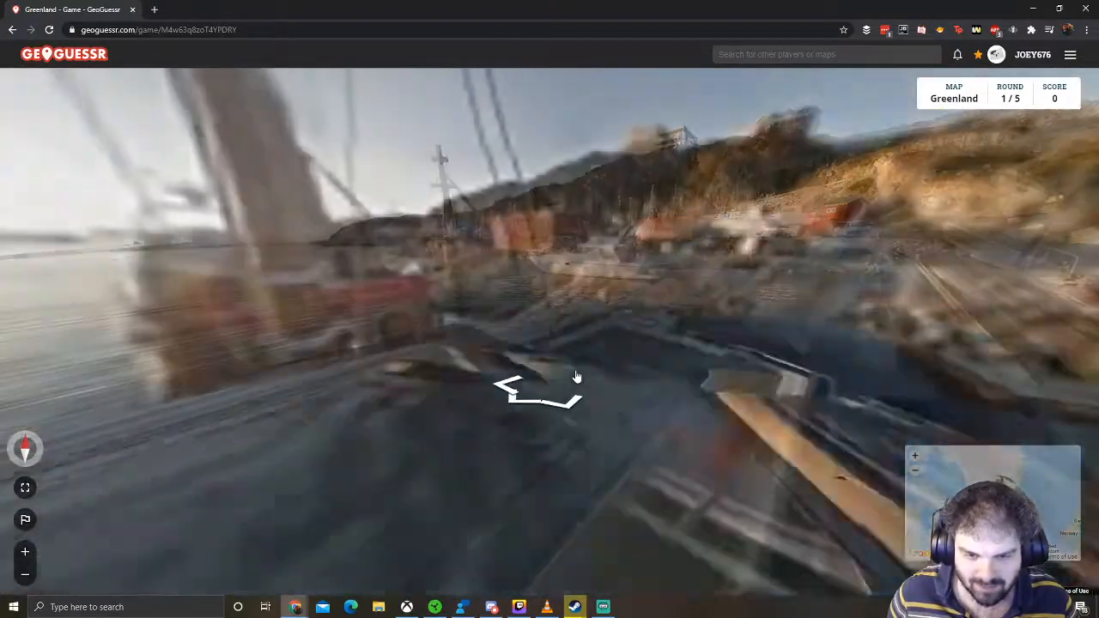
{"action": "left_click", "coordinate": [541, 387]}
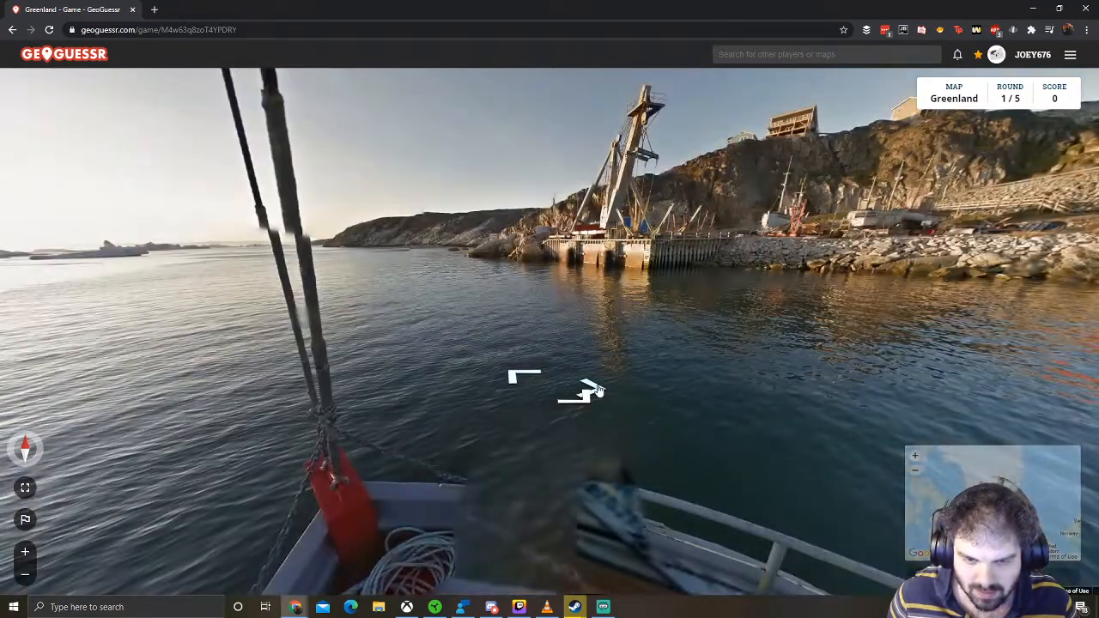
{"action": "left_click", "coordinate": [581, 385]}
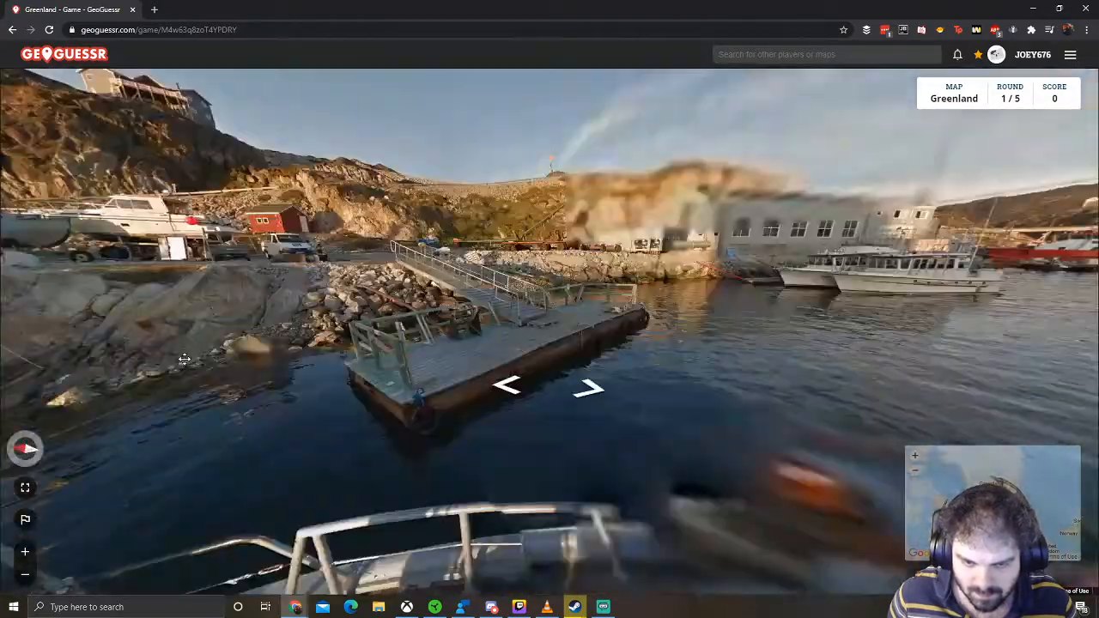
{"action": "left_click", "coordinate": [588, 386]}
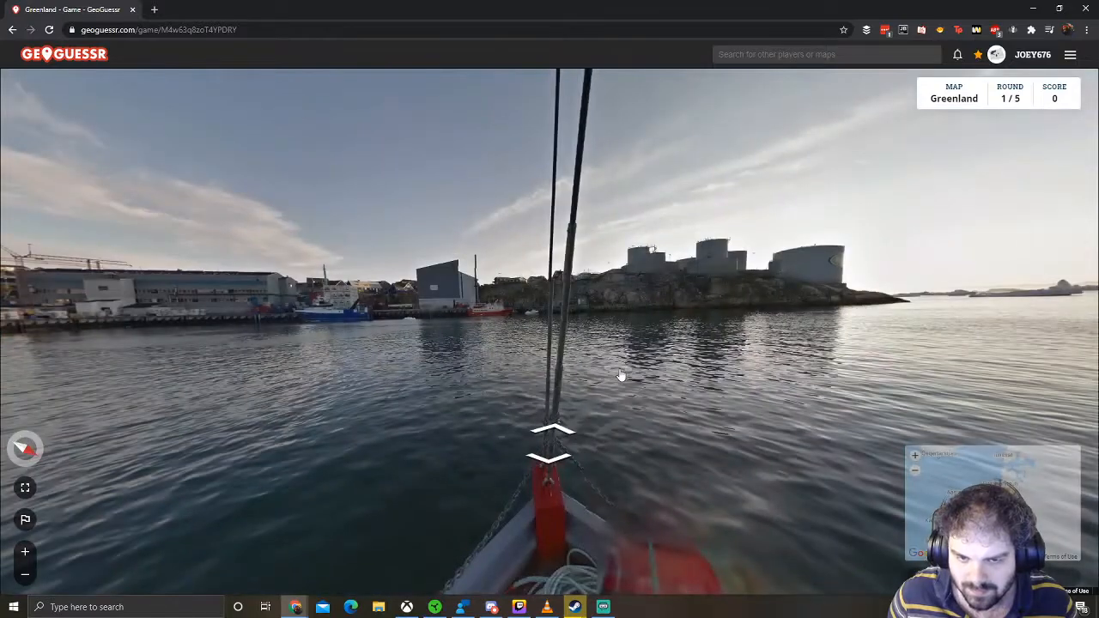
- Turn the street view to survey the harbour from the boat
{"action": "left_click_drag", "start_coordinate": [622, 376], "coordinate": [590, 349]}
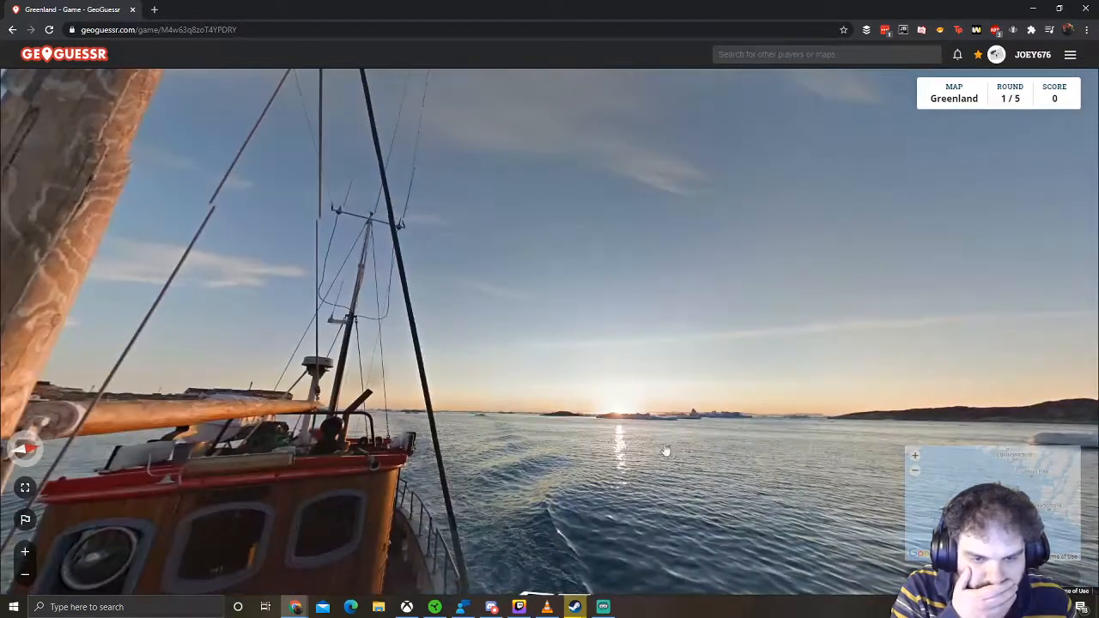
- Pan the view to look around the icy coast from the boat
{"action": "left_click_drag", "start_coordinate": [665, 451], "coordinate": [485, 404]}
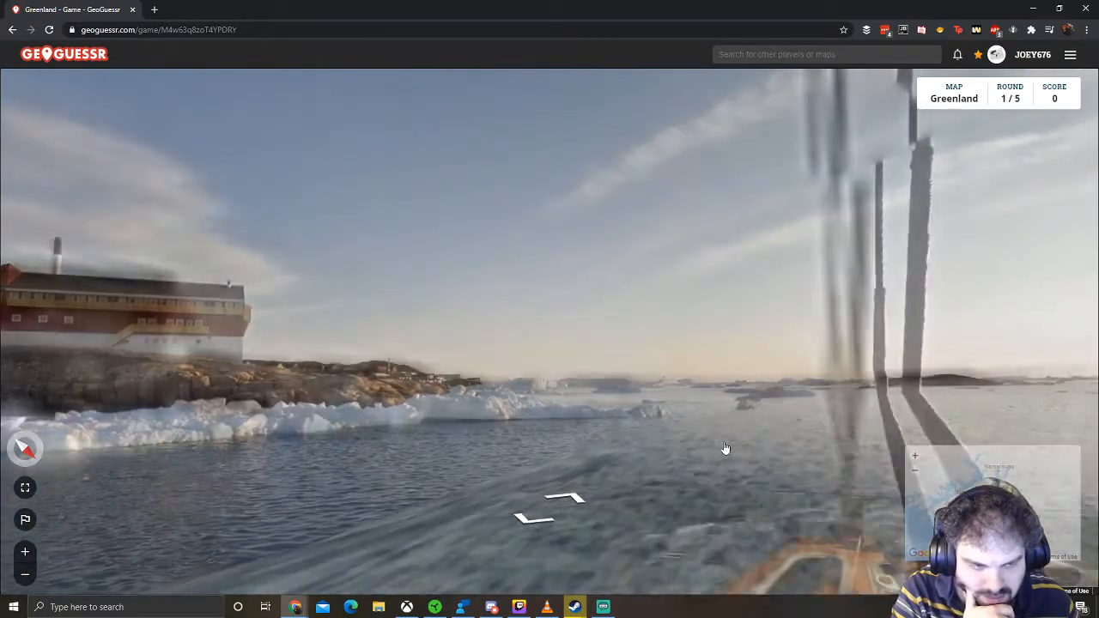
- Turn the view toward the red-and-white shoreline building
{"action": "left_click_drag", "start_coordinate": [726, 447], "coordinate": [644, 442]}
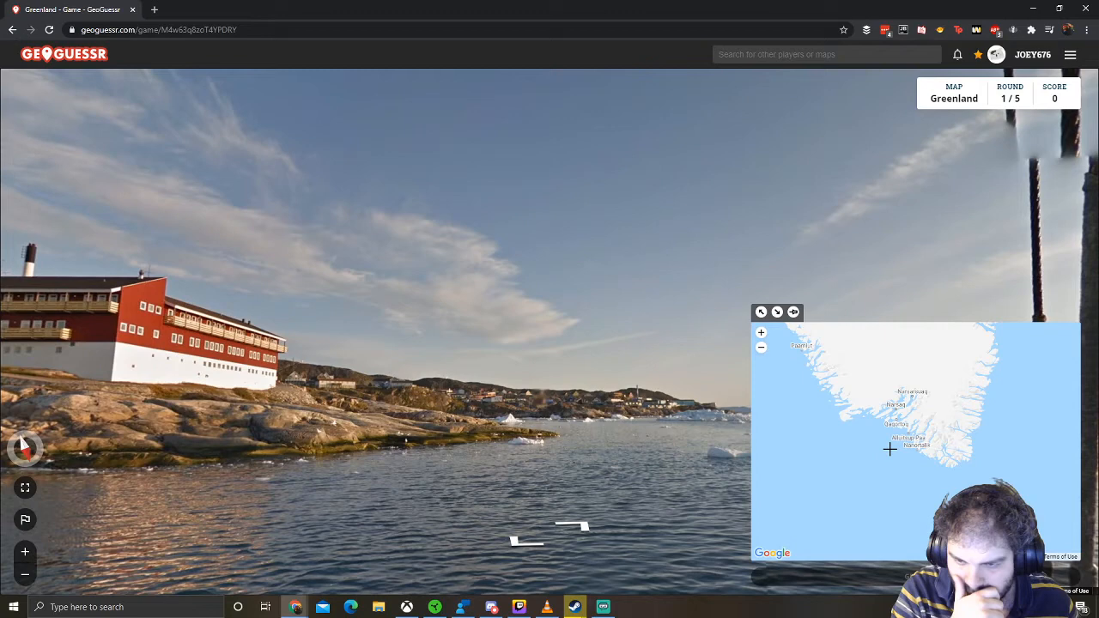
- Drop the round-one guess pin in southern Greenland
{"action": "left_click", "coordinate": [760, 332]}
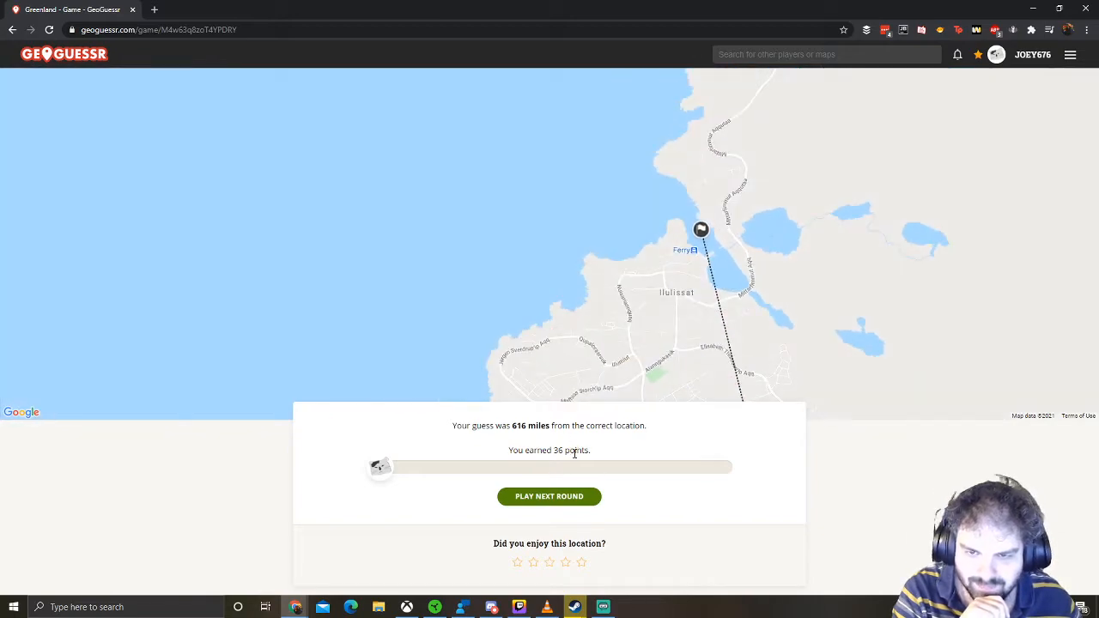
- Continue from the round-one results to the next round
{"action": "left_click", "coordinate": [548, 496]}
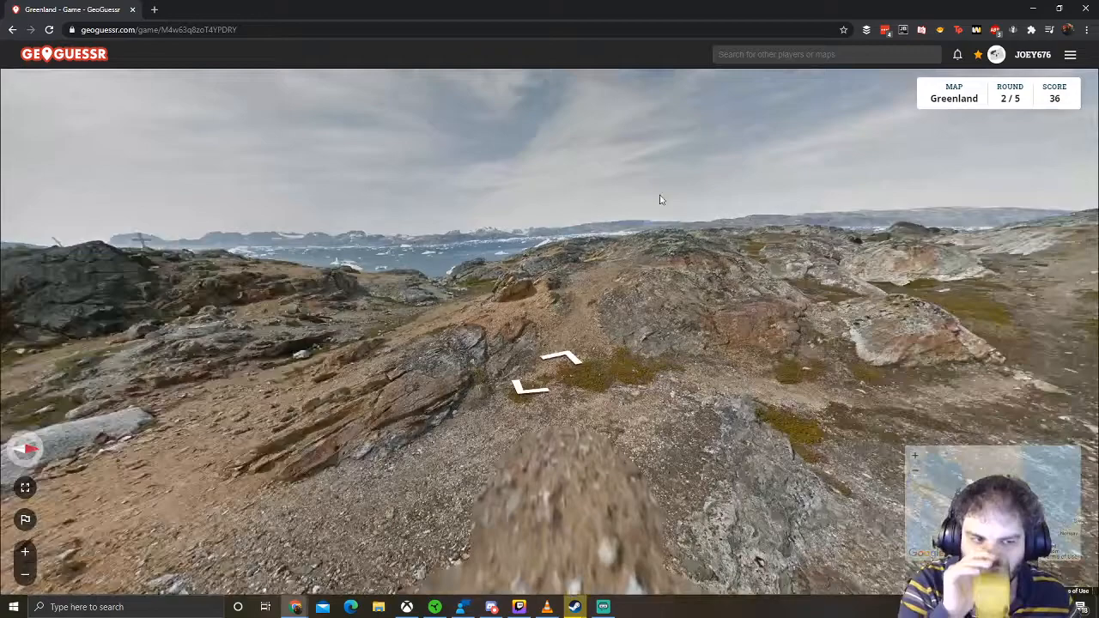
- Walk across the rocky track toward the settlement's houses by the water
{"action": "left_click", "coordinate": [550, 361]}
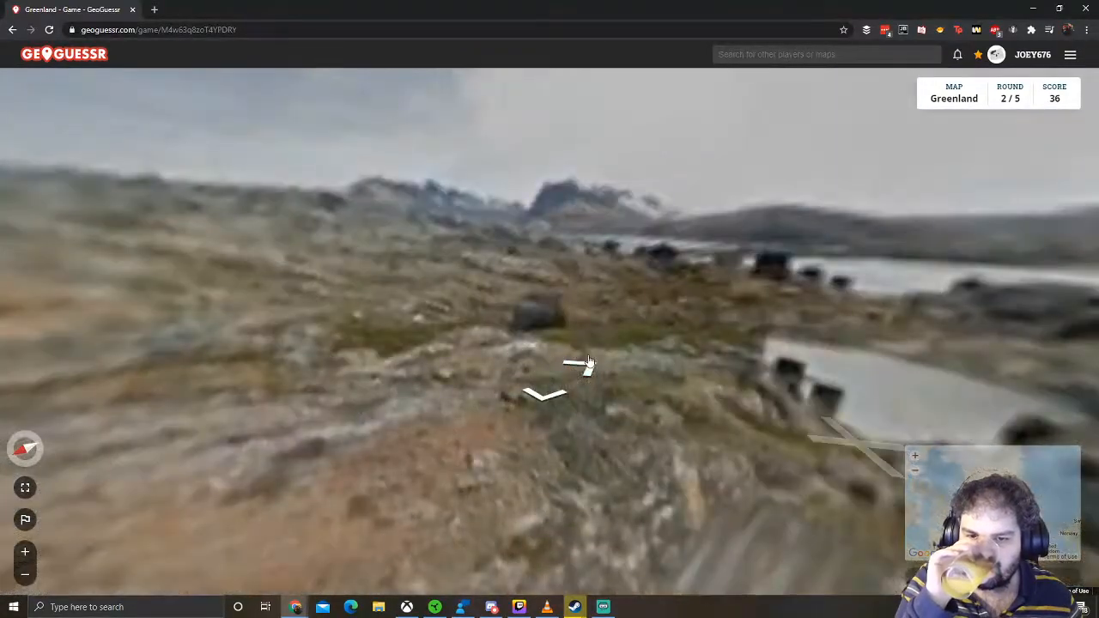
{"action": "left_click", "coordinate": [577, 361]}
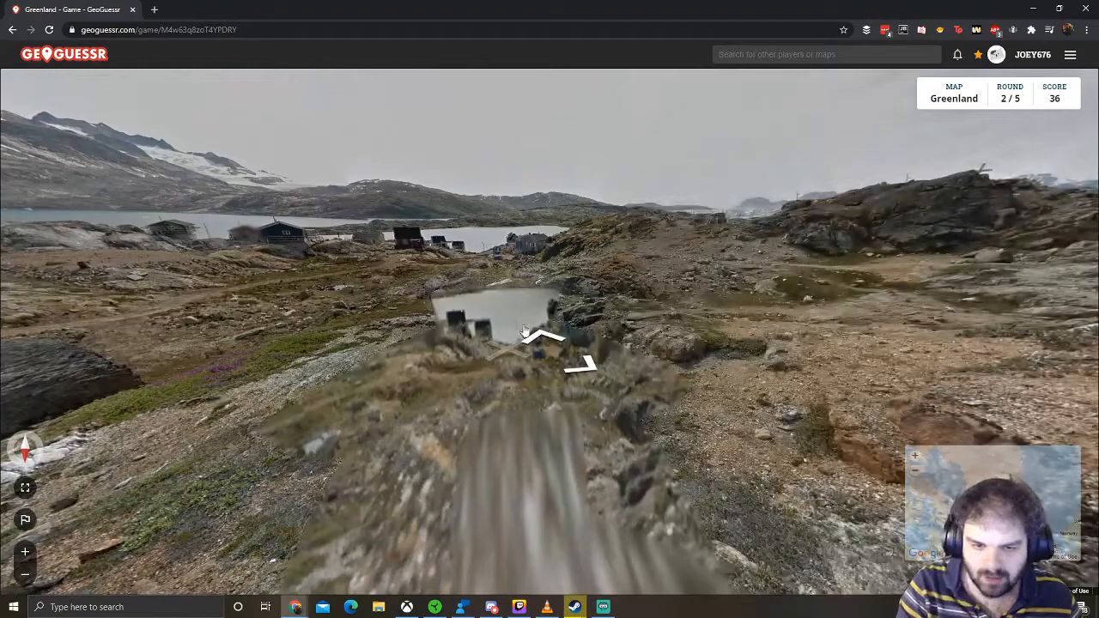
{"action": "left_click", "coordinate": [550, 344]}
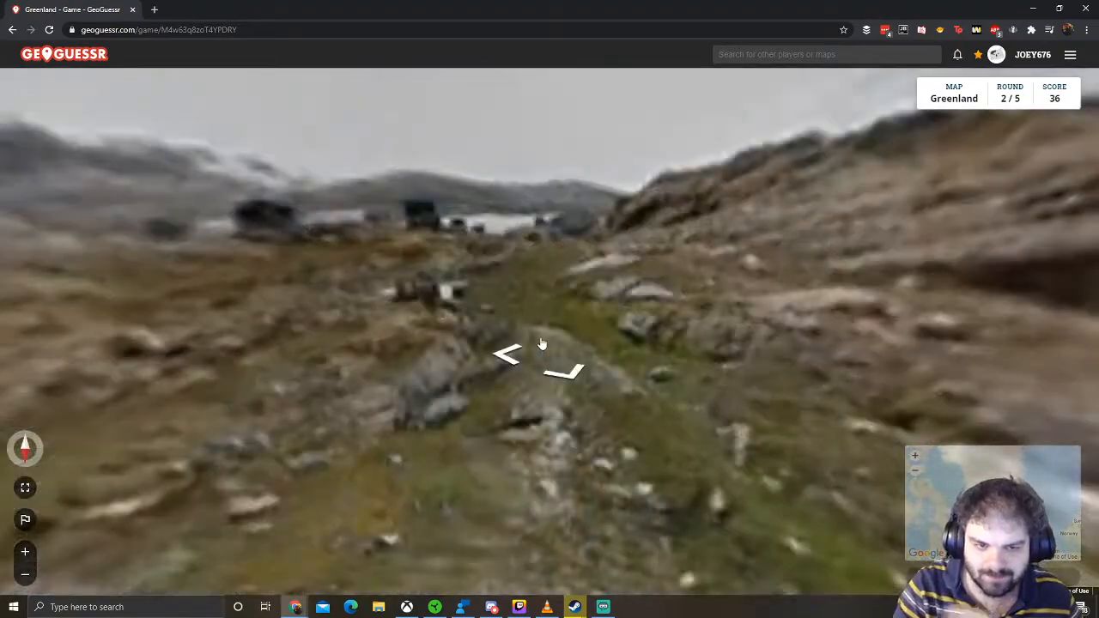
{"action": "left_click", "coordinate": [567, 370]}
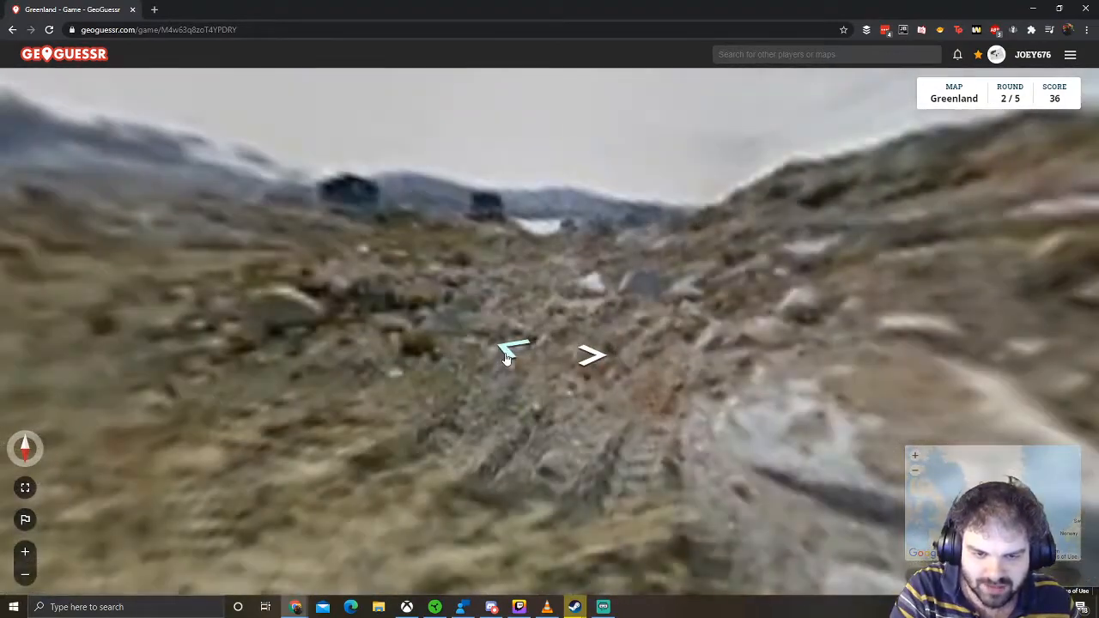
{"action": "left_click", "coordinate": [591, 354]}
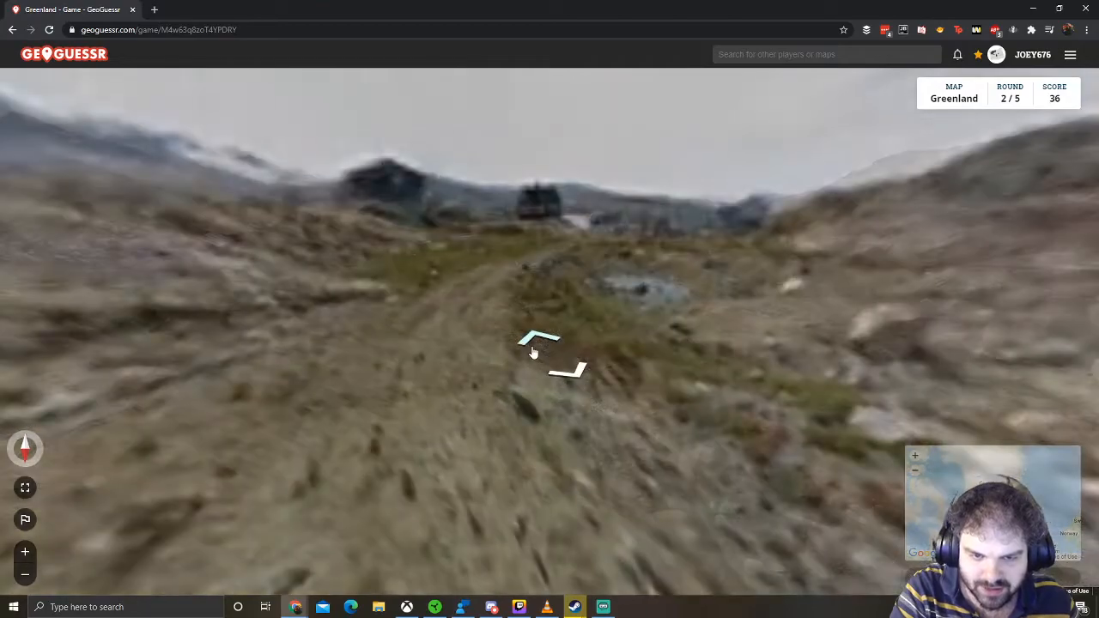
{"action": "left_click", "coordinate": [541, 344]}
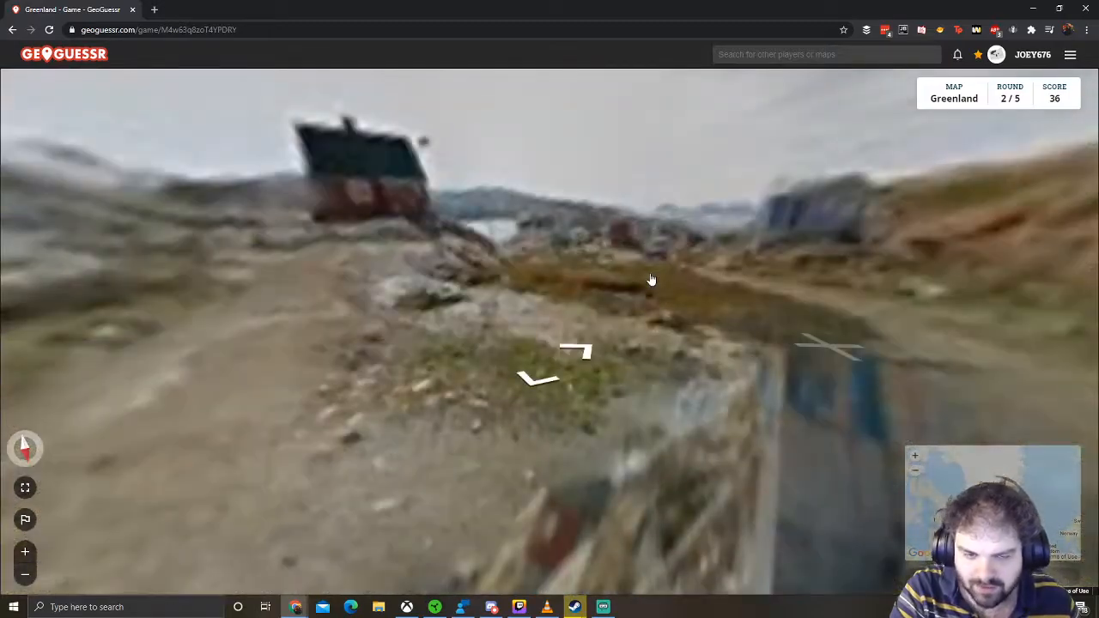
{"action": "left_click", "coordinate": [562, 348]}
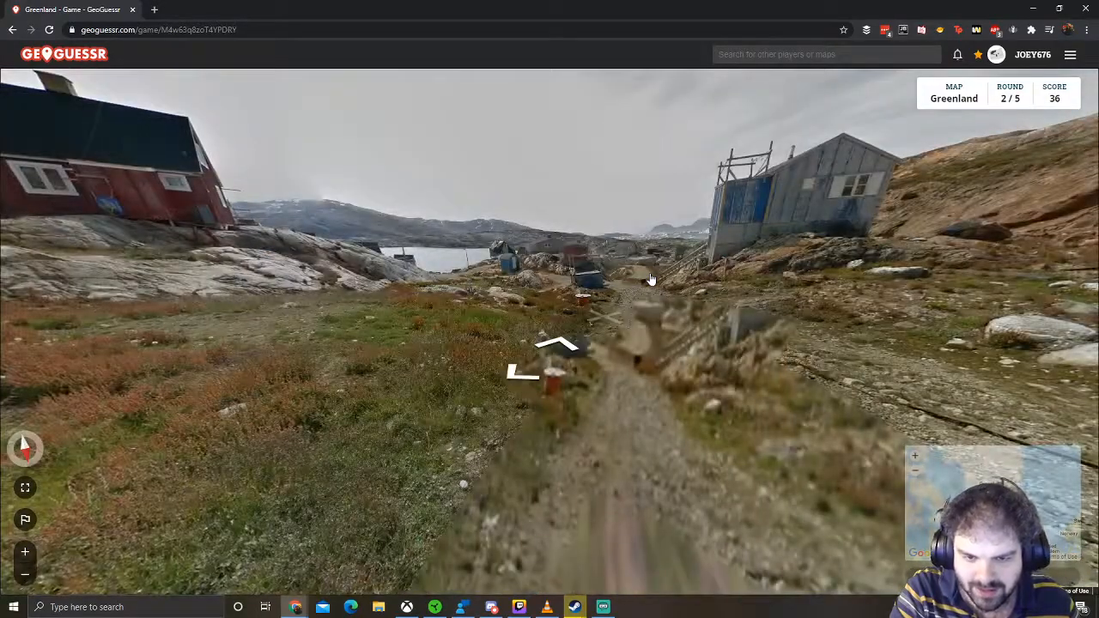
{"action": "left_click", "coordinate": [558, 348]}
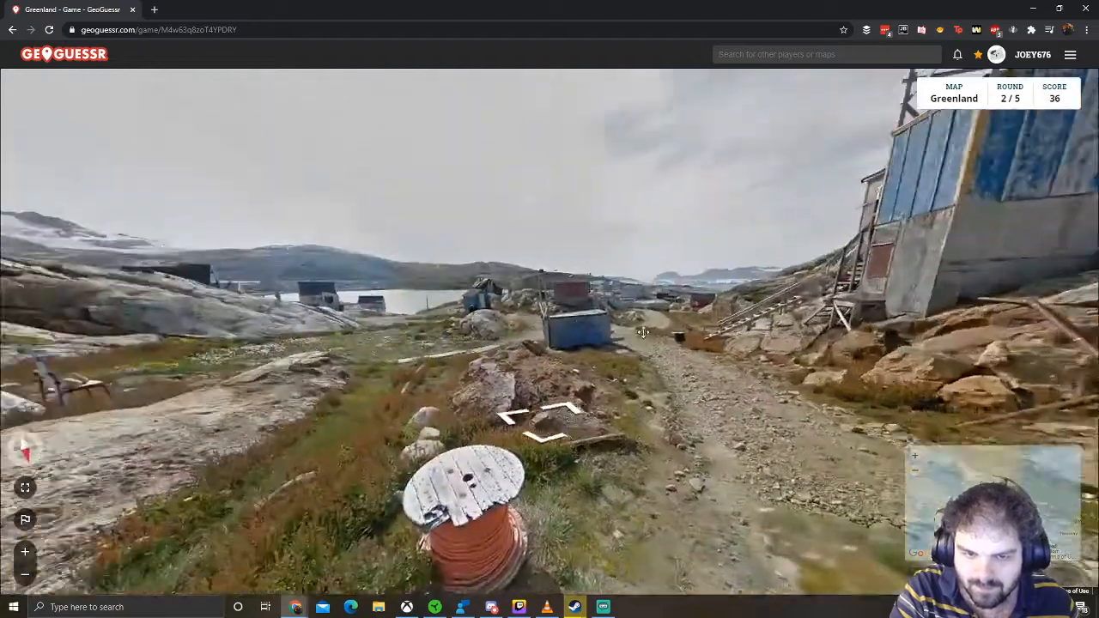
{"action": "left_click", "coordinate": [643, 333]}
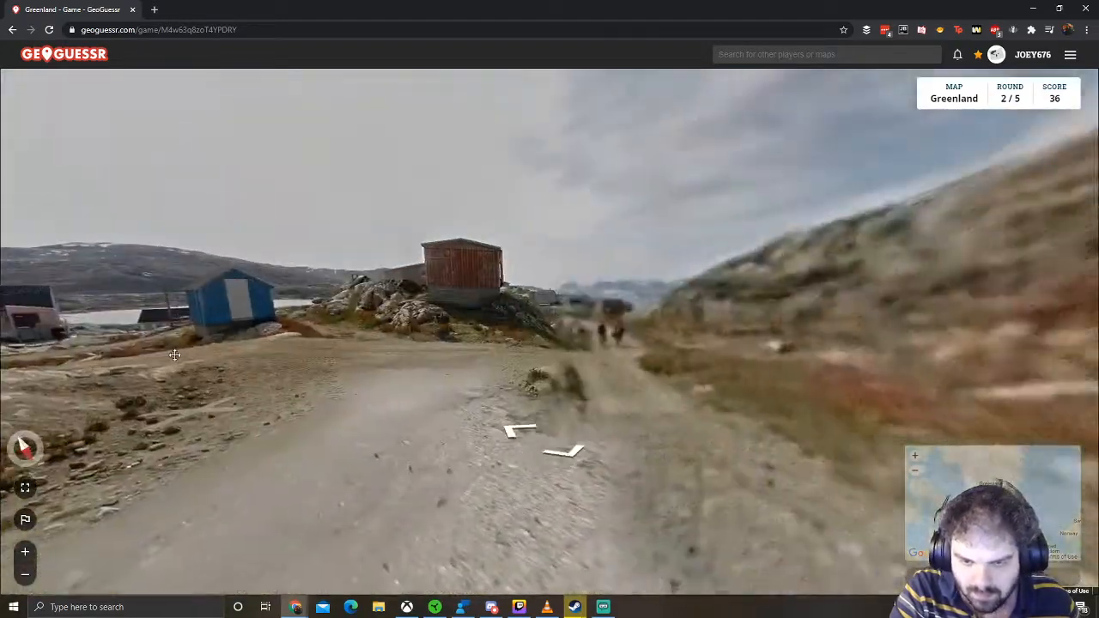
- Move up the village dirt road past the dark green and blue houses
{"action": "left_click", "coordinate": [524, 429]}
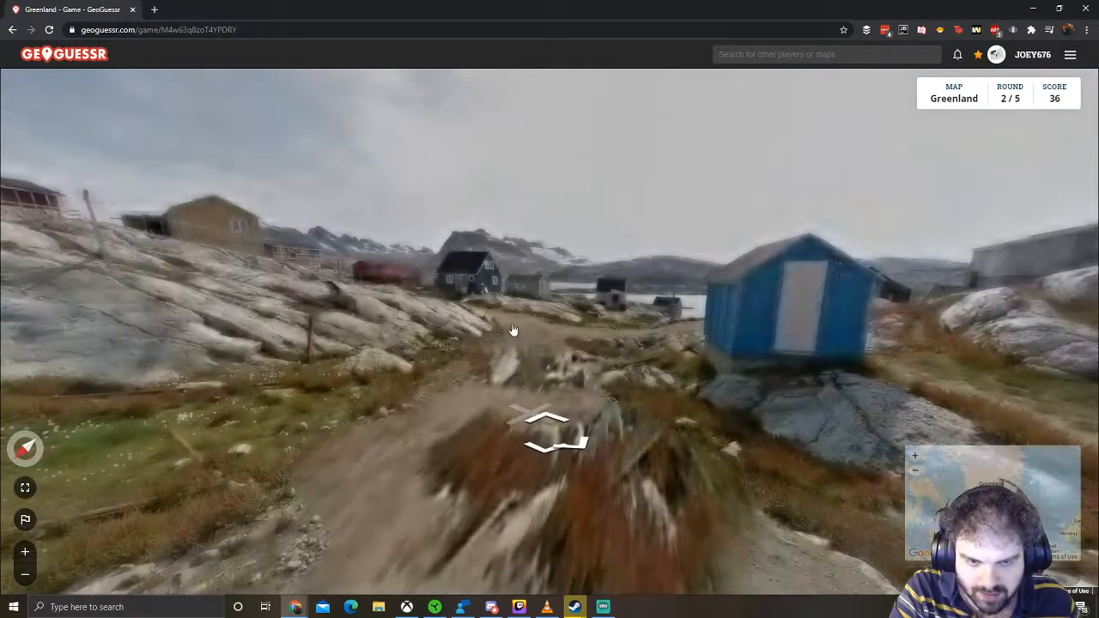
{"action": "left_click", "coordinate": [550, 425]}
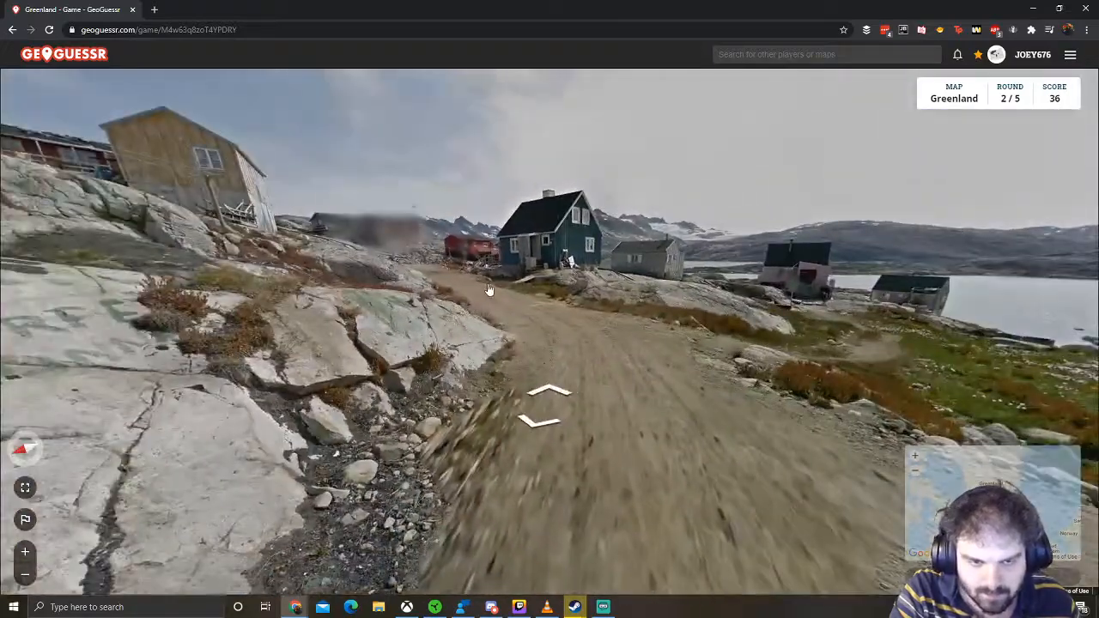
{"action": "left_click", "coordinate": [545, 399]}
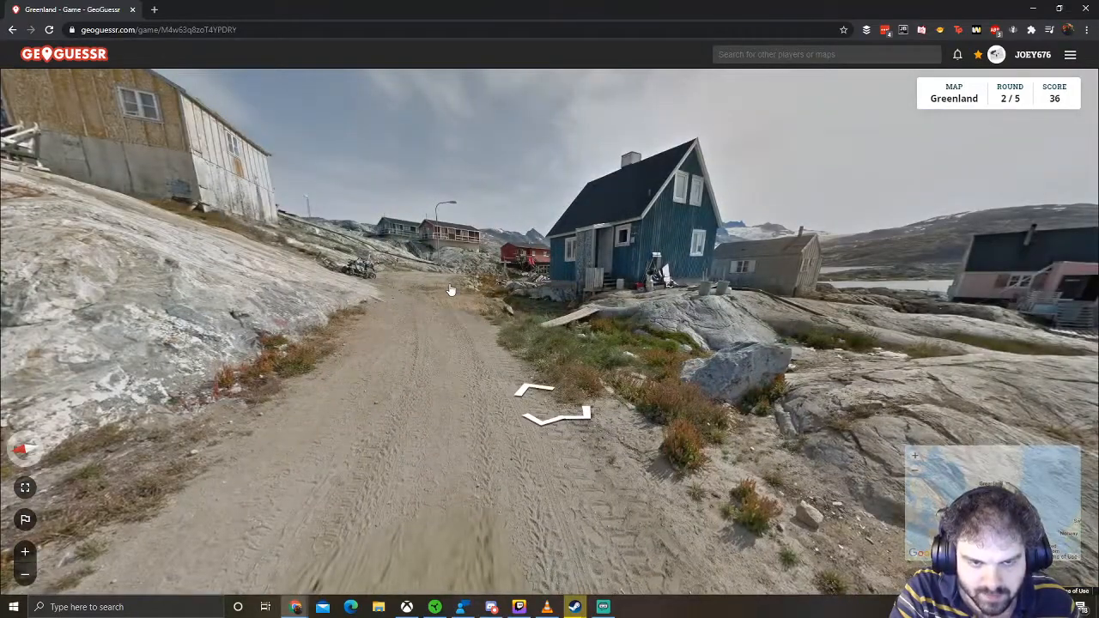
{"action": "left_click", "coordinate": [554, 404]}
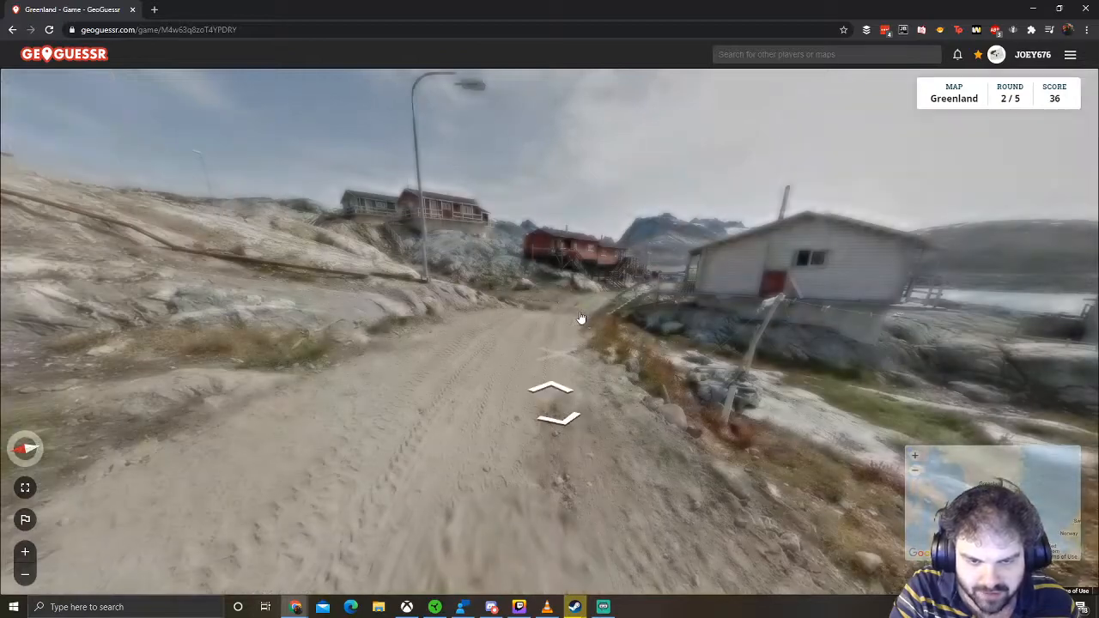
{"action": "left_click", "coordinate": [549, 408]}
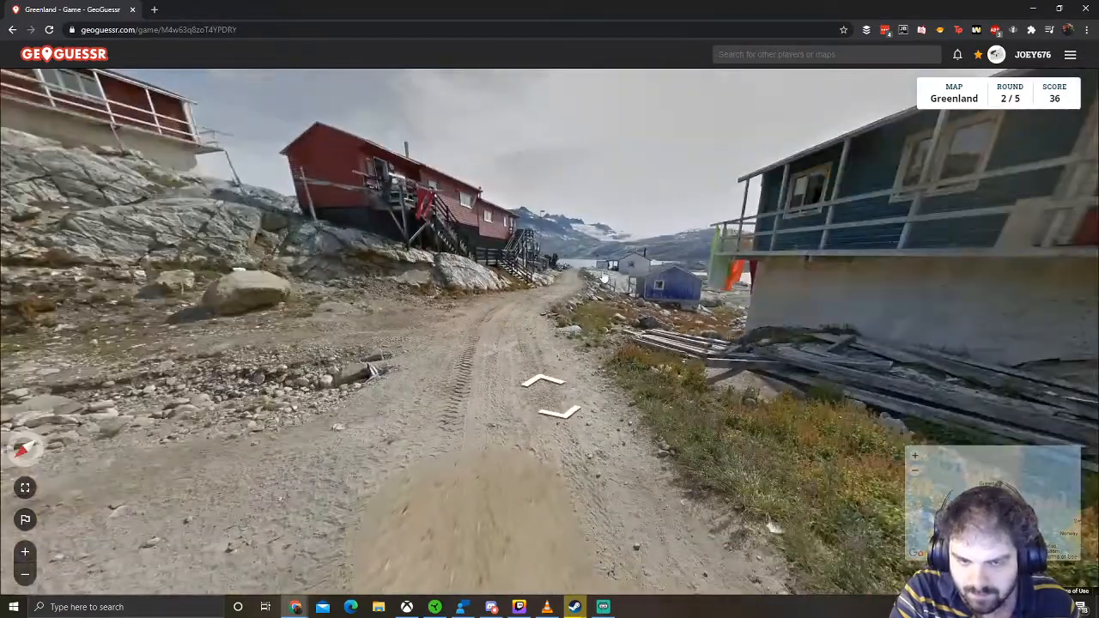
{"action": "left_click", "coordinate": [554, 386]}
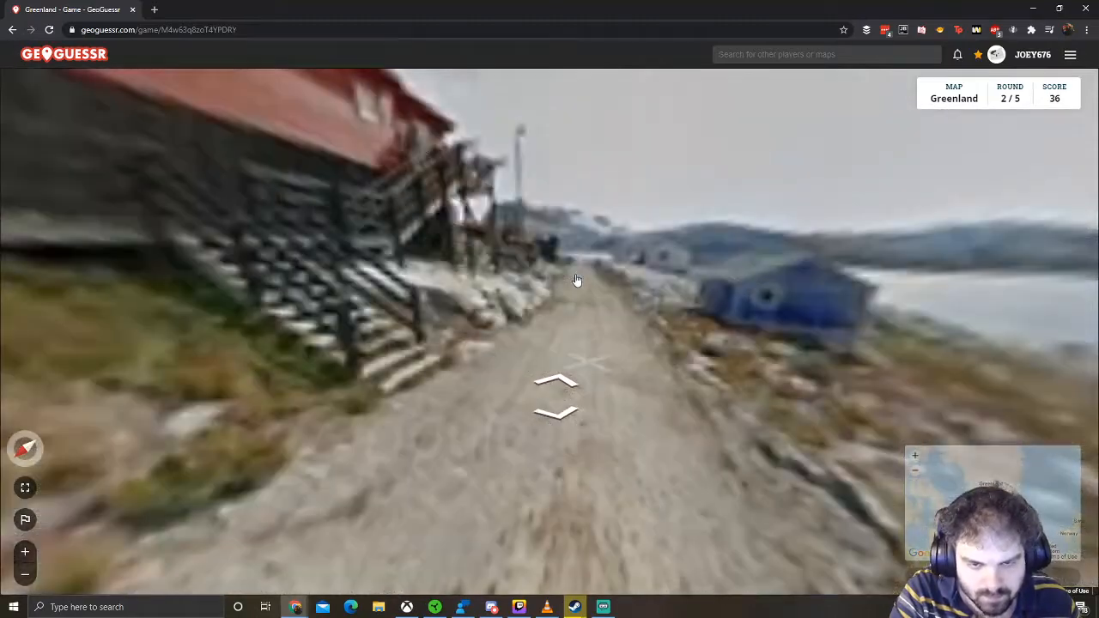
{"action": "left_click", "coordinate": [556, 395]}
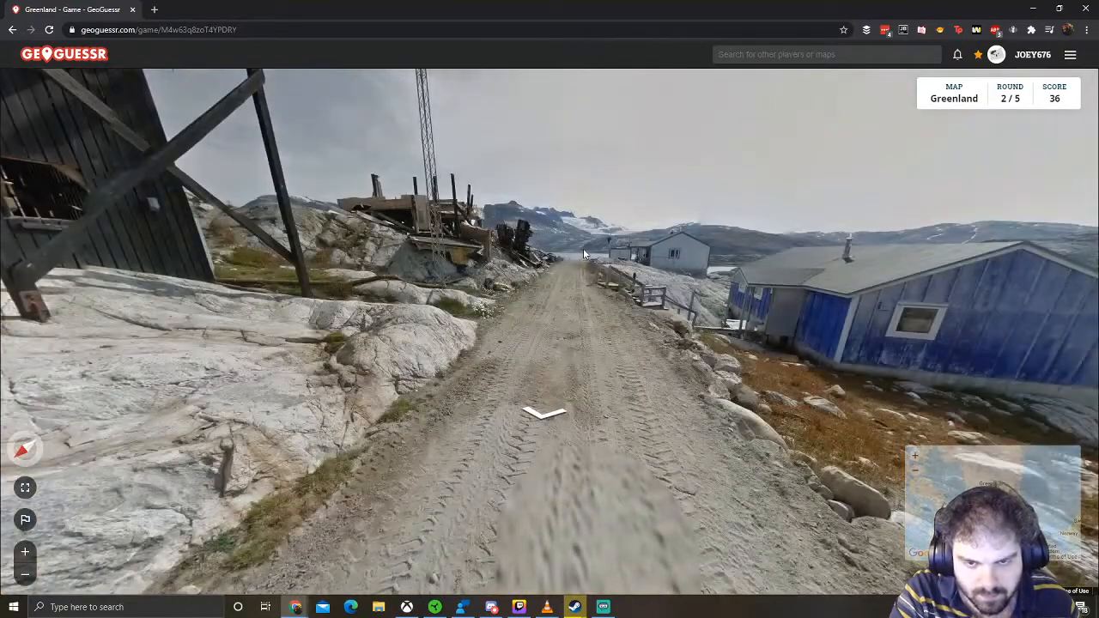
{"action": "left_click", "coordinate": [545, 414]}
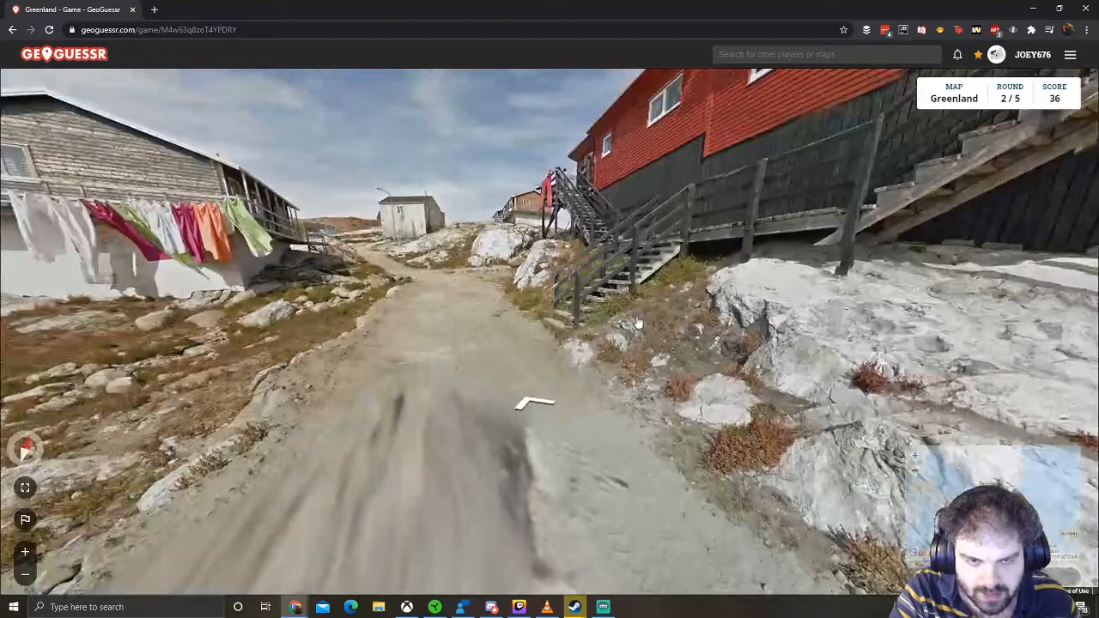
{"action": "left_click", "coordinate": [537, 402]}
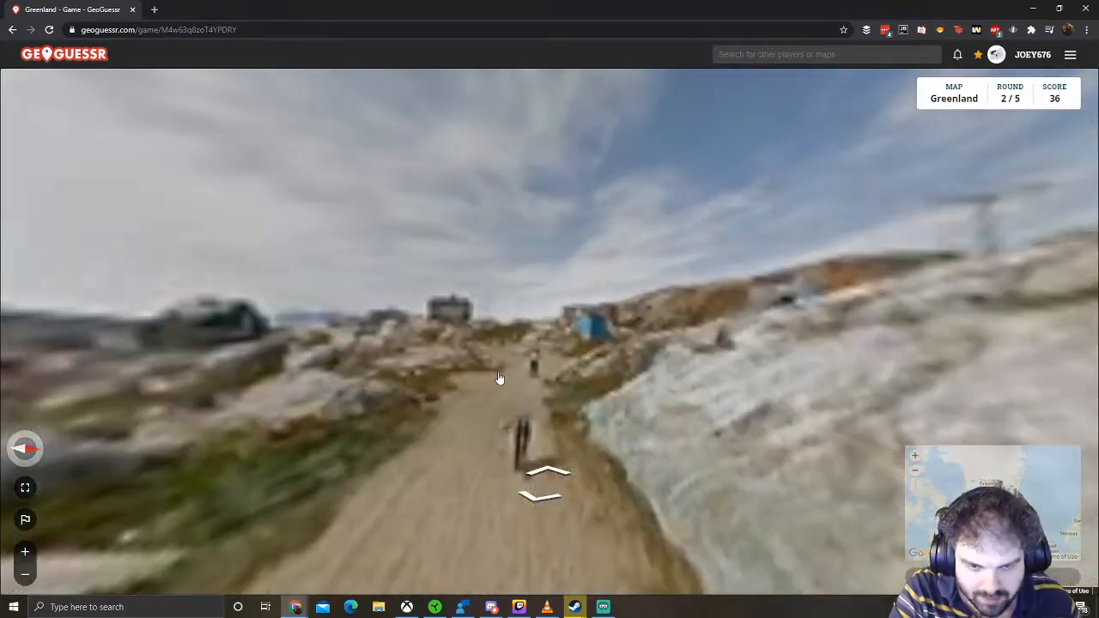
- Continue past the blue shed and down the grassy path to the fjord-side road
{"action": "left_click", "coordinate": [547, 476]}
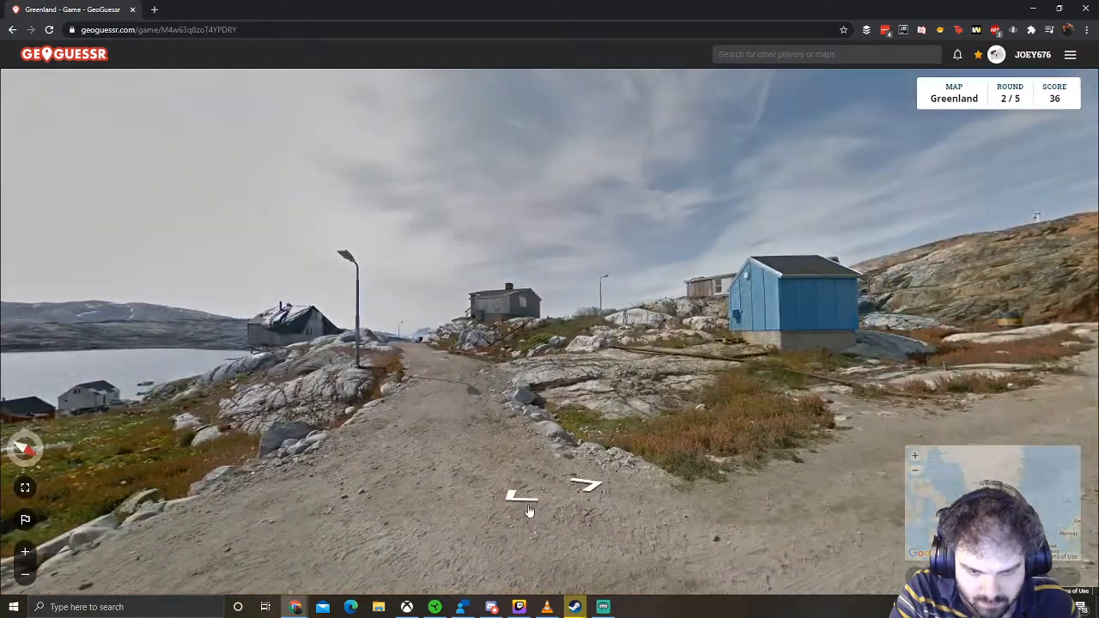
{"action": "left_click", "coordinate": [526, 495]}
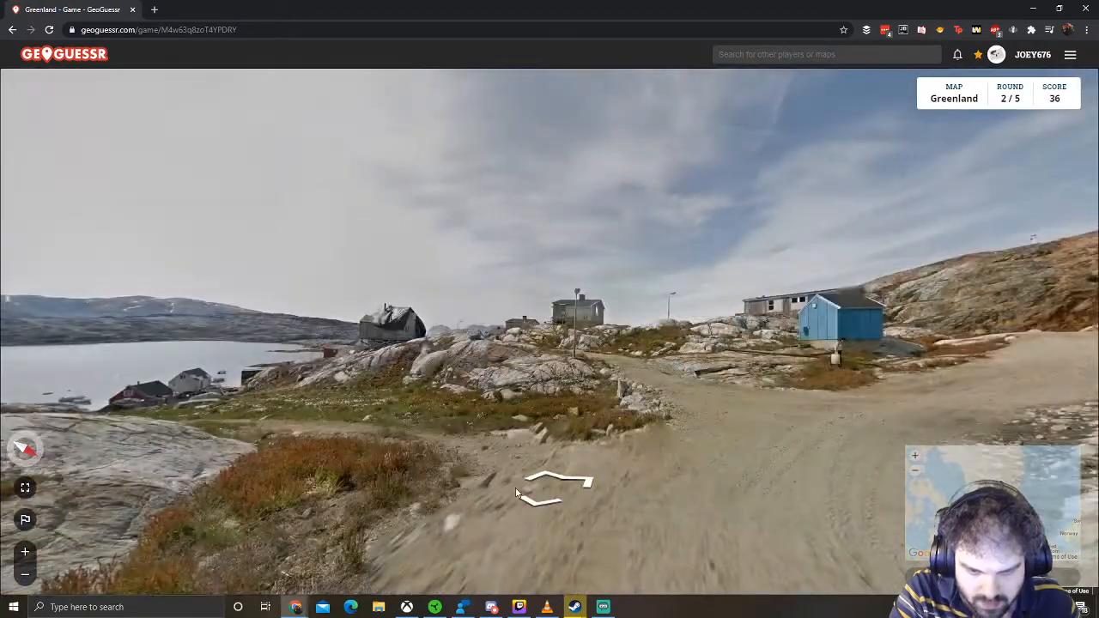
{"action": "left_click", "coordinate": [559, 481]}
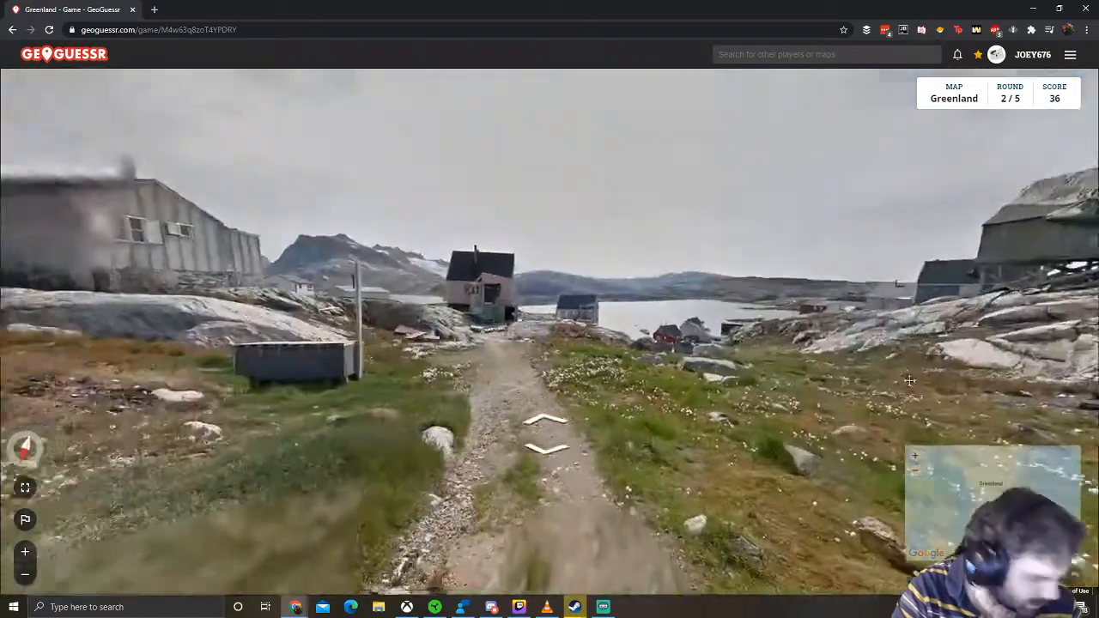
{"action": "left_click", "coordinate": [547, 421]}
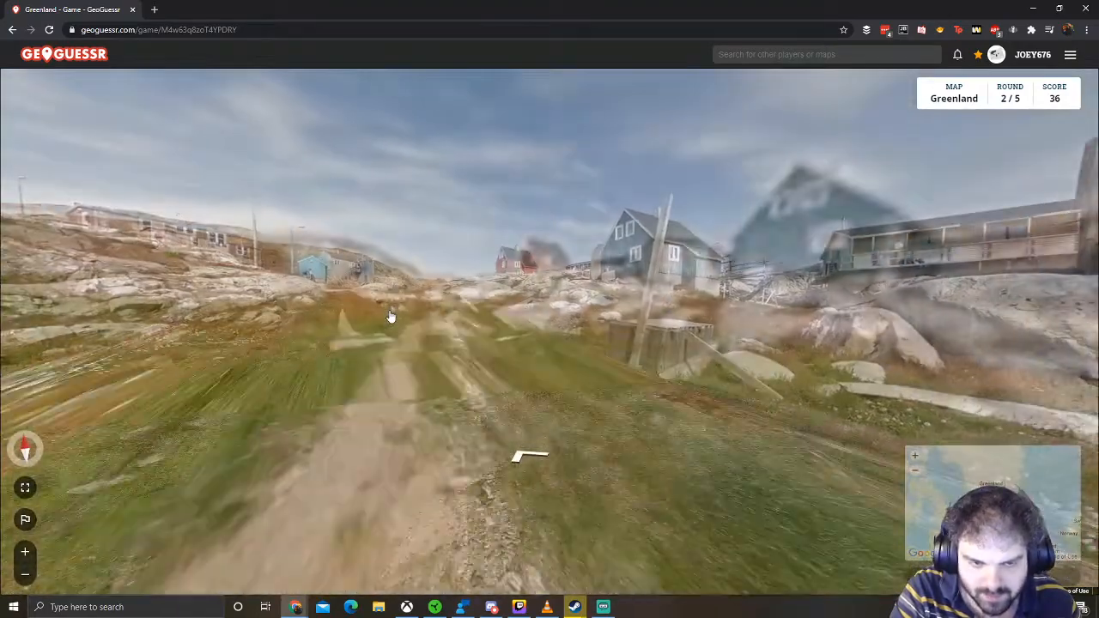
{"action": "left_click", "coordinate": [530, 455]}
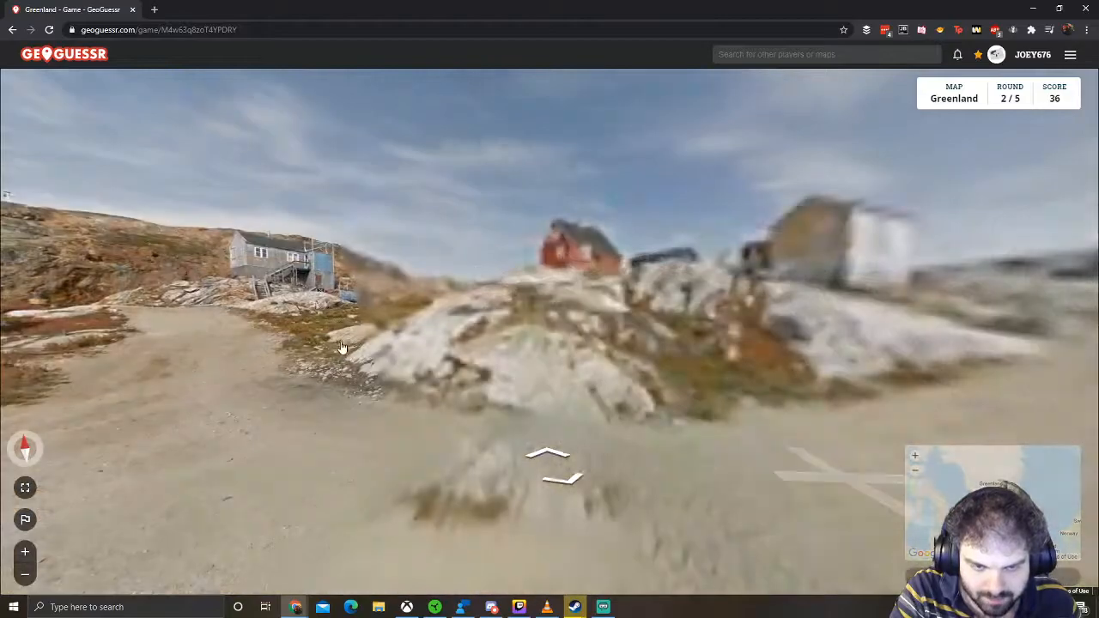
{"action": "left_click", "coordinate": [547, 464]}
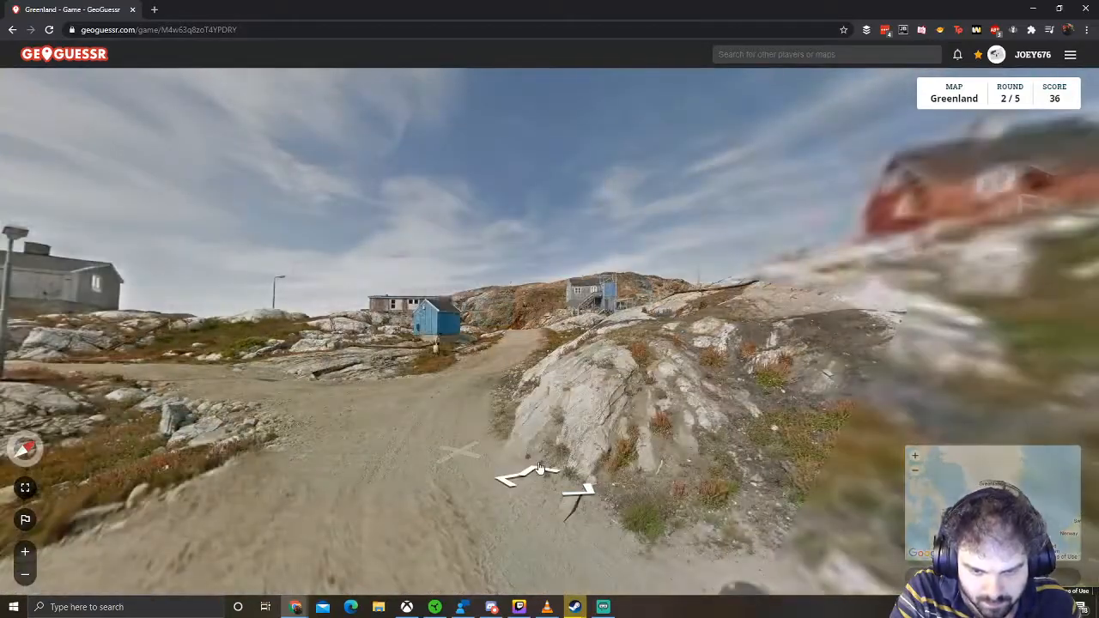
{"action": "left_click", "coordinate": [549, 473]}
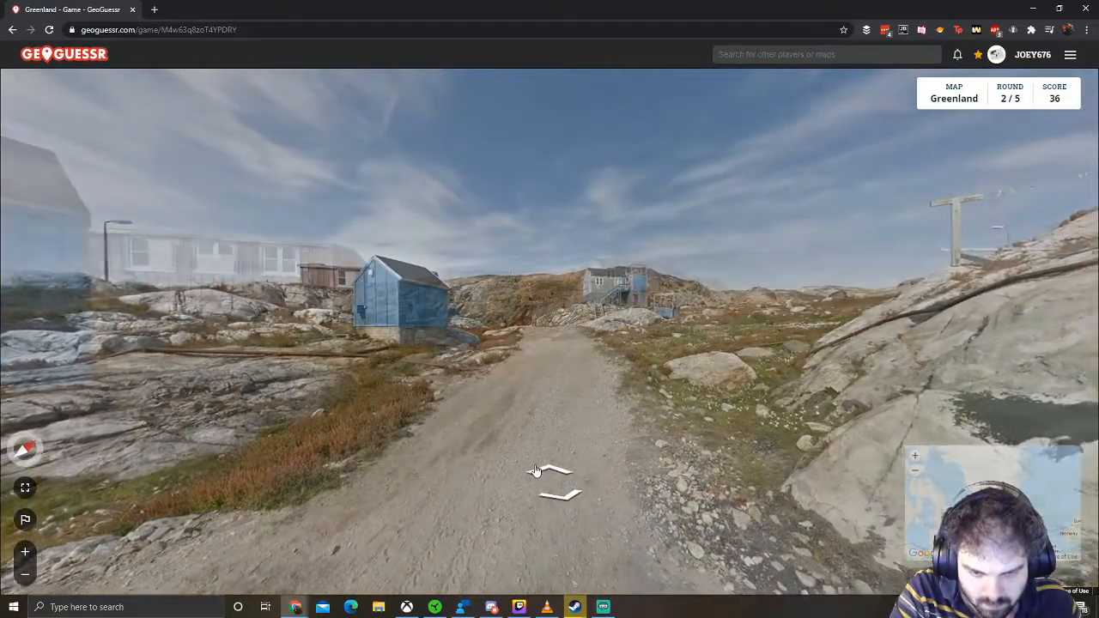
{"action": "left_click", "coordinate": [535, 471]}
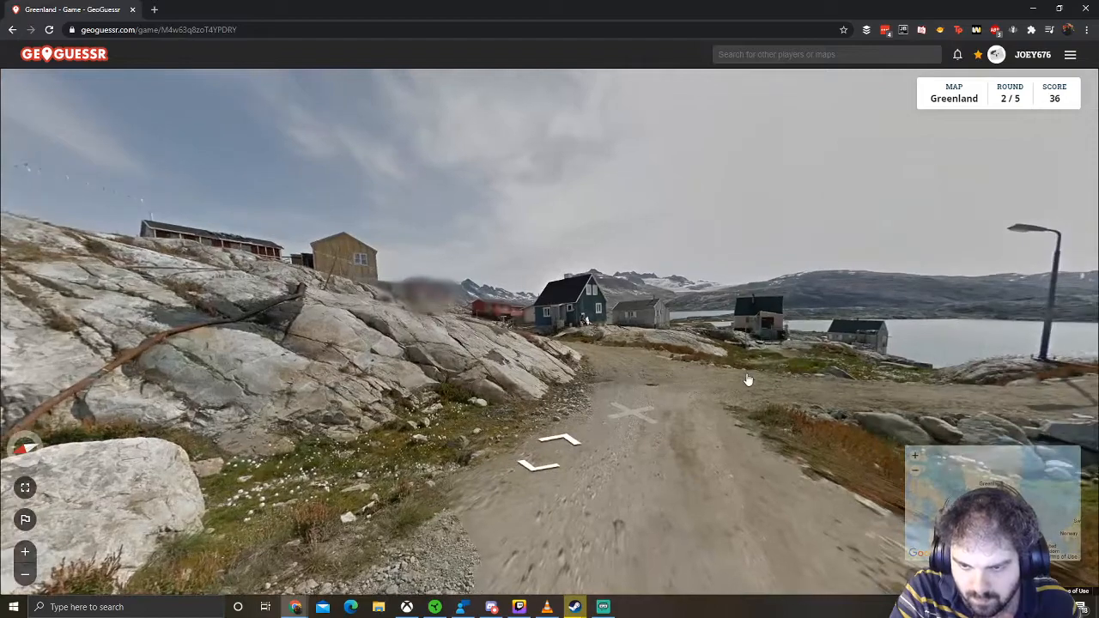
{"action": "left_click", "coordinate": [554, 442]}
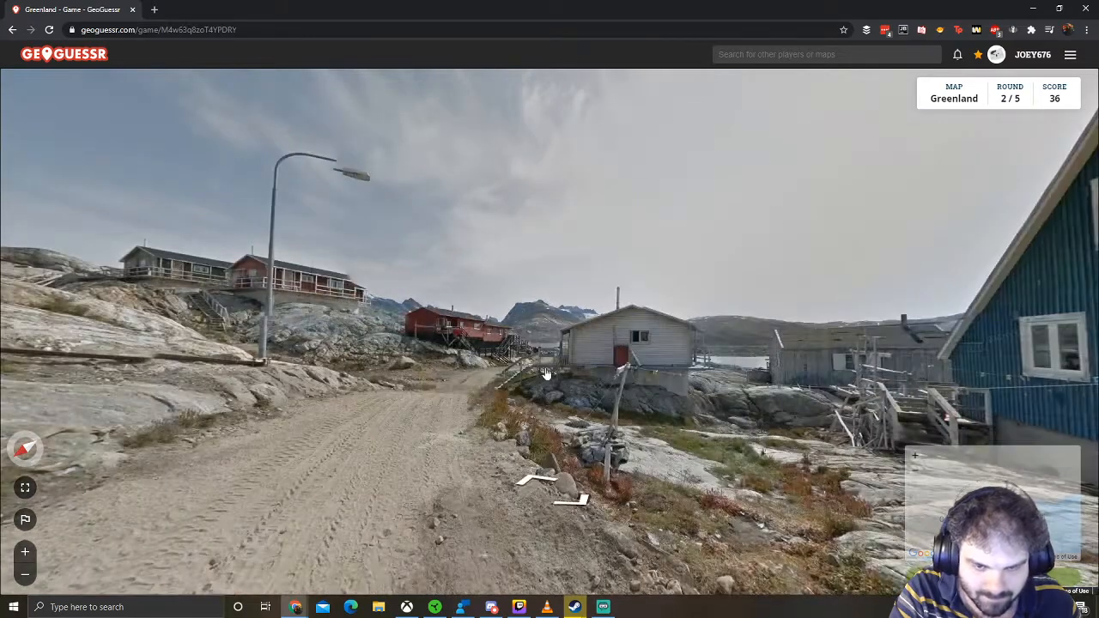
- Walk toward the red houses, the person on the path, and the blue shed
{"action": "left_click", "coordinate": [546, 373]}
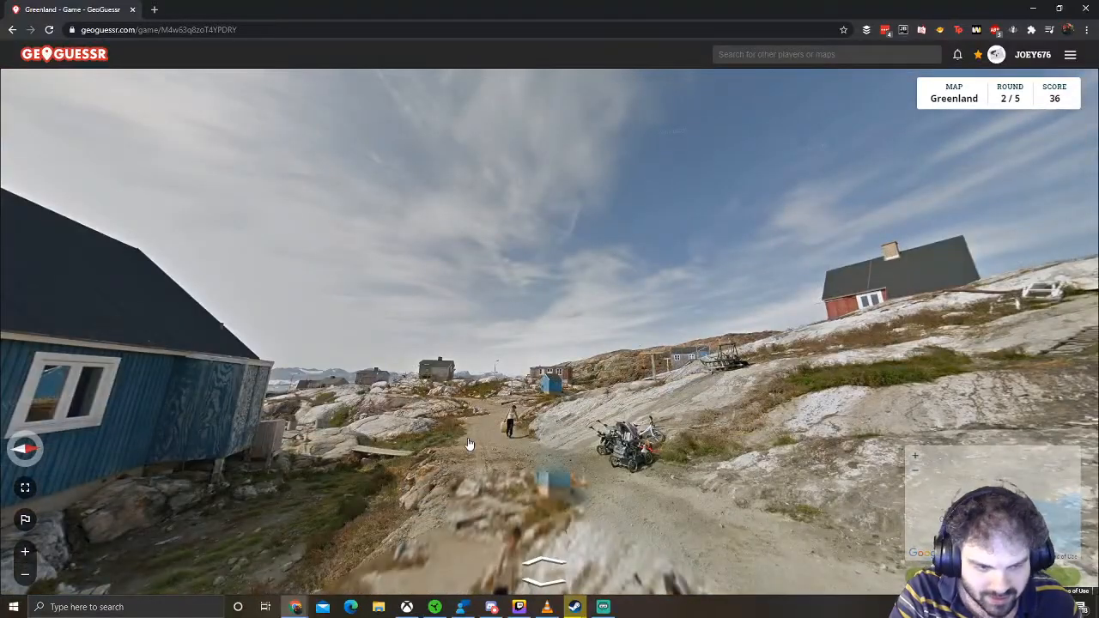
{"action": "left_click", "coordinate": [469, 443]}
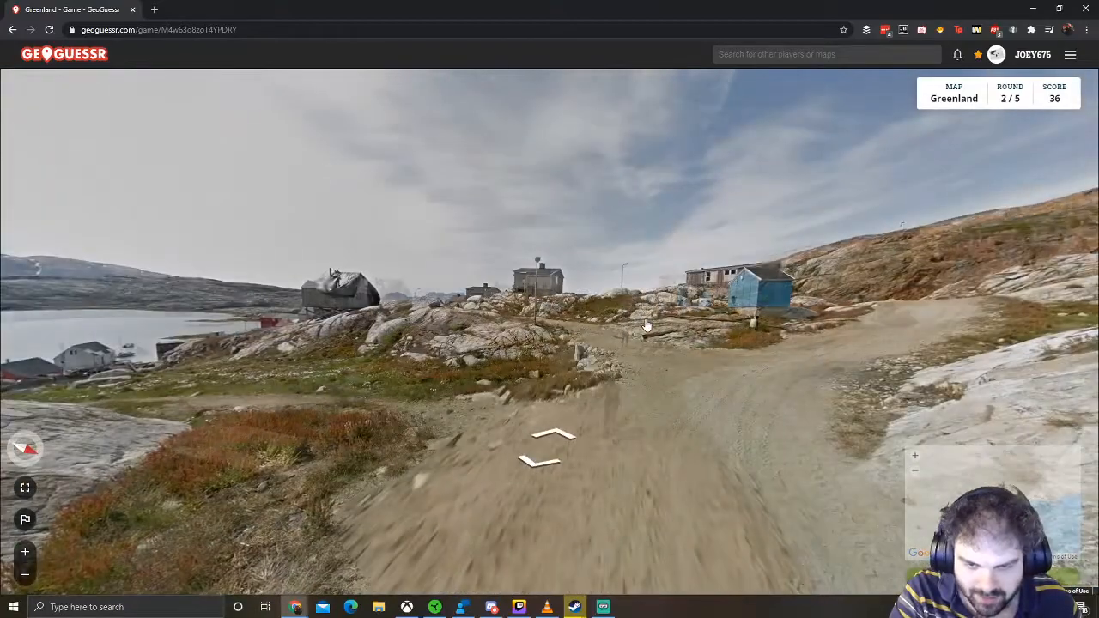
{"action": "left_click", "coordinate": [554, 442]}
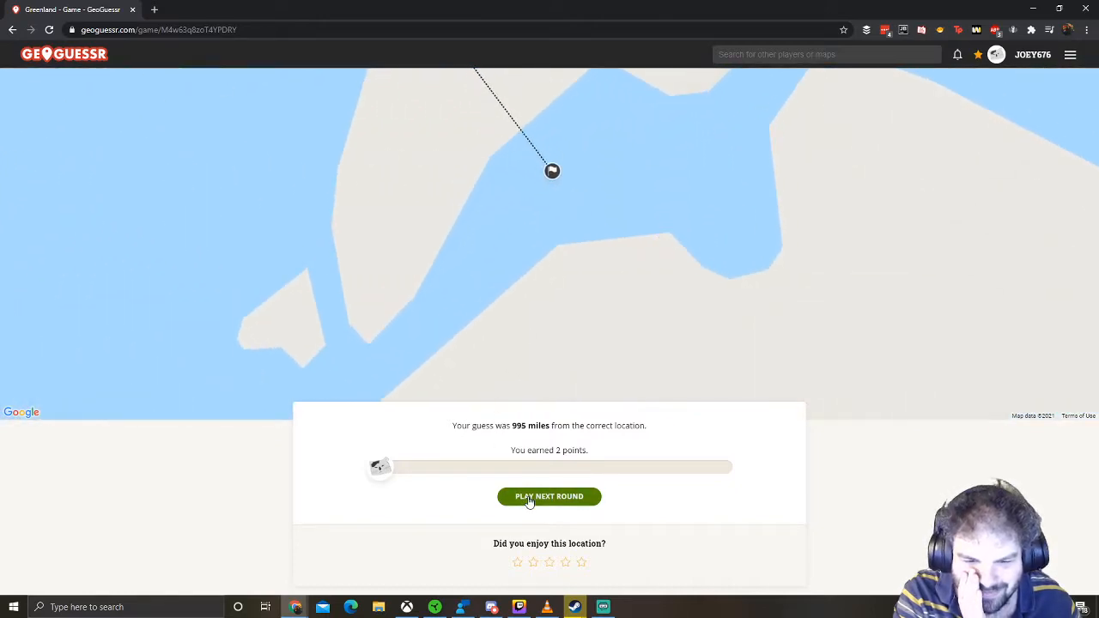
- Load round three from the round-two results screen
{"action": "left_click", "coordinate": [549, 496]}
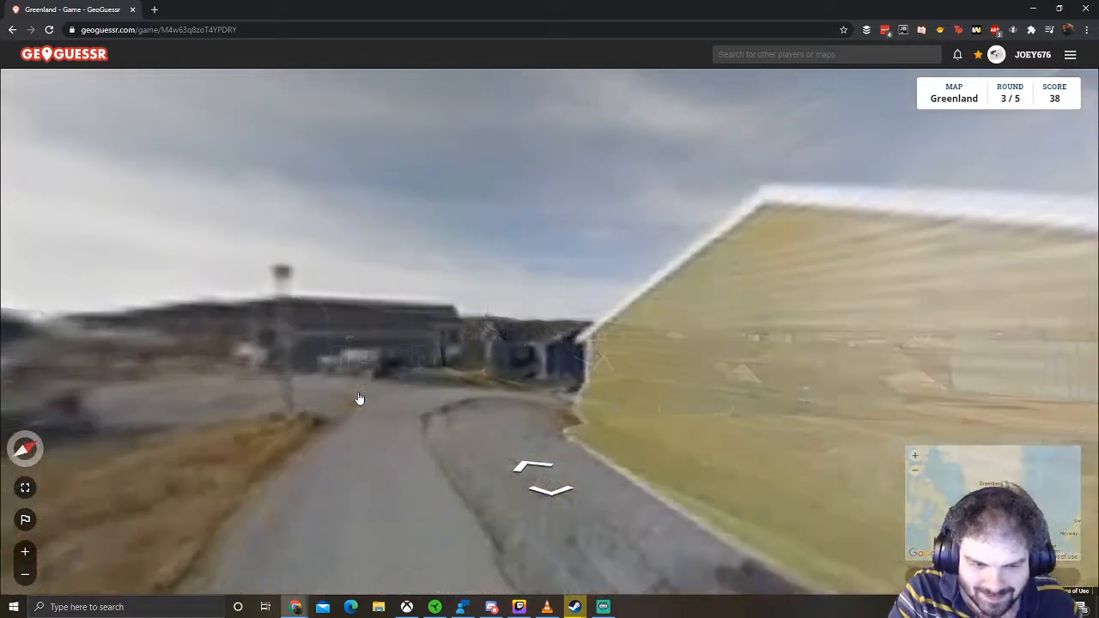
- Walk the residential streets past the colourful houses and blue and yellow apartment blocks
{"action": "left_click", "coordinate": [537, 468]}
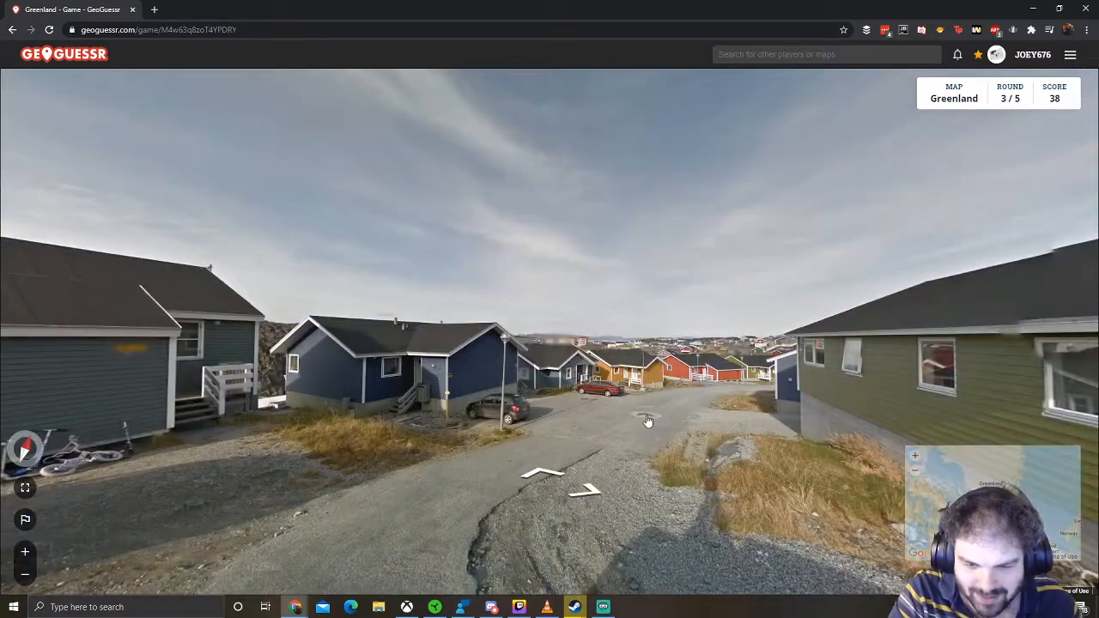
{"action": "left_click", "coordinate": [648, 420]}
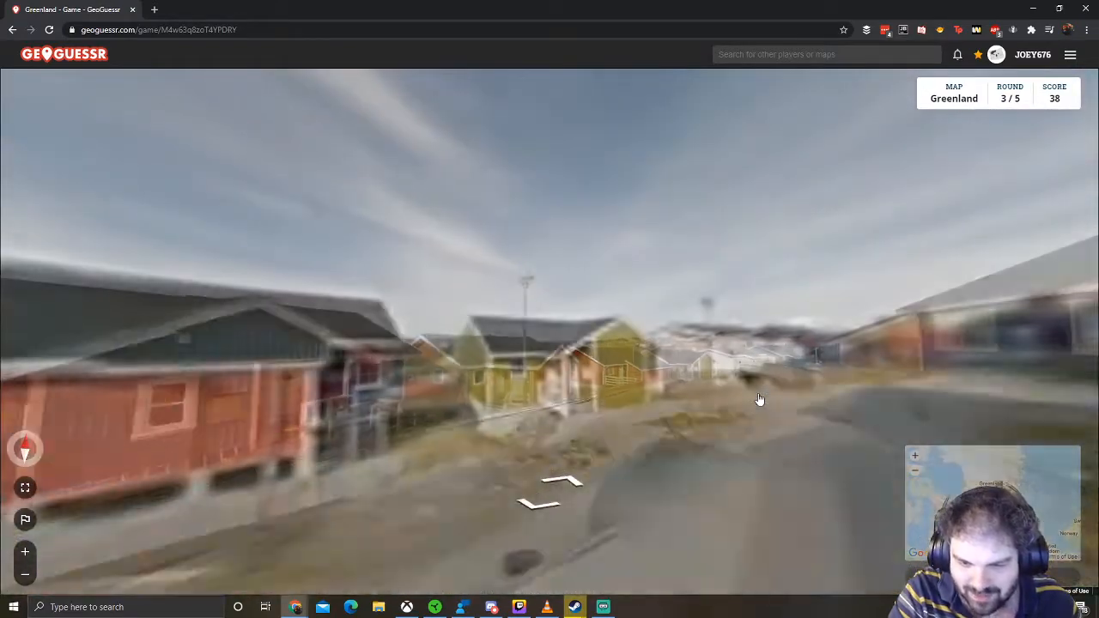
{"action": "left_click", "coordinate": [759, 398]}
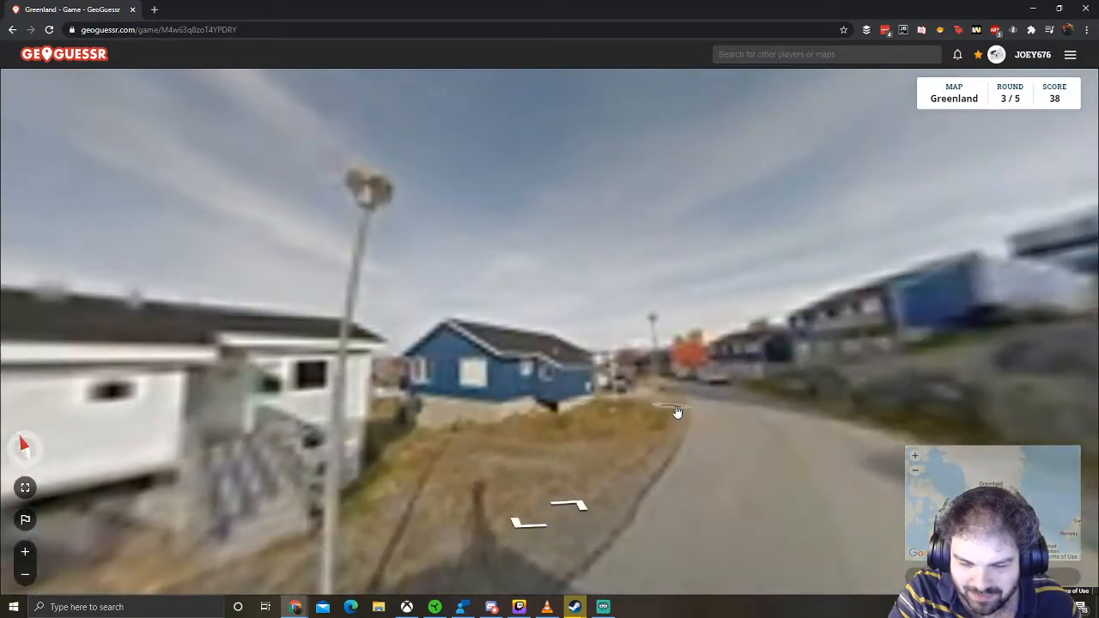
{"action": "left_click", "coordinate": [677, 410]}
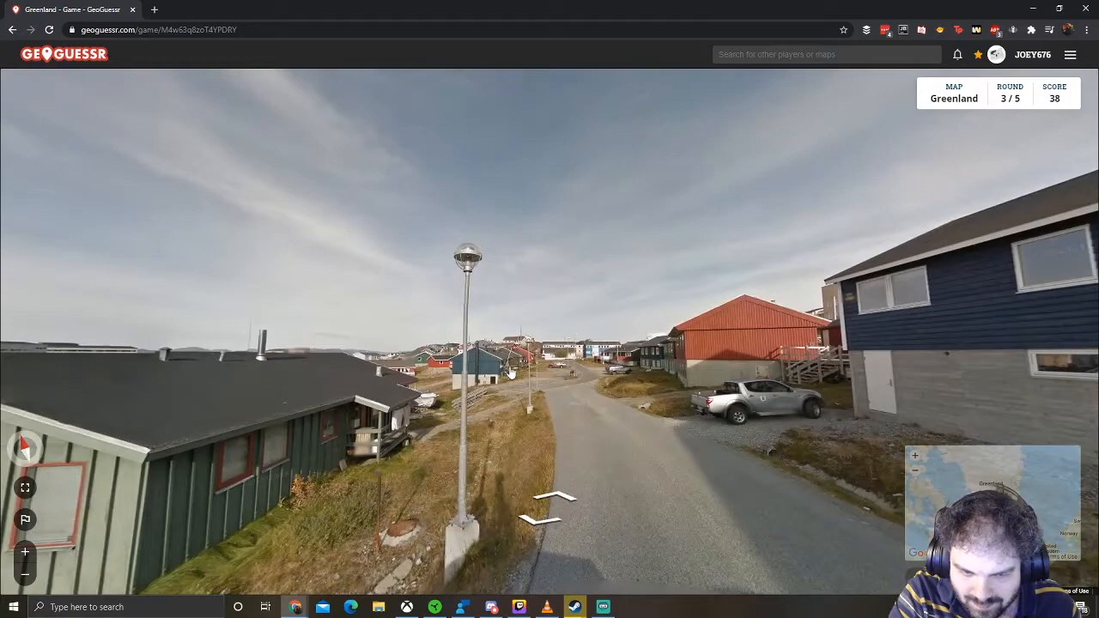
{"action": "left_click", "coordinate": [549, 498]}
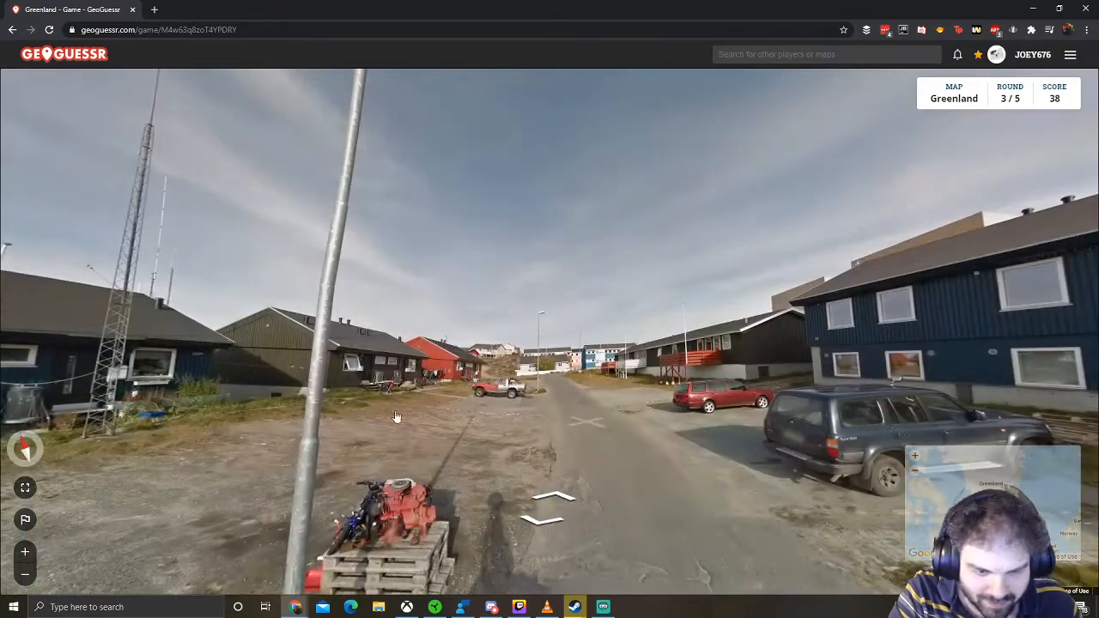
{"action": "left_click_drag", "start_coordinate": [395, 416], "coordinate": [683, 360]}
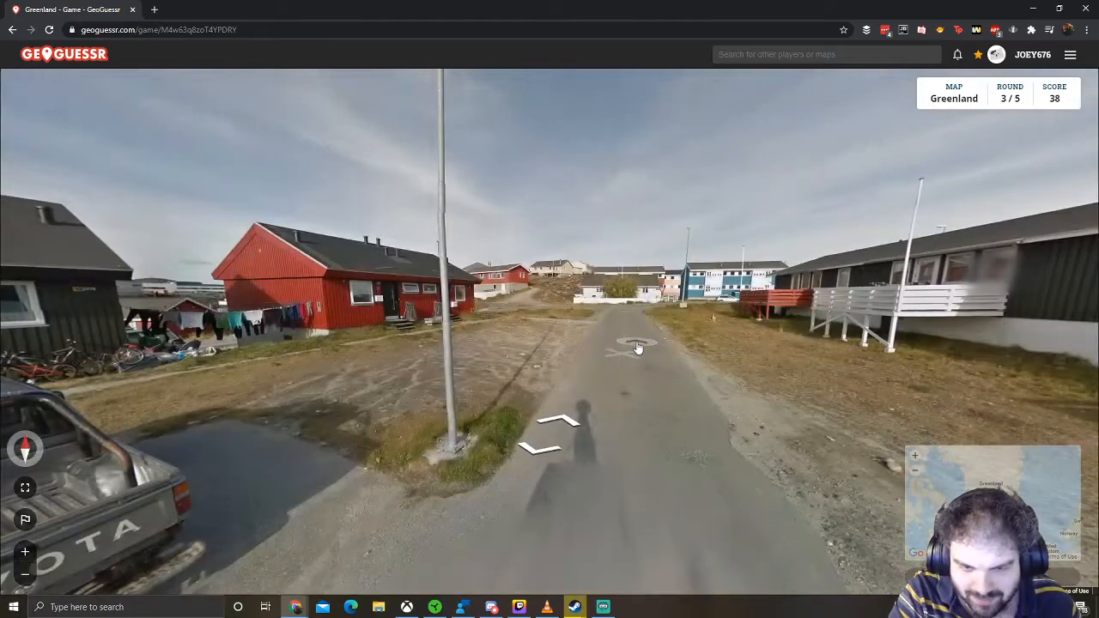
{"action": "left_click", "coordinate": [639, 347]}
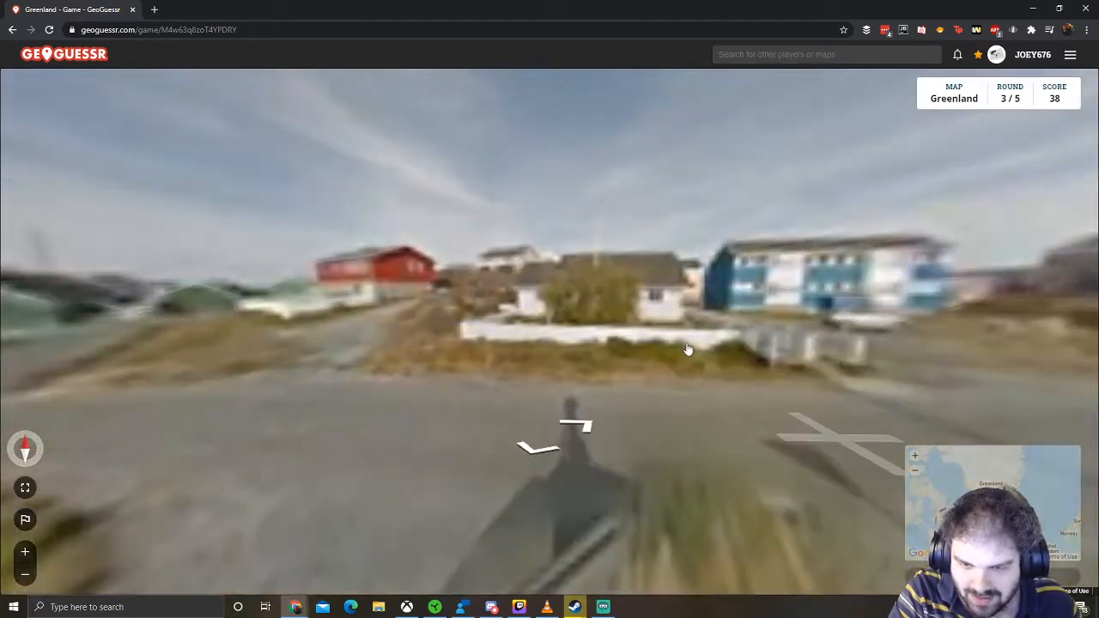
{"action": "left_click", "coordinate": [550, 430]}
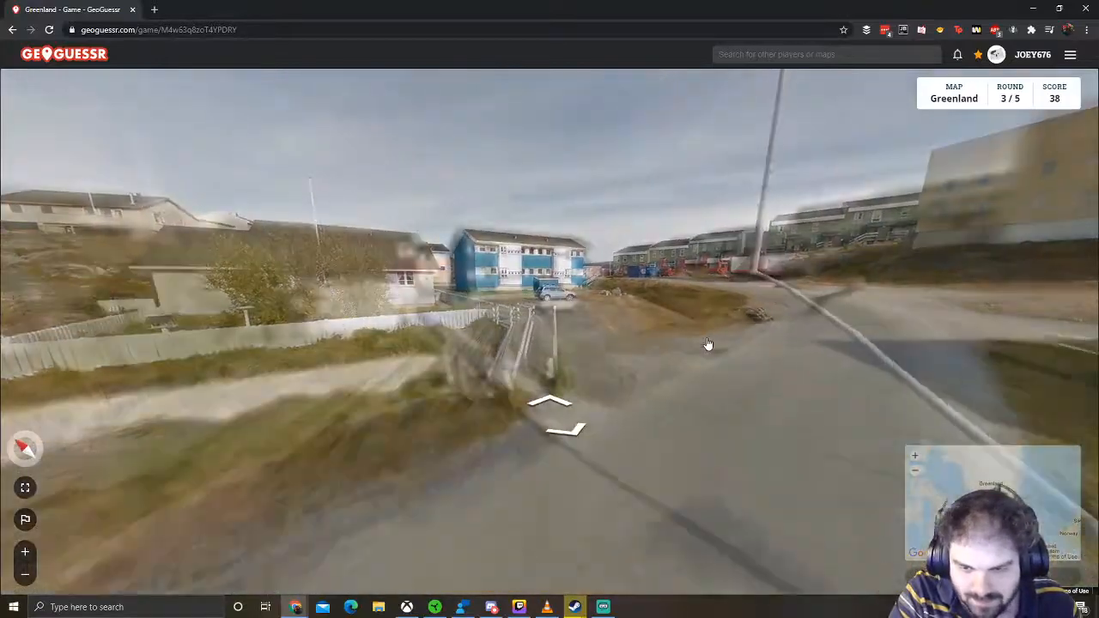
{"action": "left_click", "coordinate": [549, 403]}
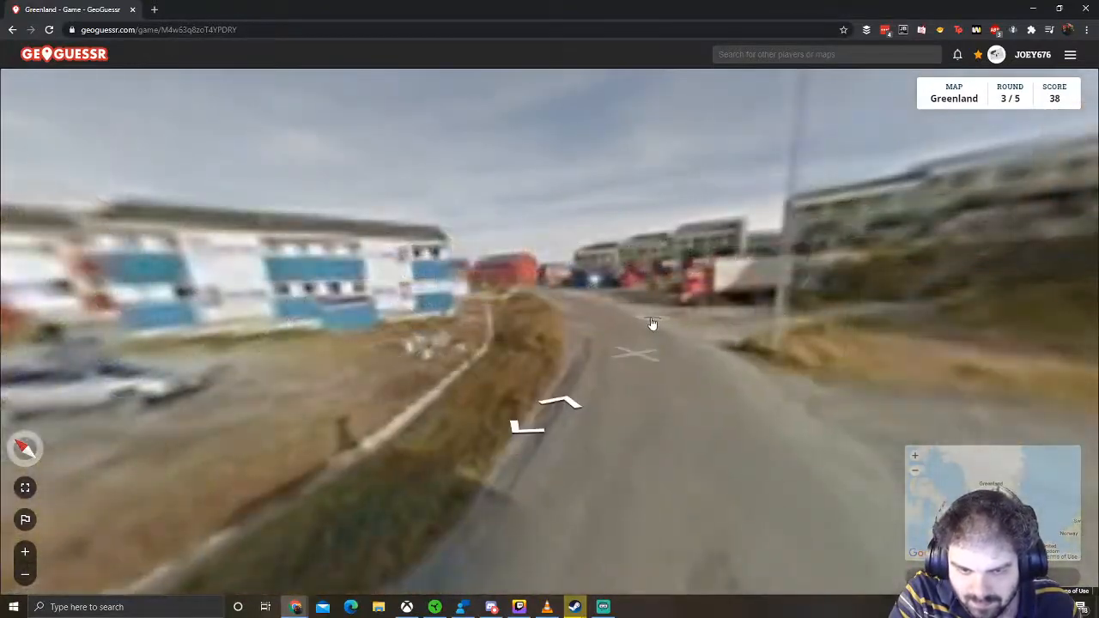
{"action": "left_click", "coordinate": [640, 352]}
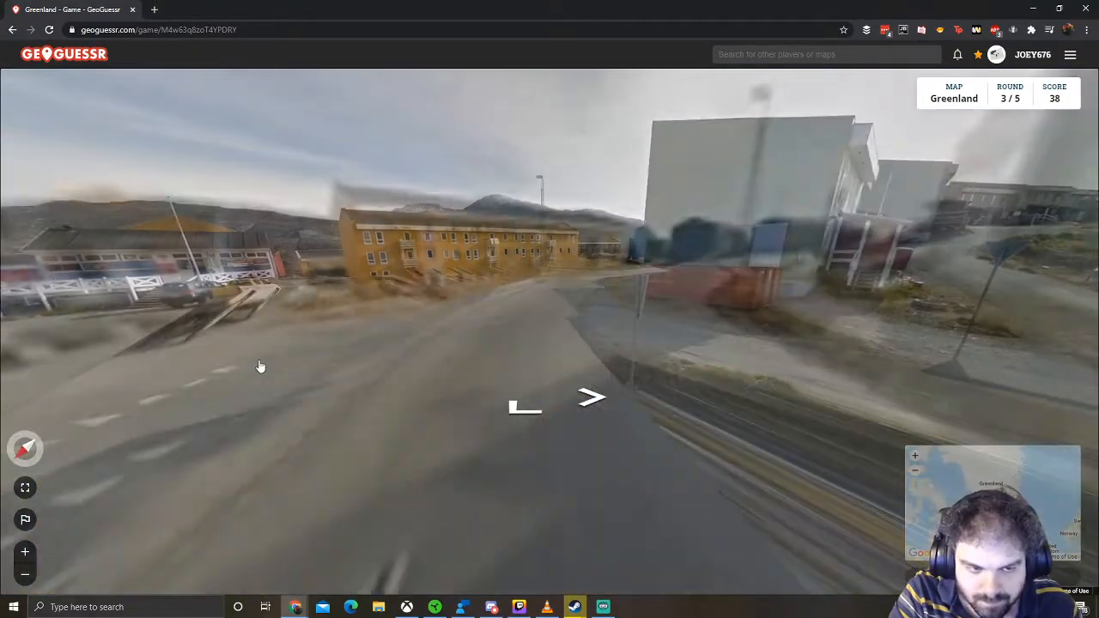
{"action": "left_click", "coordinate": [592, 397]}
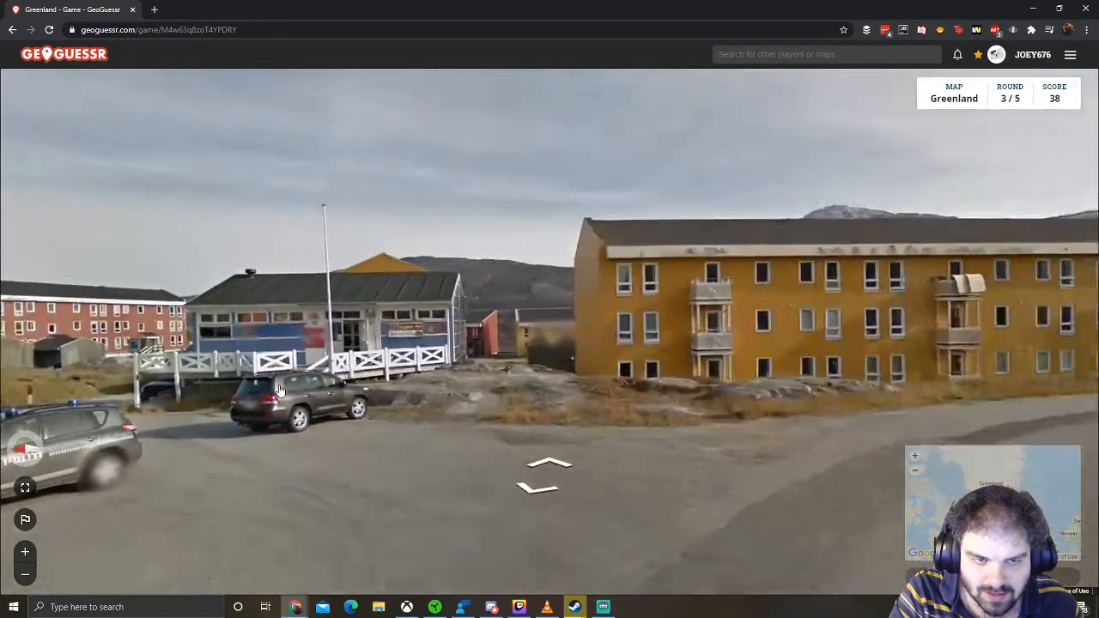
{"action": "left_click", "coordinate": [547, 468]}
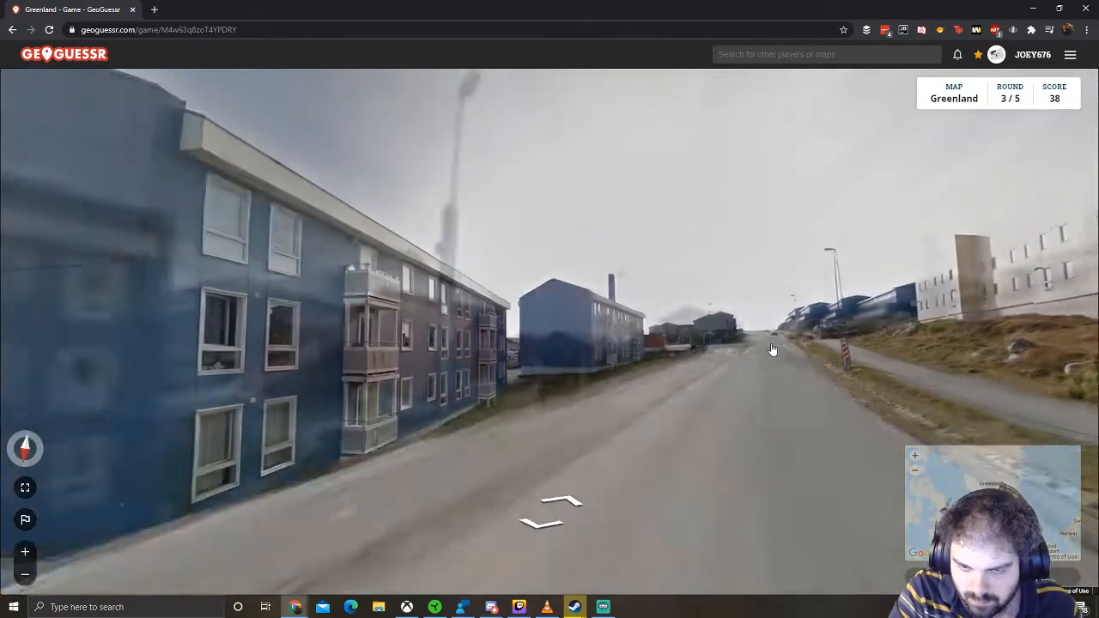
{"action": "left_click", "coordinate": [772, 347]}
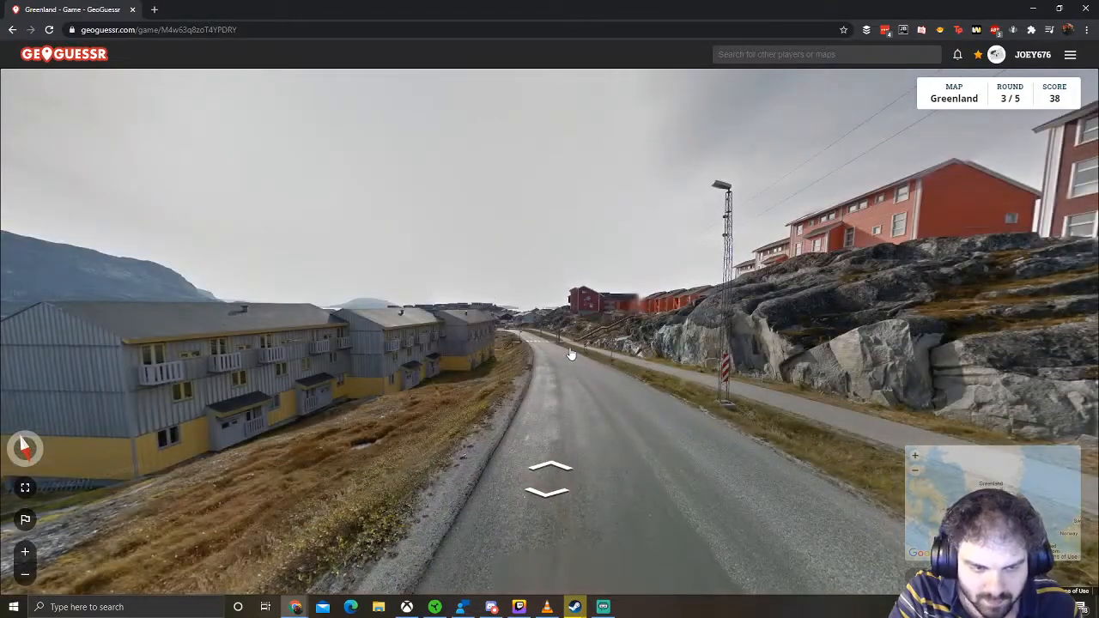
- Head downhill toward the harbour, past the boat yard and red buildings to the tunnel
{"action": "left_click", "coordinate": [550, 477]}
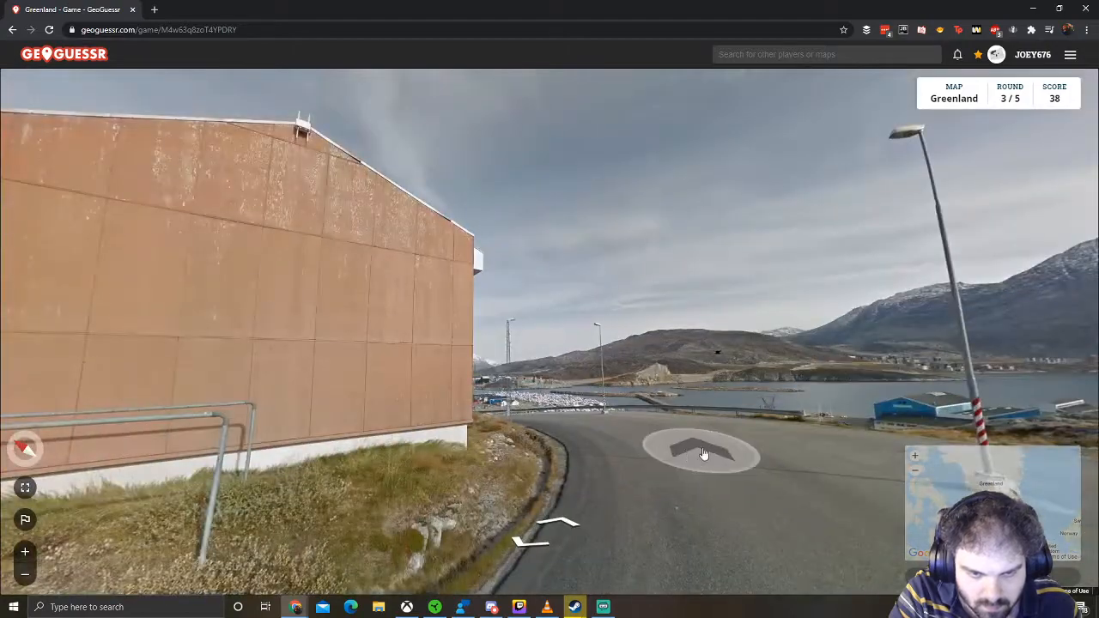
{"action": "left_click", "coordinate": [700, 451]}
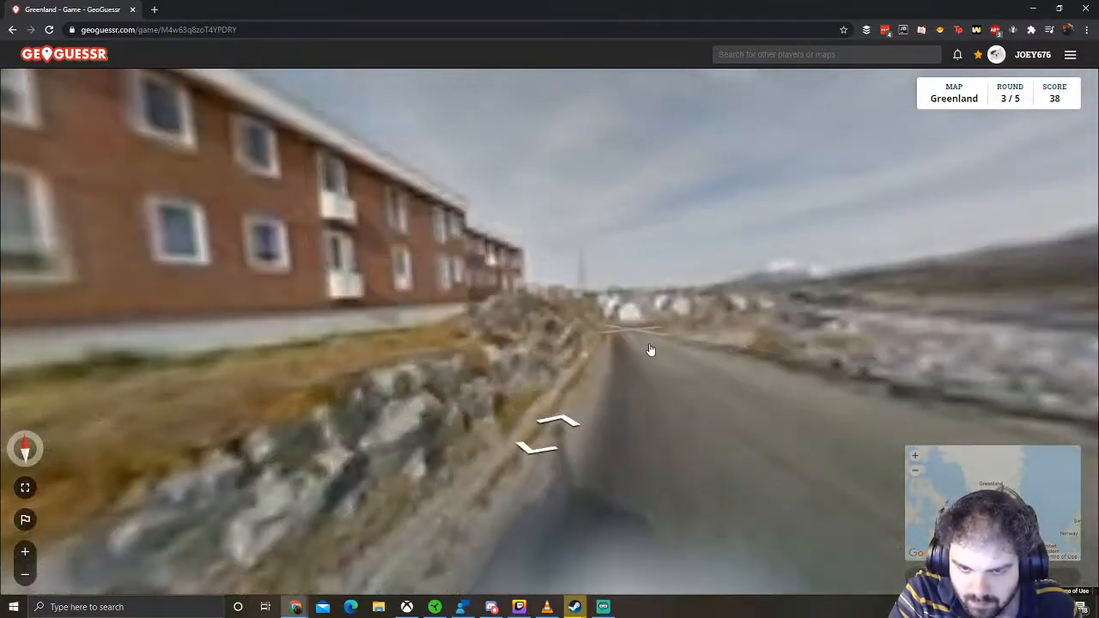
{"action": "left_click", "coordinate": [550, 430]}
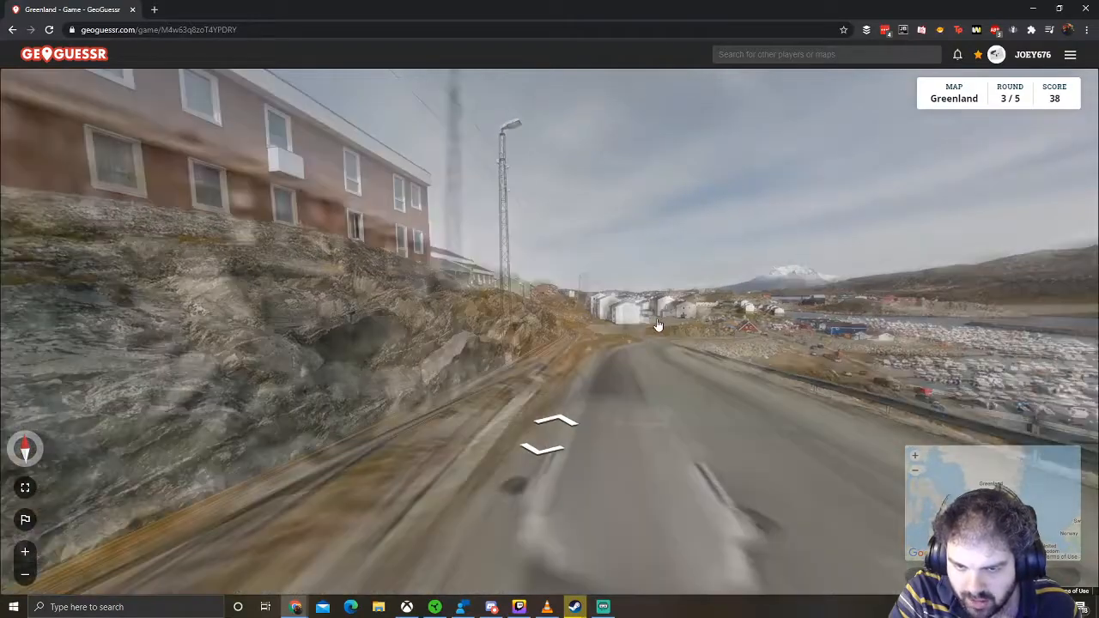
{"action": "left_click", "coordinate": [557, 425]}
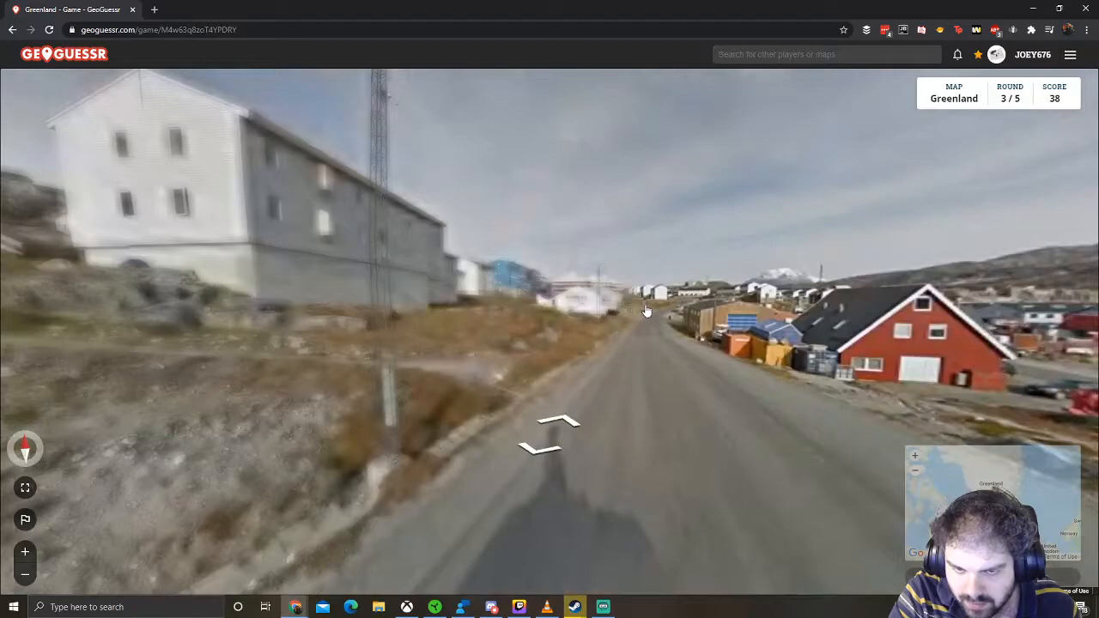
{"action": "left_click", "coordinate": [554, 425]}
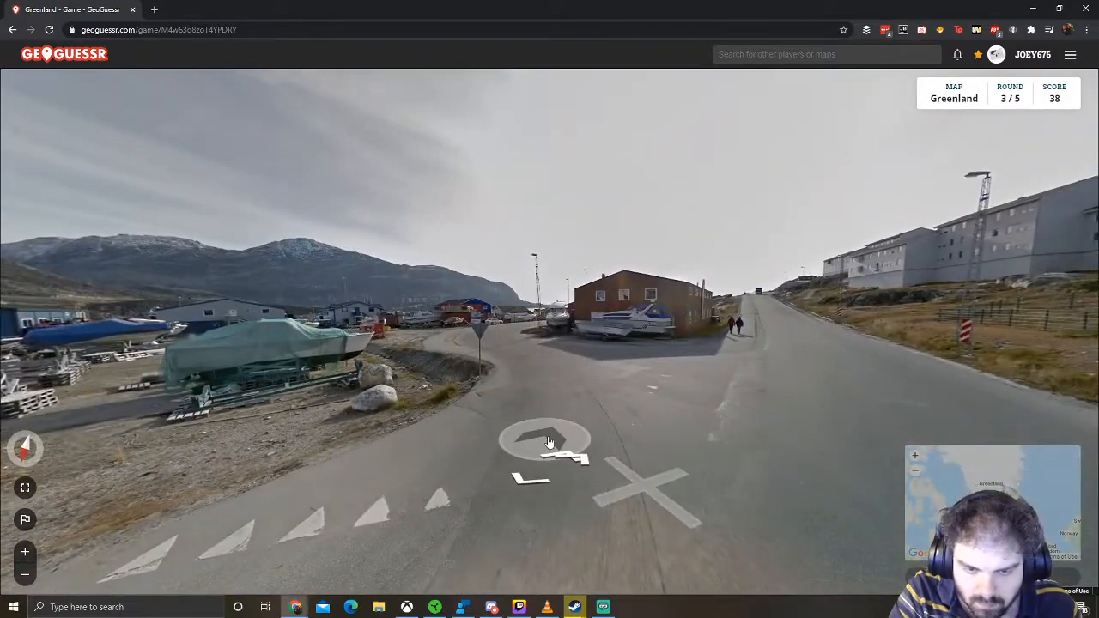
{"action": "left_click", "coordinate": [547, 439]}
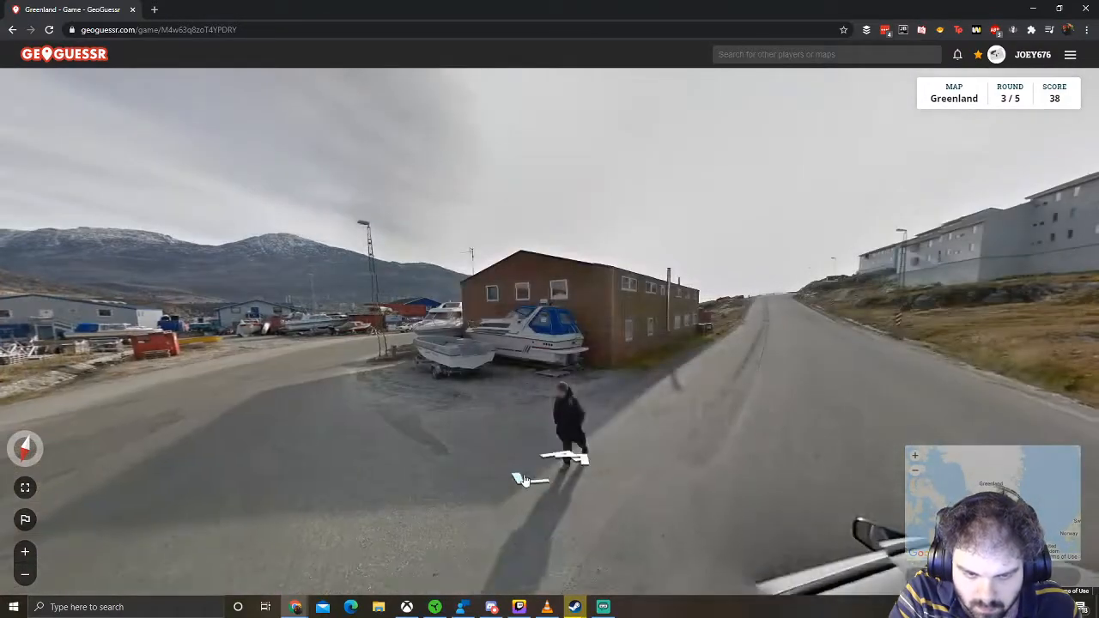
{"action": "left_click", "coordinate": [567, 455]}
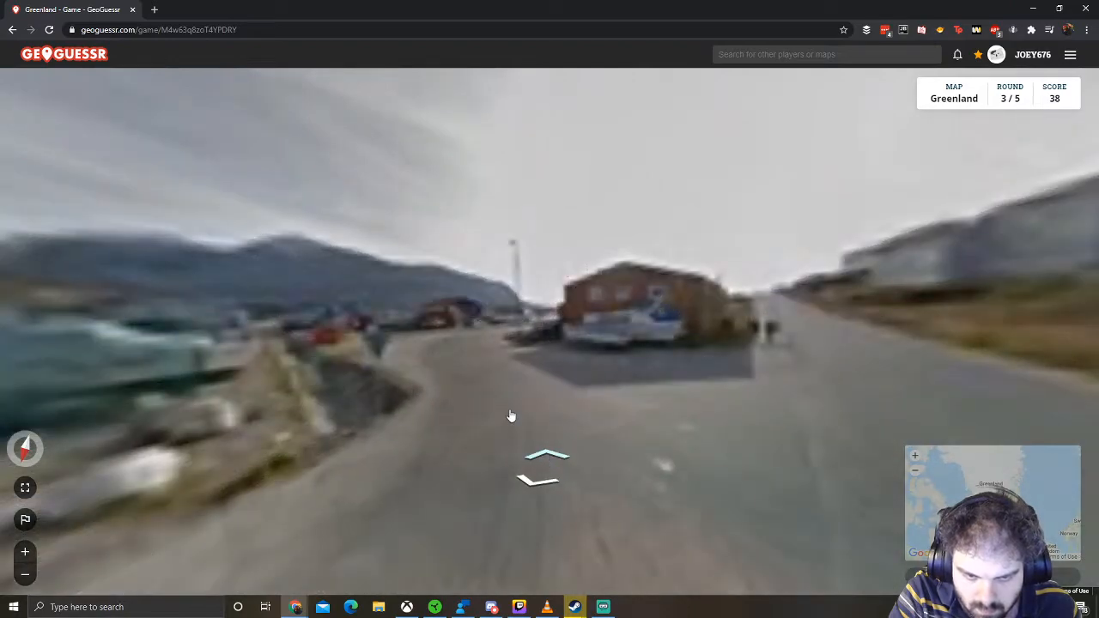
{"action": "left_click", "coordinate": [547, 455]}
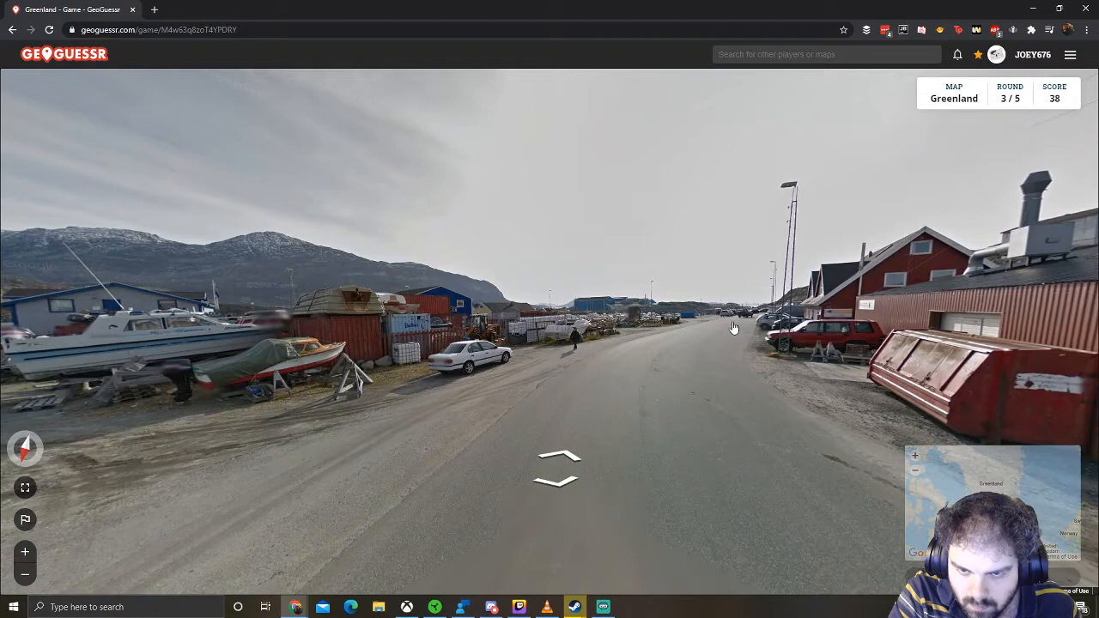
{"action": "left_click", "coordinate": [559, 459]}
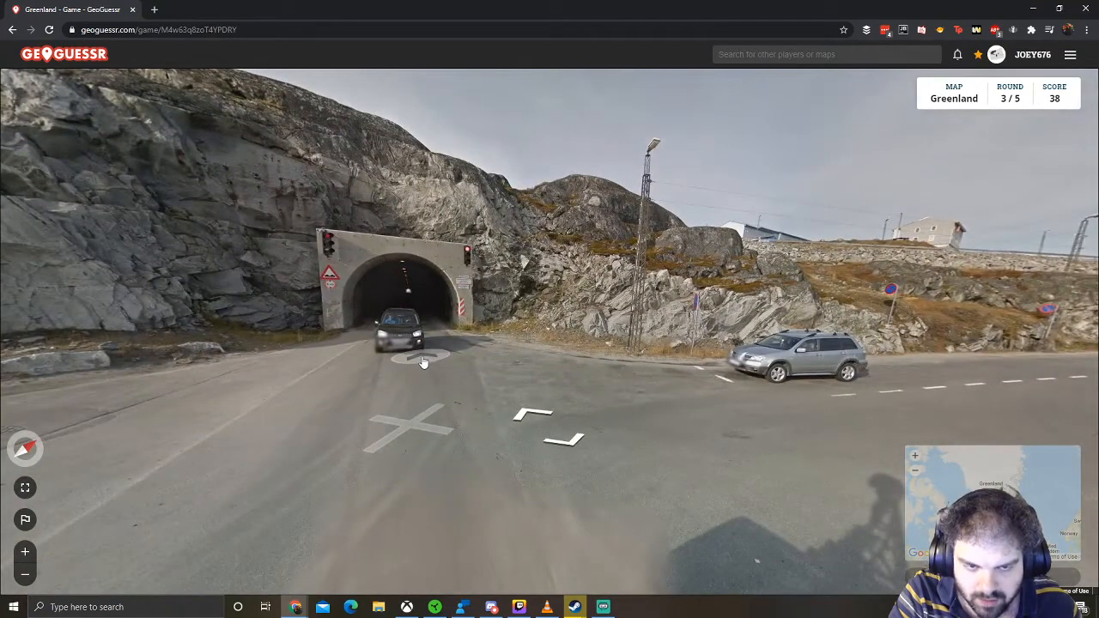
- Approach the tunnel entrance to read the Sullorsuaq sign naming Nuuk
{"action": "left_click", "coordinate": [421, 361]}
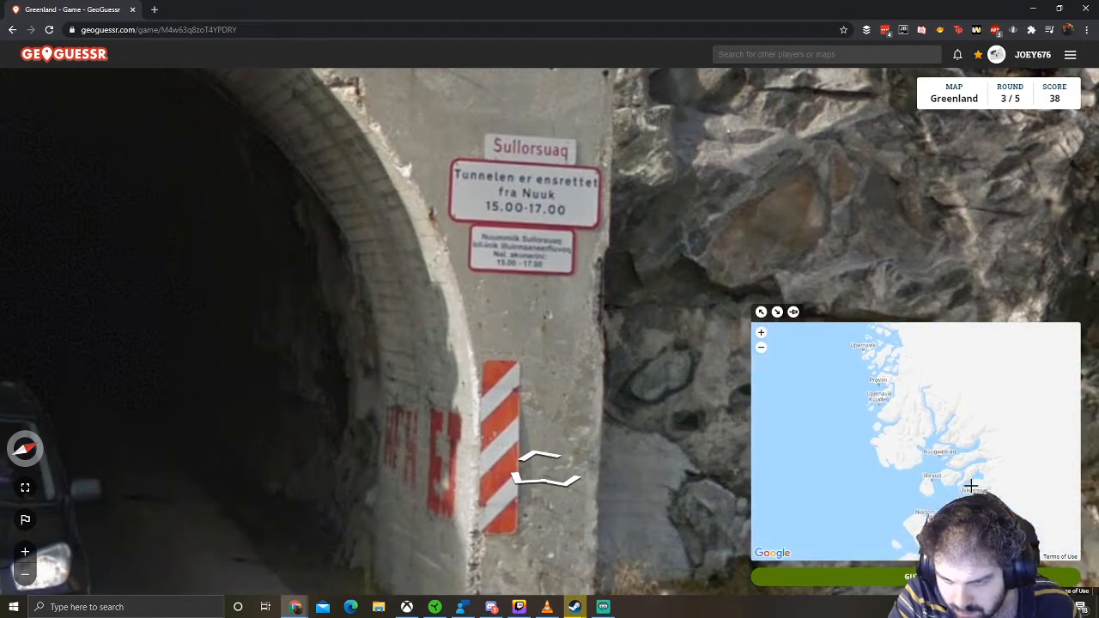
- Leave the tunnel for the waterfront road with boats, fence and blue warehouse
{"action": "left_click", "coordinate": [971, 487]}
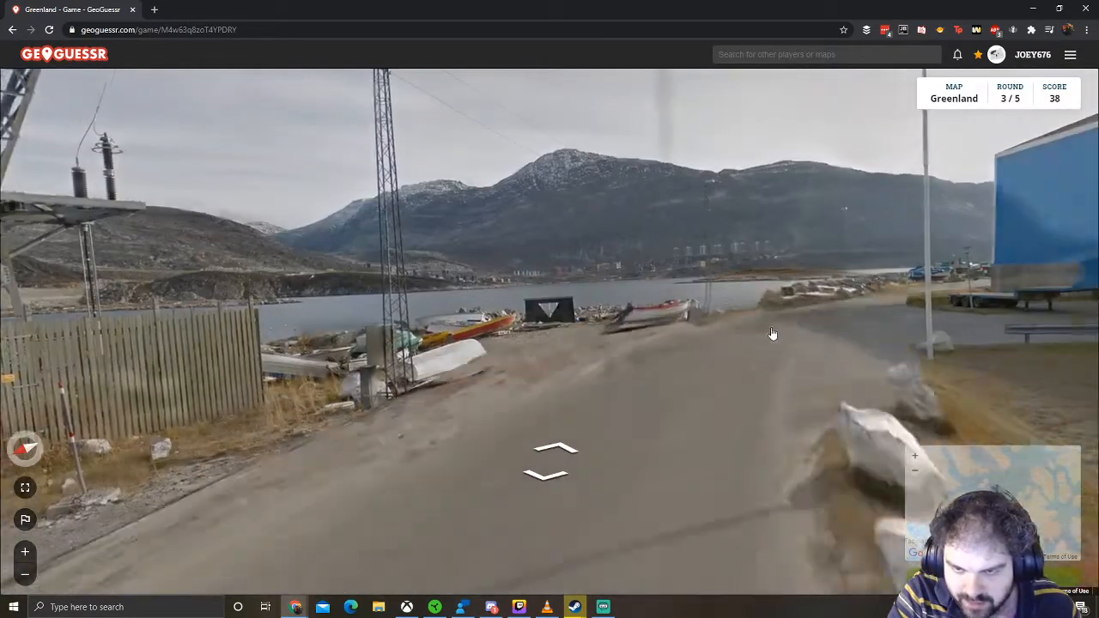
{"action": "left_click", "coordinate": [550, 459]}
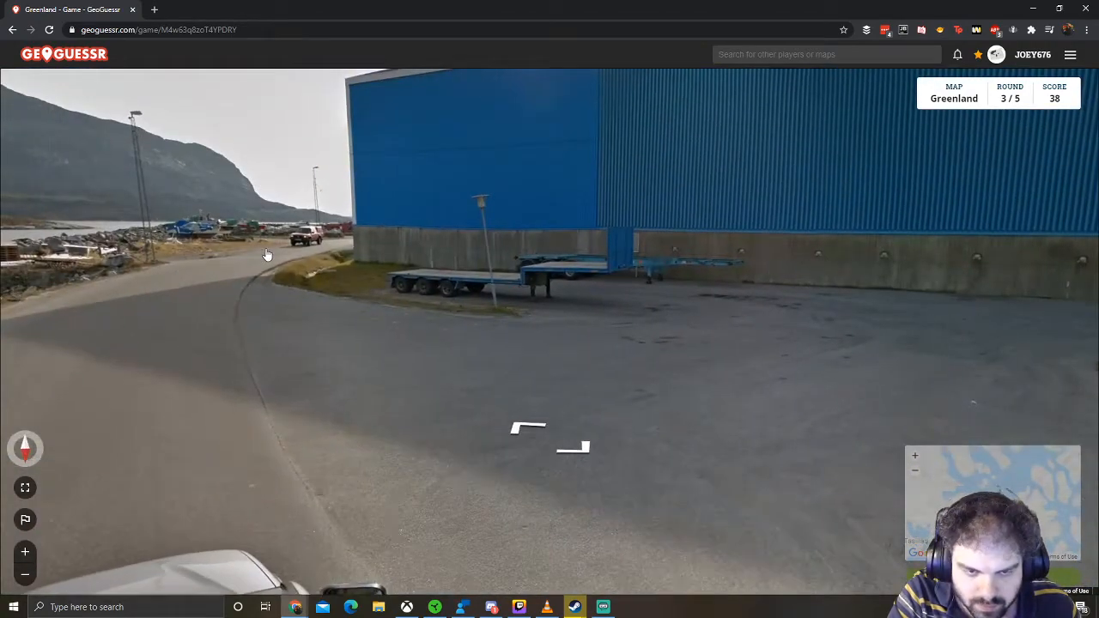
- Walk past the blue warehouse and fenced yard to the Orsiivik Marinecenter workshop
{"action": "left_click", "coordinate": [550, 438]}
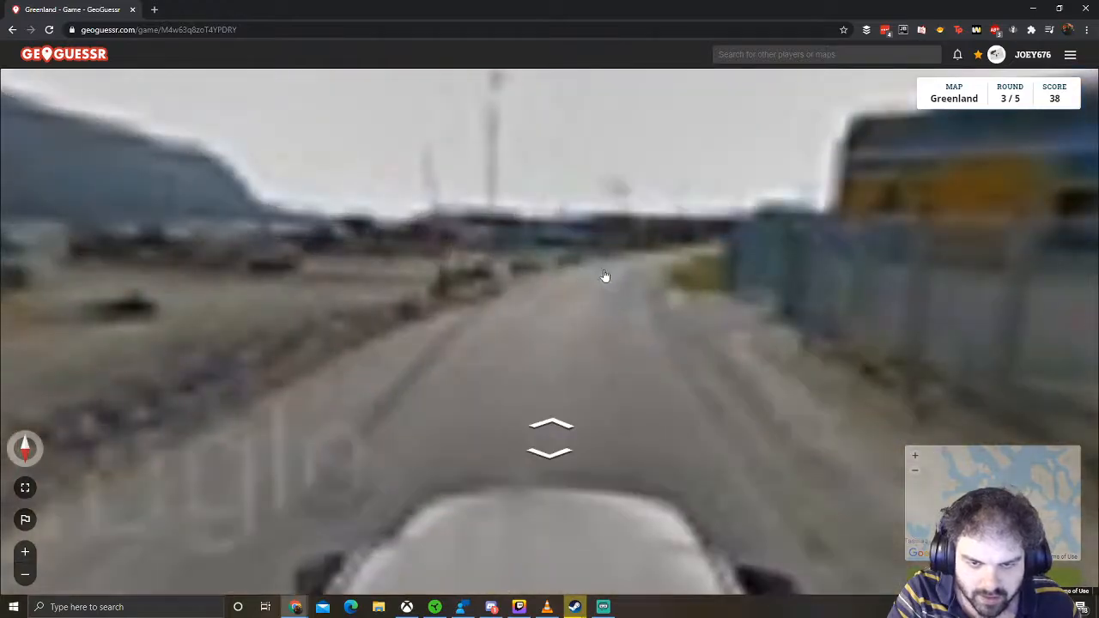
{"action": "left_click", "coordinate": [550, 434]}
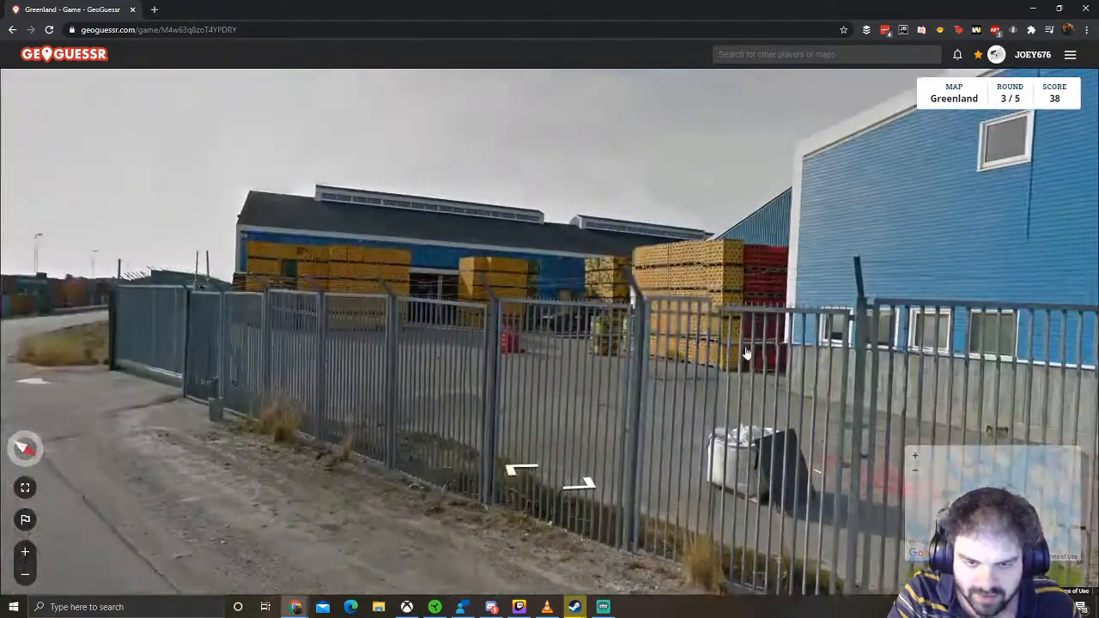
{"action": "left_click", "coordinate": [550, 480]}
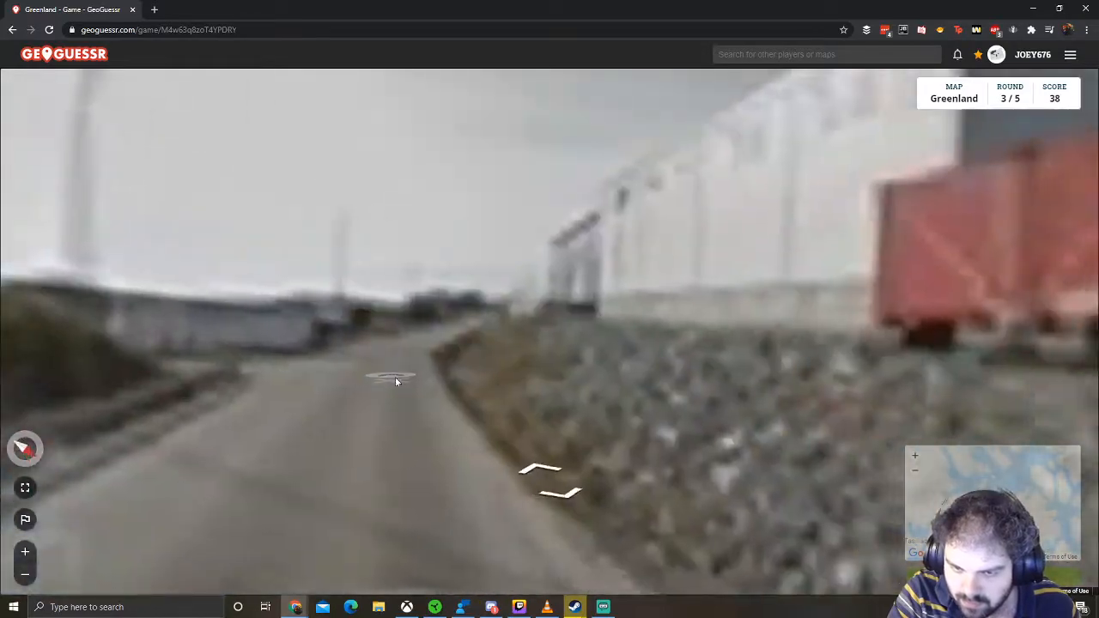
{"action": "left_click", "coordinate": [395, 380]}
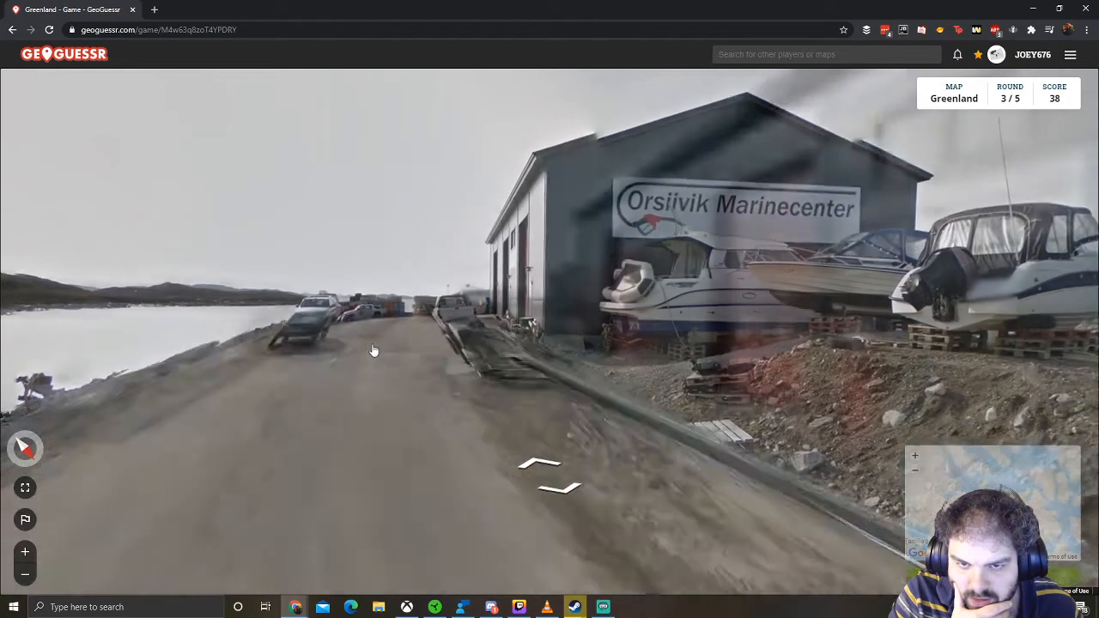
{"action": "left_click", "coordinate": [374, 349]}
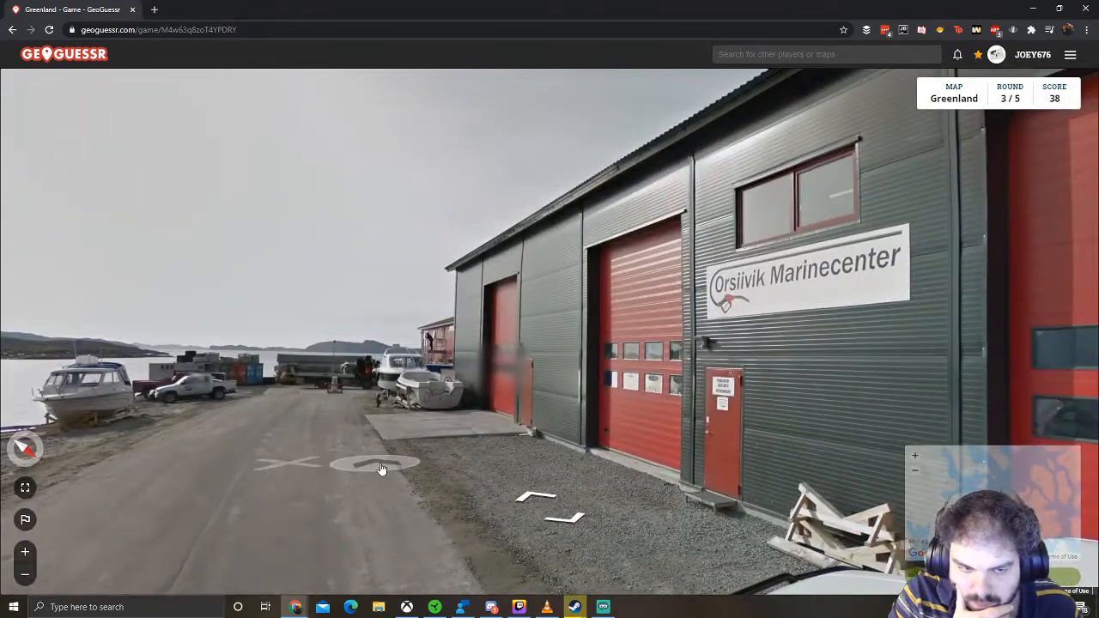
- Approach the Orsiivik building's red door and pan the guess map toward Nuuk
{"action": "left_click", "coordinate": [382, 468]}
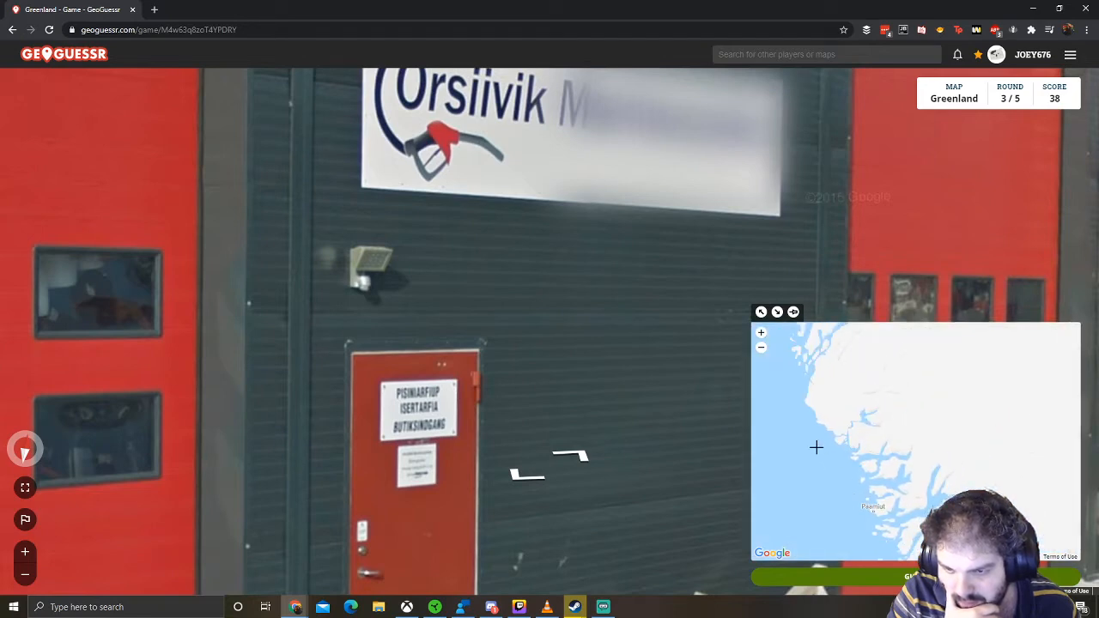
{"action": "left_click_drag", "start_coordinate": [816, 447], "coordinate": [910, 532]}
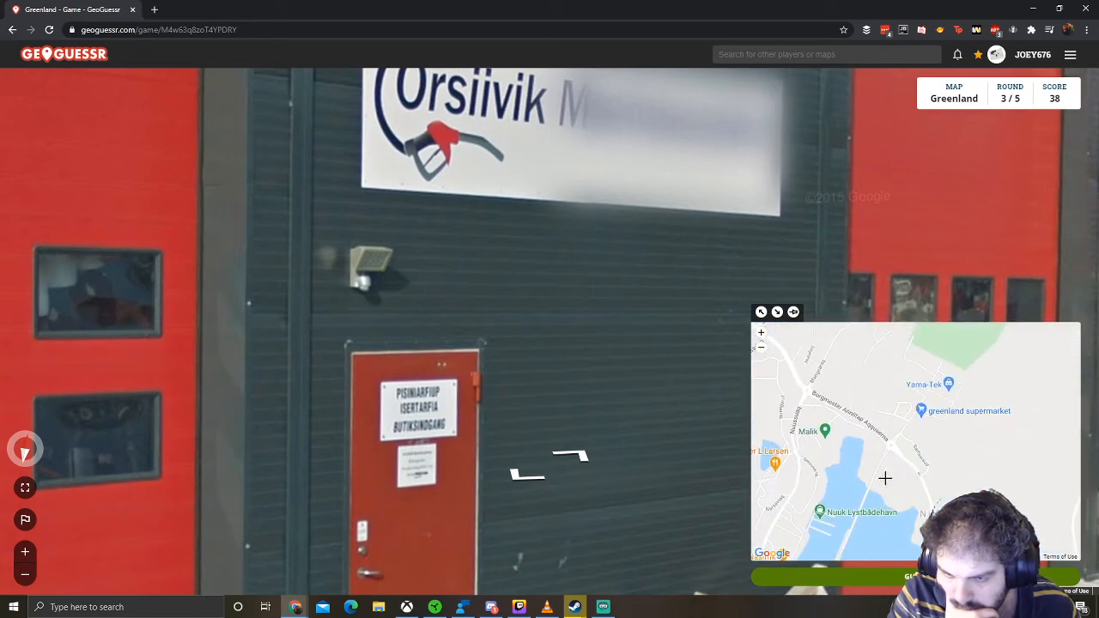
- Zoom the guess map into Nuuk's marina and supermarket area
{"action": "scroll", "scroll_direction": "down", "scroll_amount": 3}
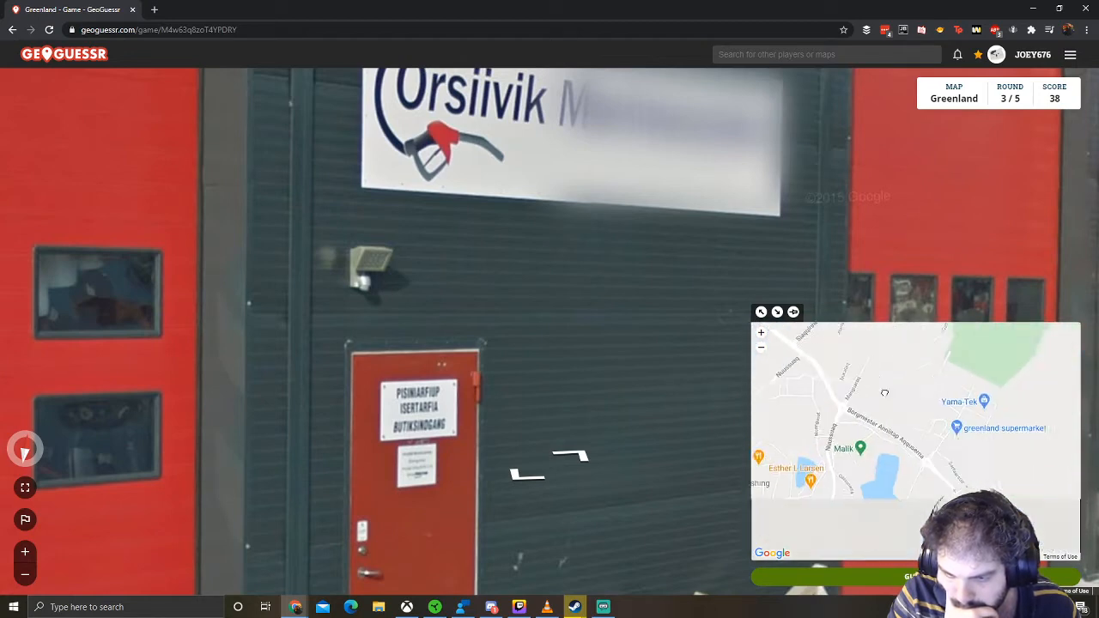
{"action": "scroll", "scroll_direction": "down", "scroll_amount": 3}
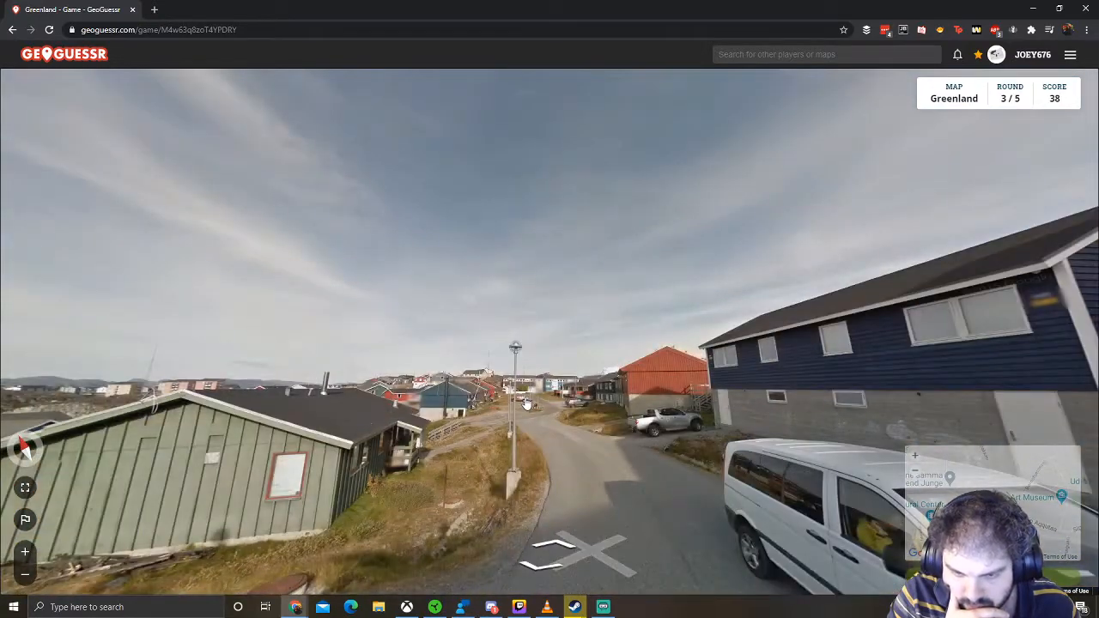
{"action": "left_click", "coordinate": [549, 536]}
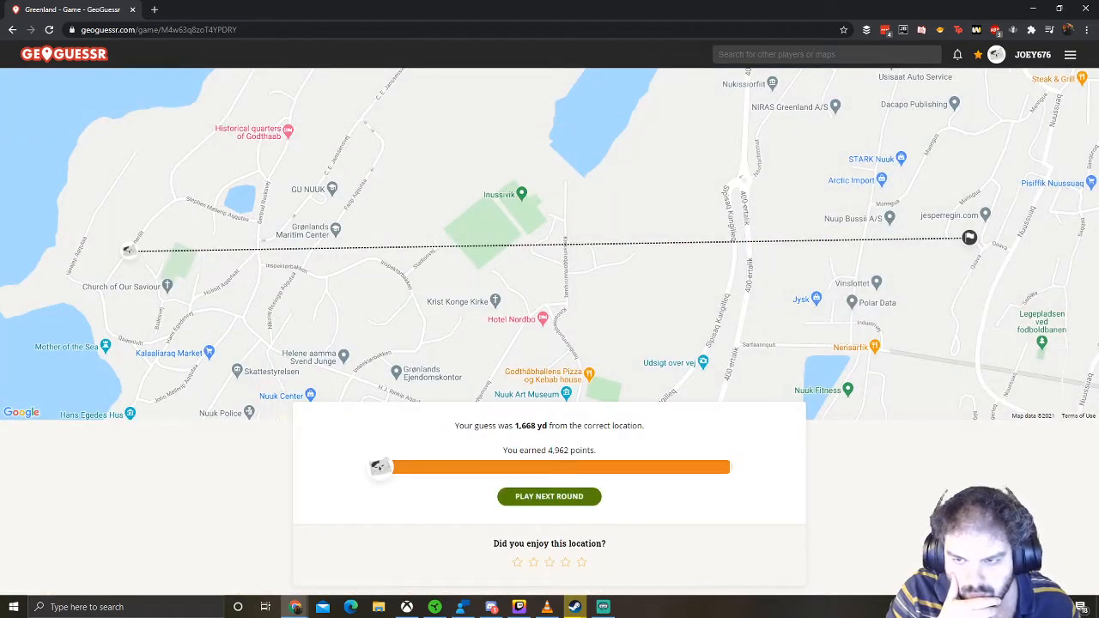
{"action": "mouse_move", "coordinate": [741, 267]}
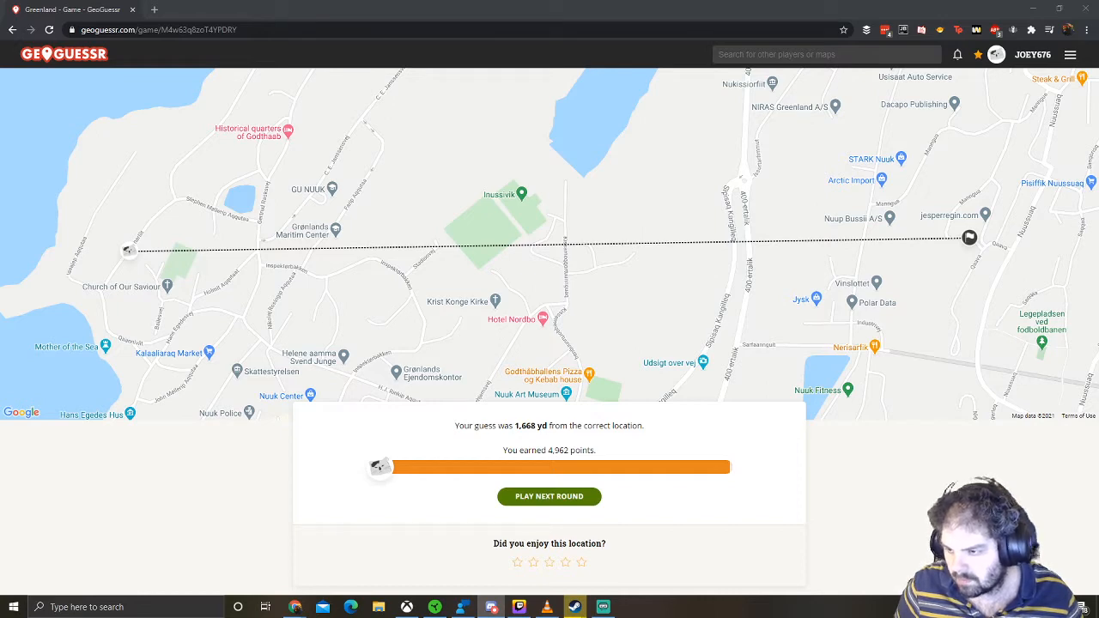
- Load round 4 of the Greenland game
{"action": "left_click", "coordinate": [549, 497]}
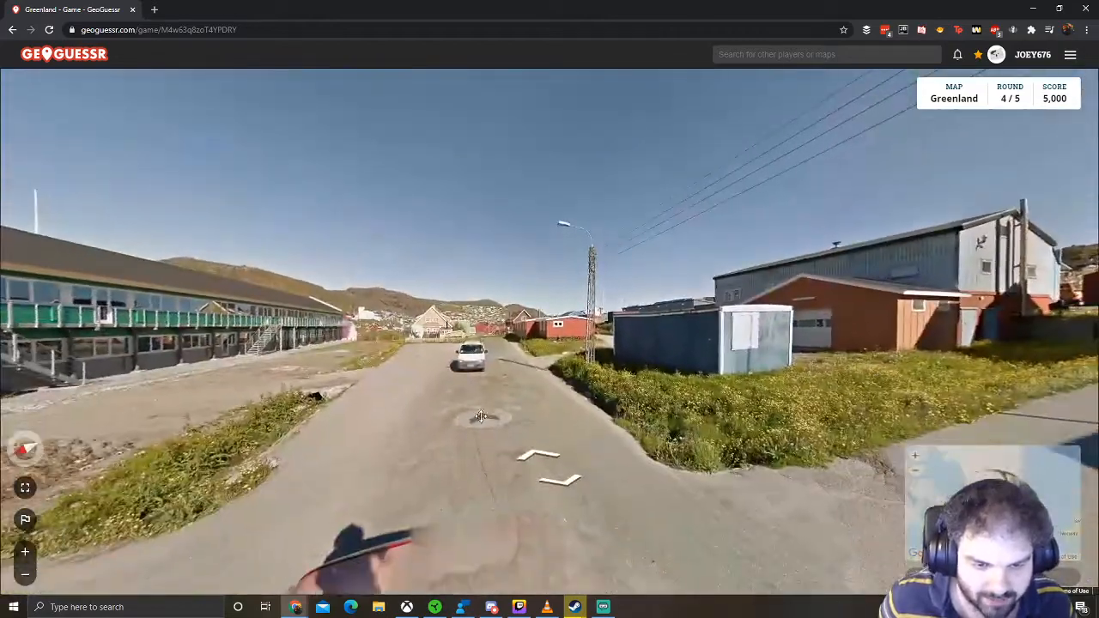
- Walk the lakeside hillside road past the yellow building to the blue houses and Qaqortoq sign
{"action": "left_click", "coordinate": [480, 417]}
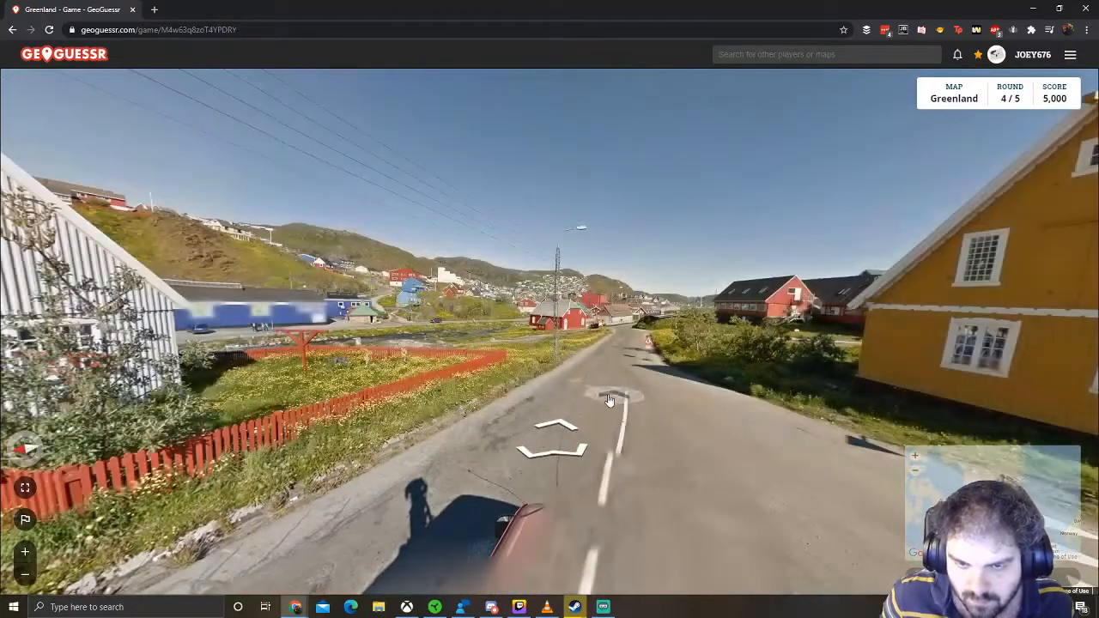
{"action": "left_click", "coordinate": [609, 399]}
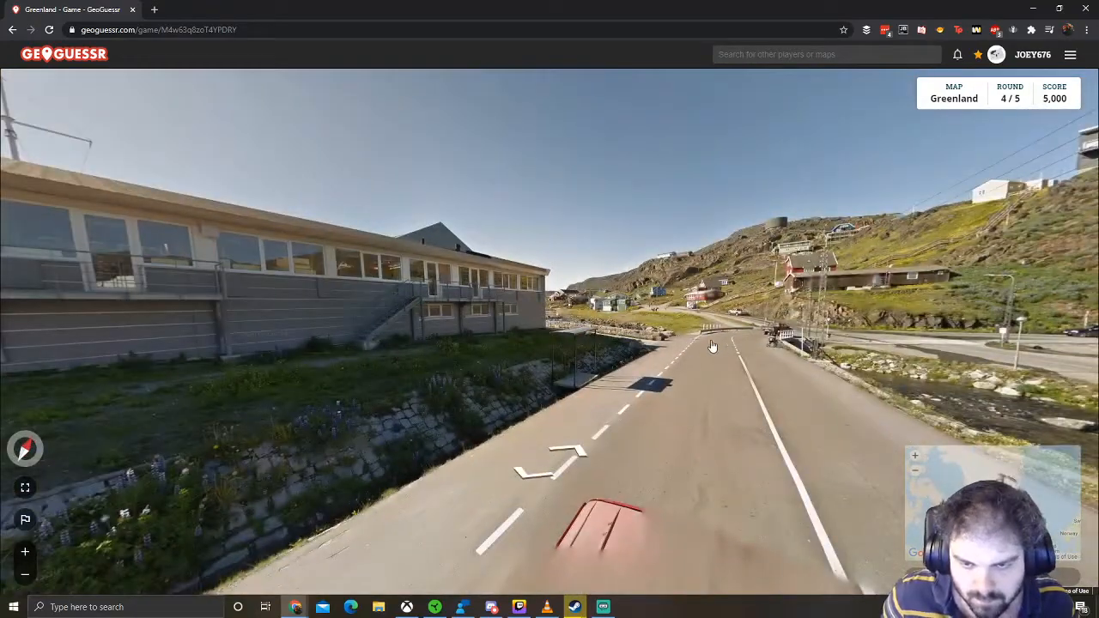
{"action": "left_click", "coordinate": [711, 346]}
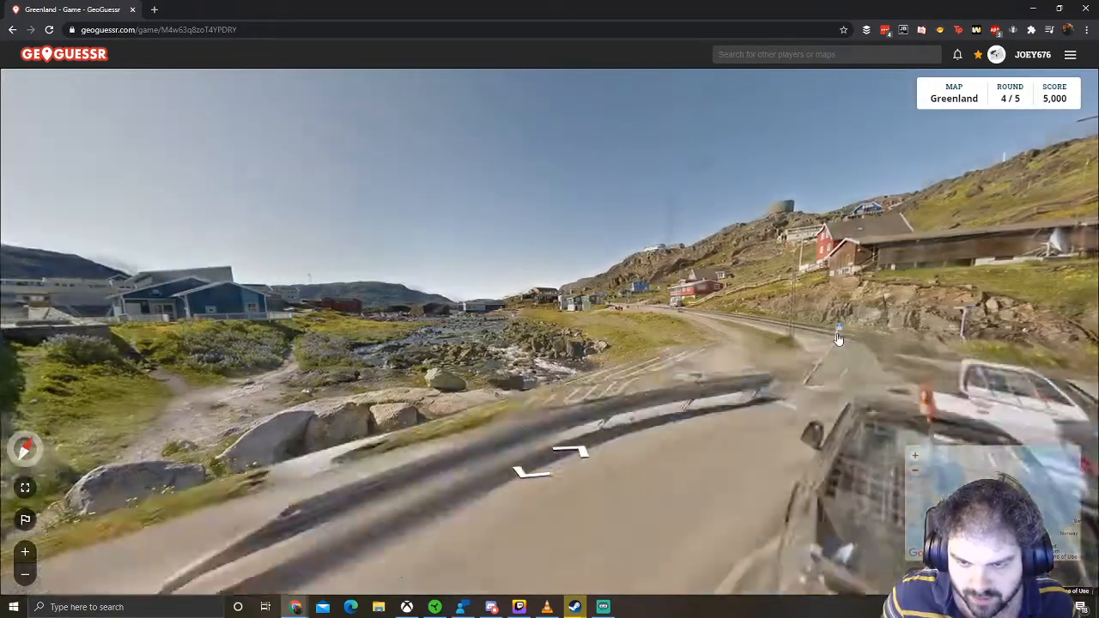
{"action": "left_click", "coordinate": [558, 451]}
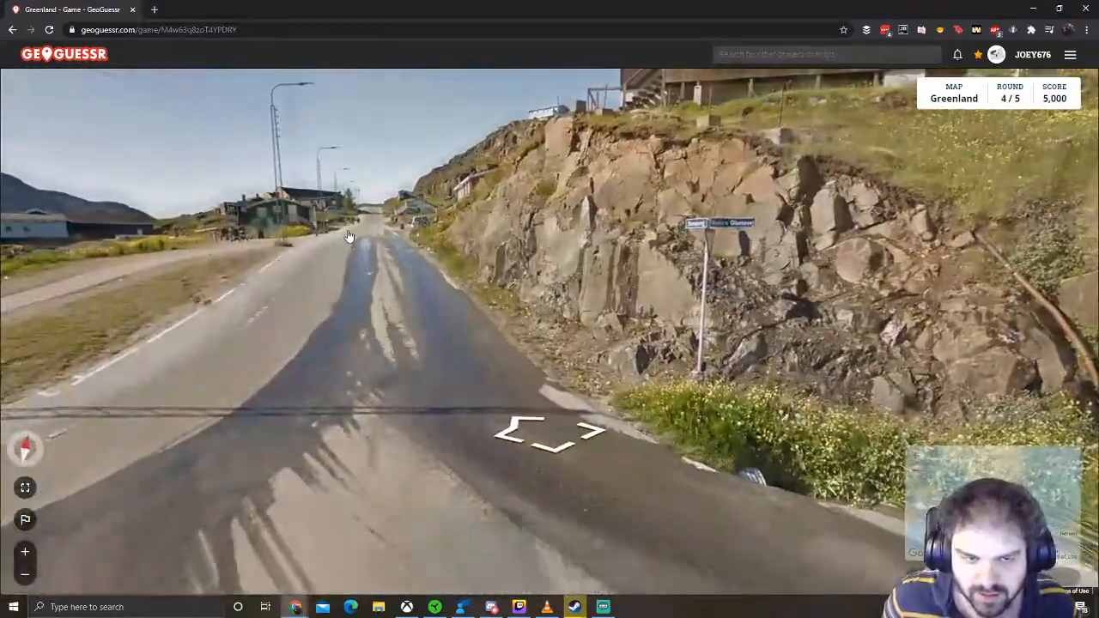
{"action": "left_click", "coordinate": [348, 236]}
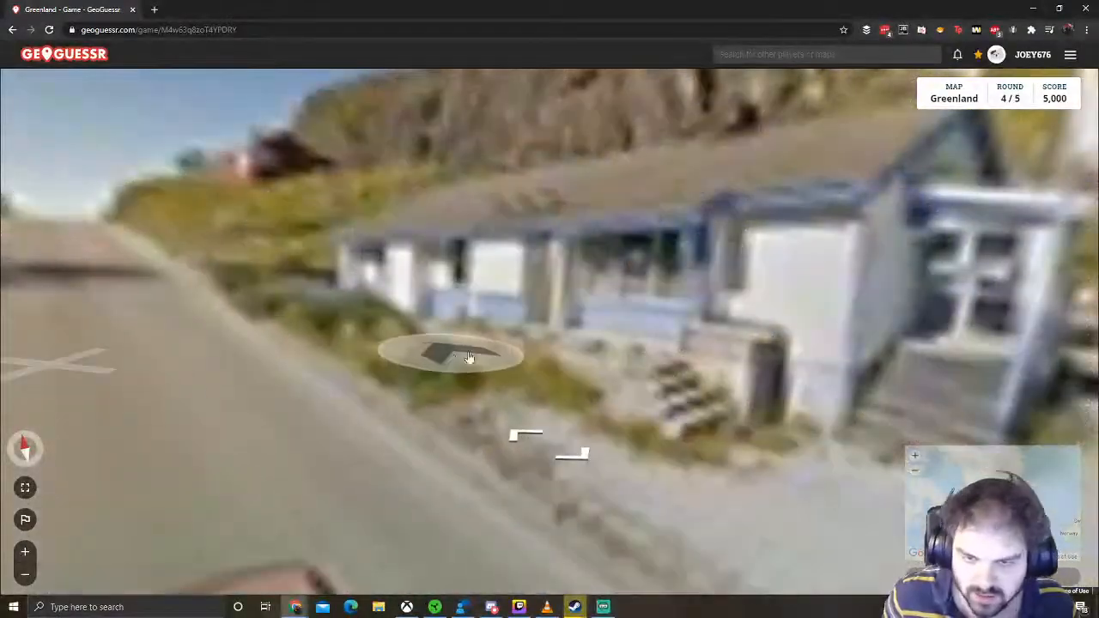
{"action": "left_click", "coordinate": [468, 357]}
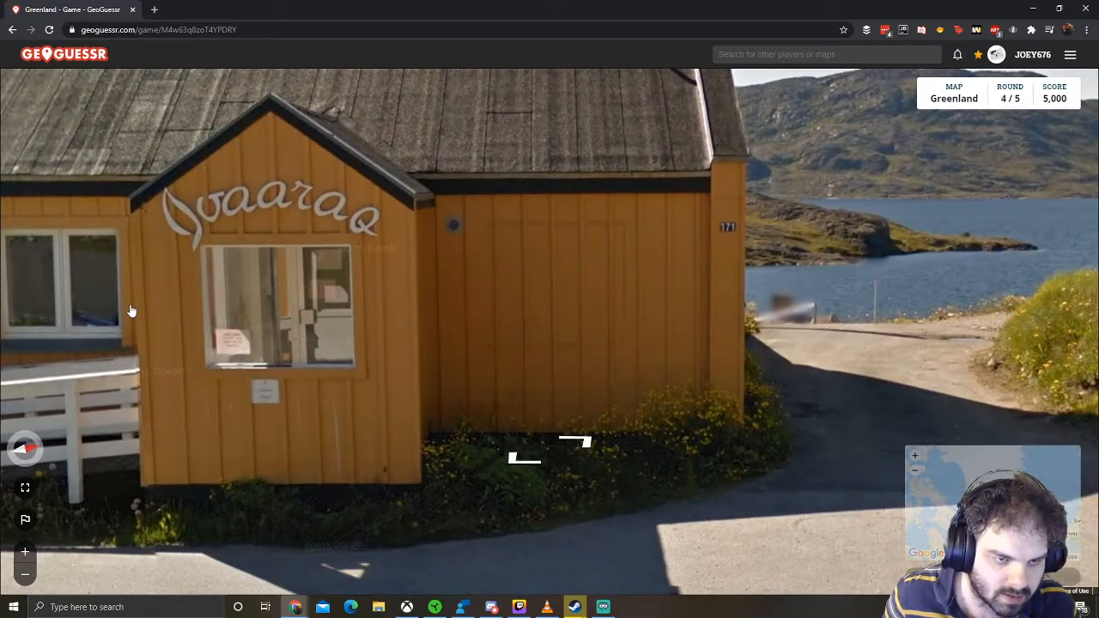
{"action": "left_click", "coordinate": [550, 447]}
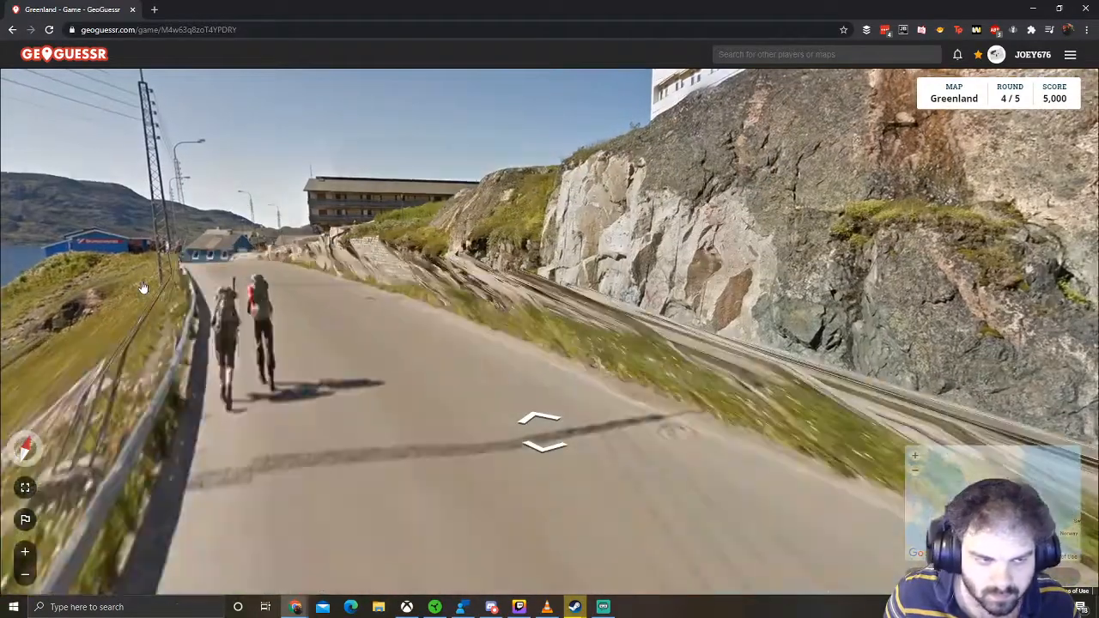
{"action": "left_click", "coordinate": [539, 430]}
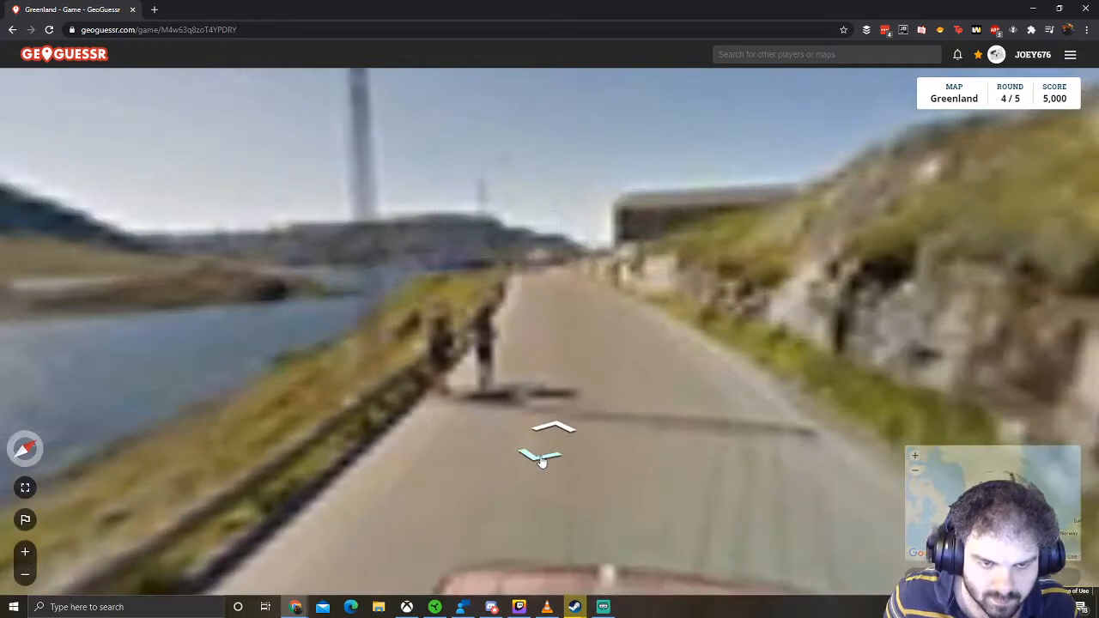
{"action": "left_click", "coordinate": [553, 428]}
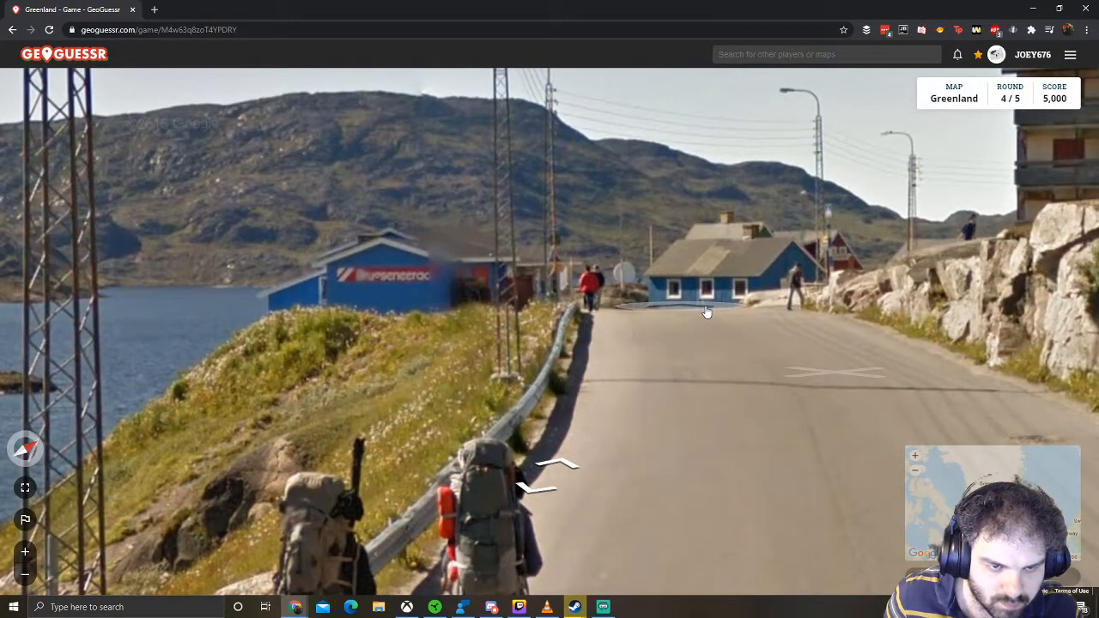
{"action": "left_click", "coordinate": [706, 311]}
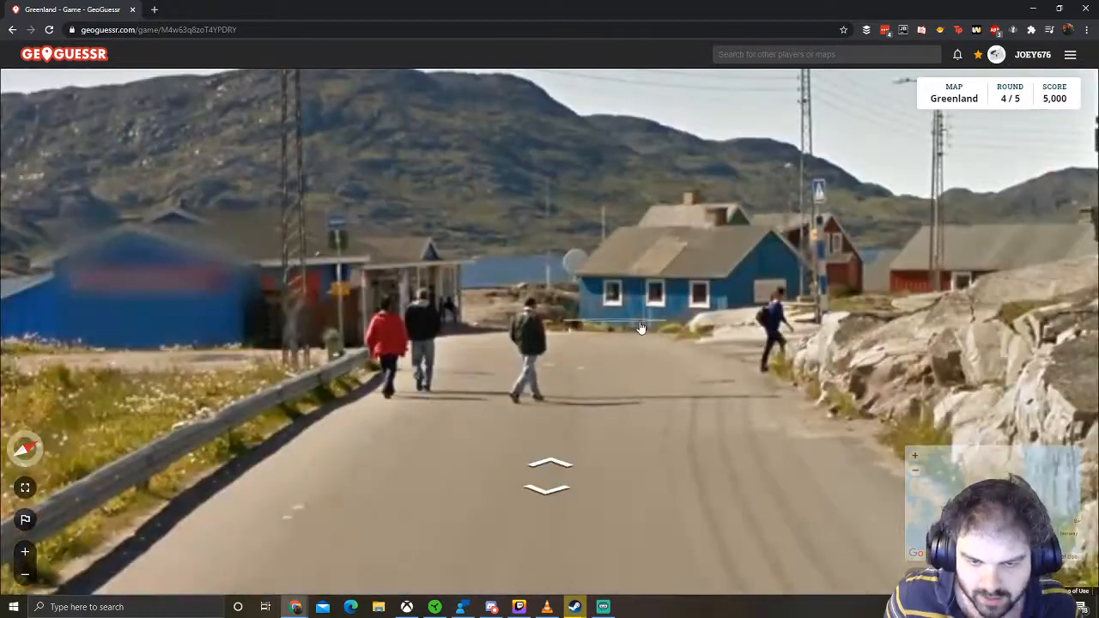
{"action": "left_click", "coordinate": [550, 468]}
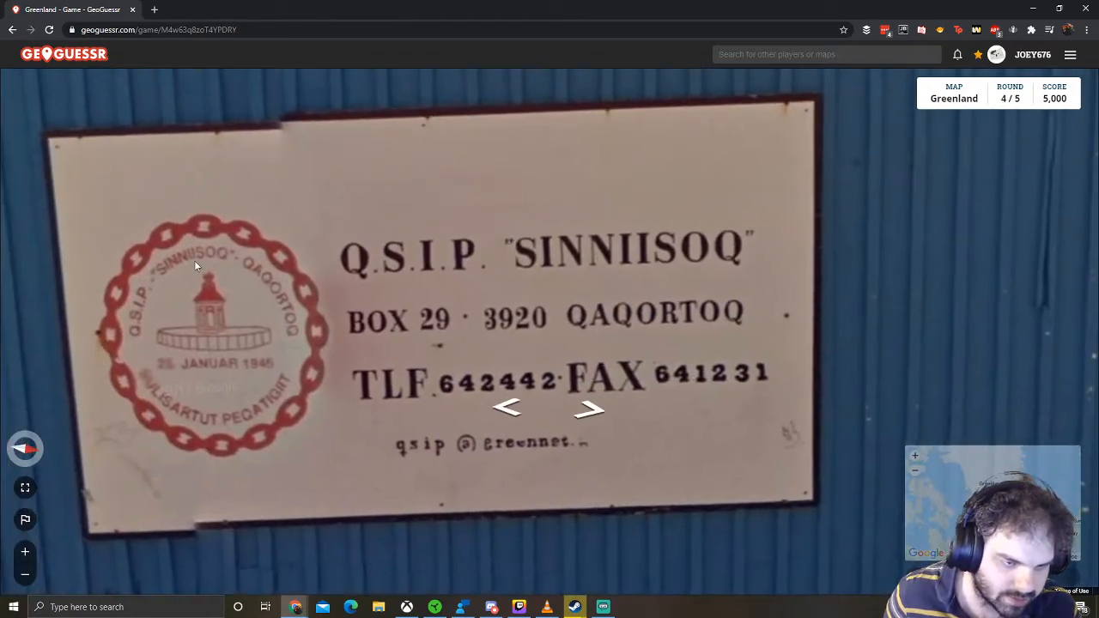
{"action": "mouse_move", "coordinate": [268, 314]}
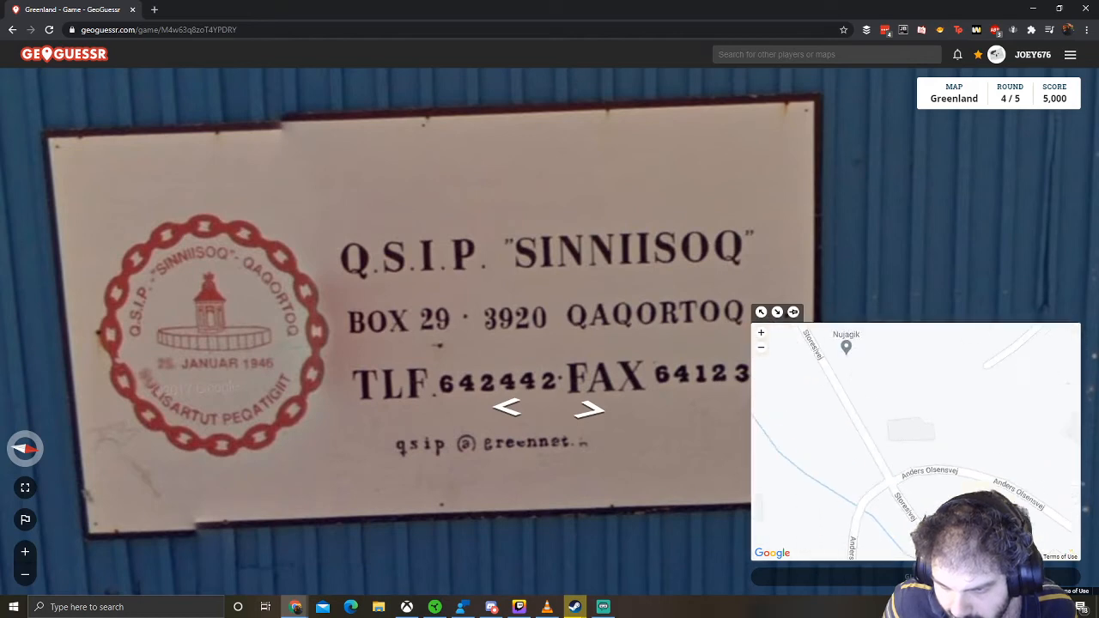
- Zoom the guess map, then follow the curving road uphill to the hillside junction
{"action": "scroll", "scroll_direction": "down", "scroll_amount": 3}
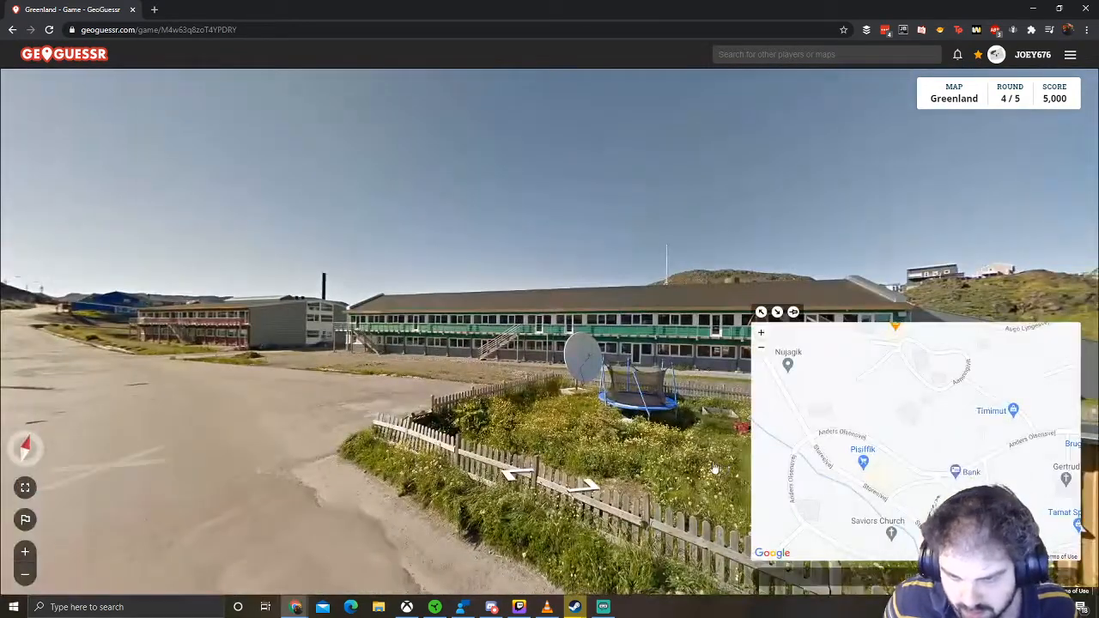
{"action": "left_click", "coordinate": [713, 466]}
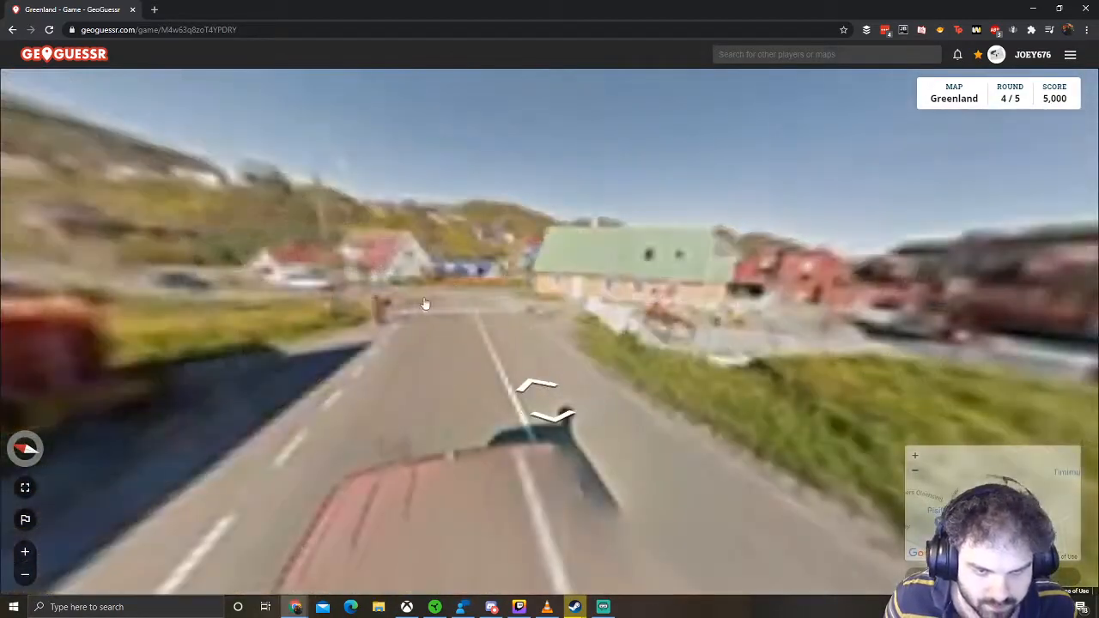
{"action": "left_click", "coordinate": [536, 387]}
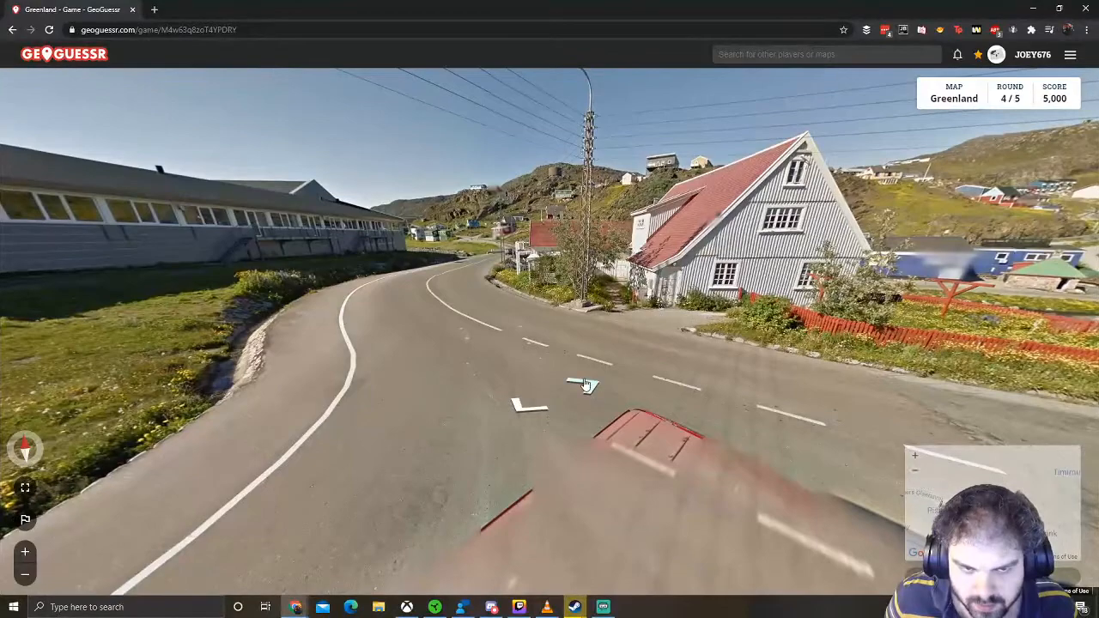
{"action": "left_click", "coordinate": [585, 384]}
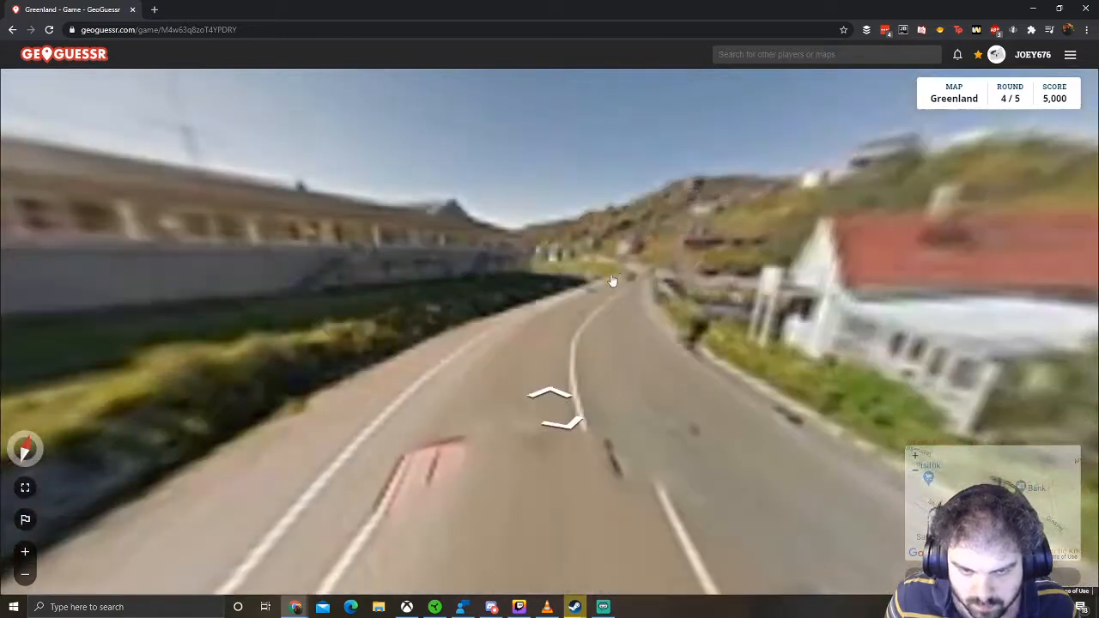
{"action": "left_click", "coordinate": [554, 399]}
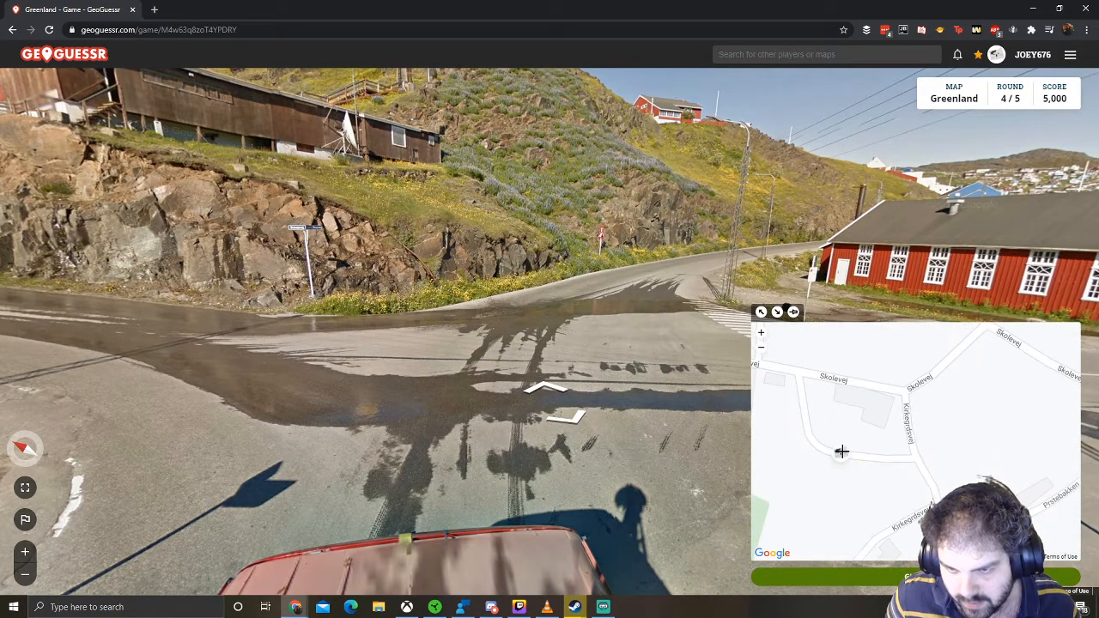
{"action": "mouse_move", "coordinate": [24, 488]}
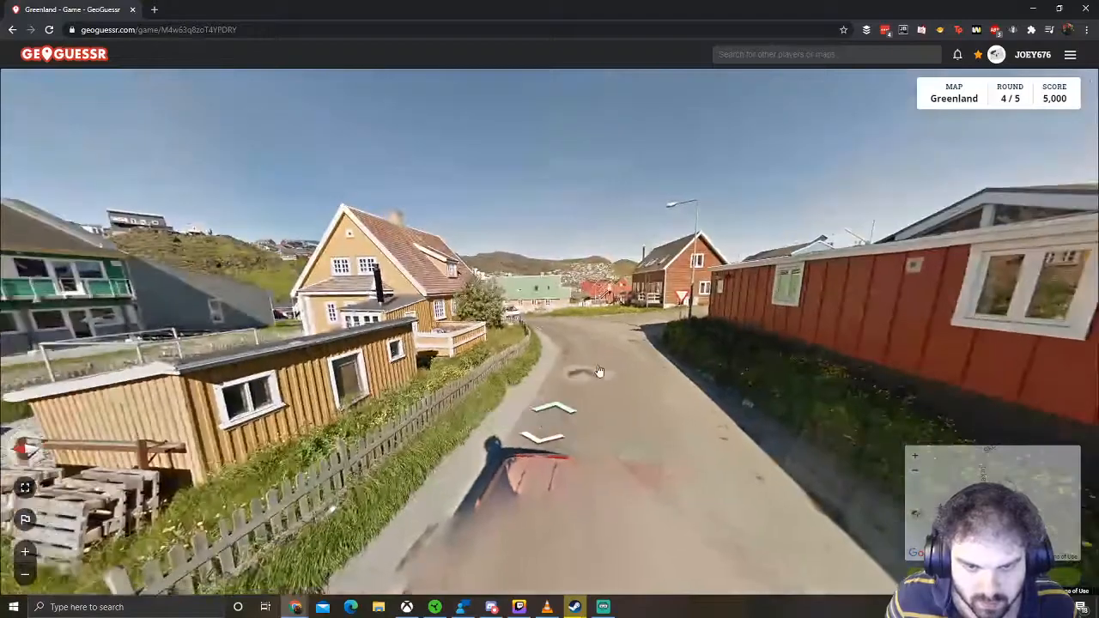
- Walk up the lane, pin the guess on Skolevej, and submit it for 5,000 points
{"action": "left_click", "coordinate": [599, 370]}
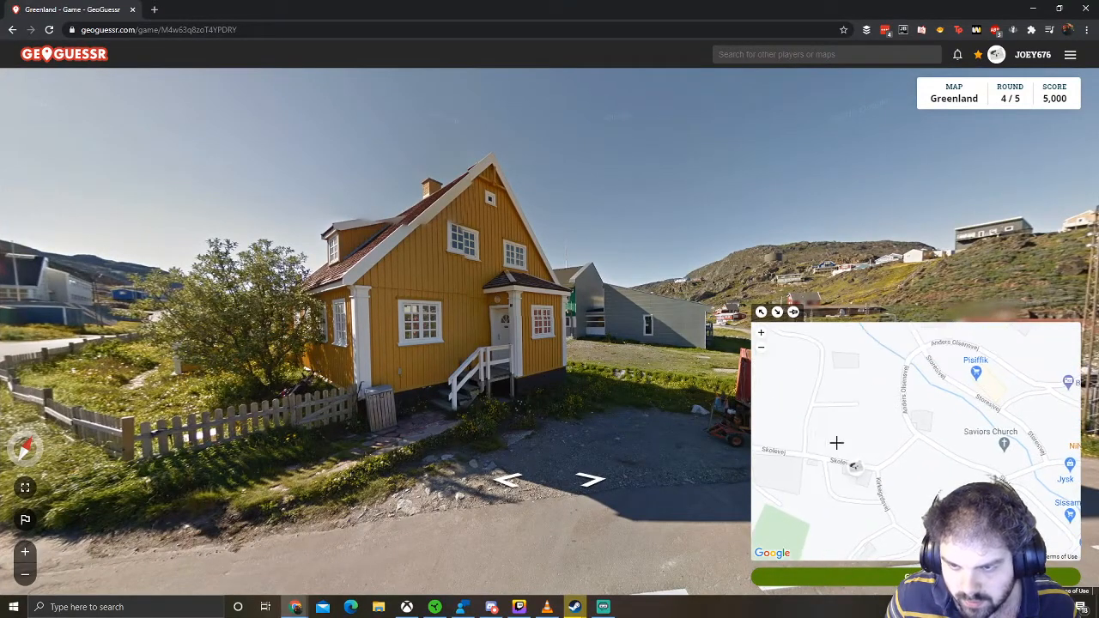
{"action": "left_click", "coordinate": [590, 479]}
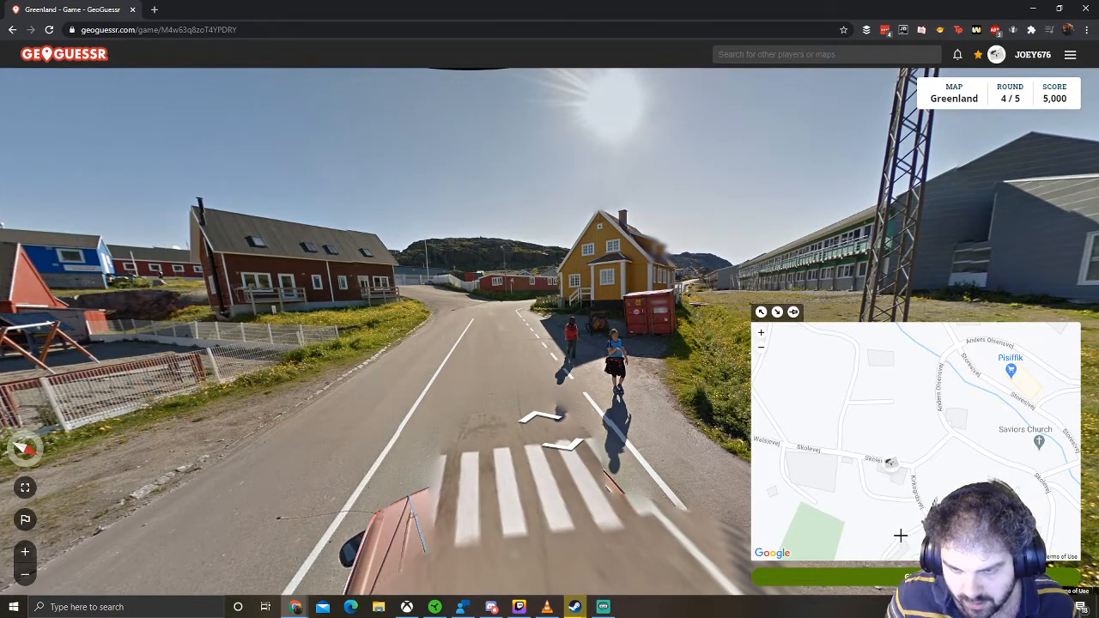
{"action": "left_click", "coordinate": [900, 535]}
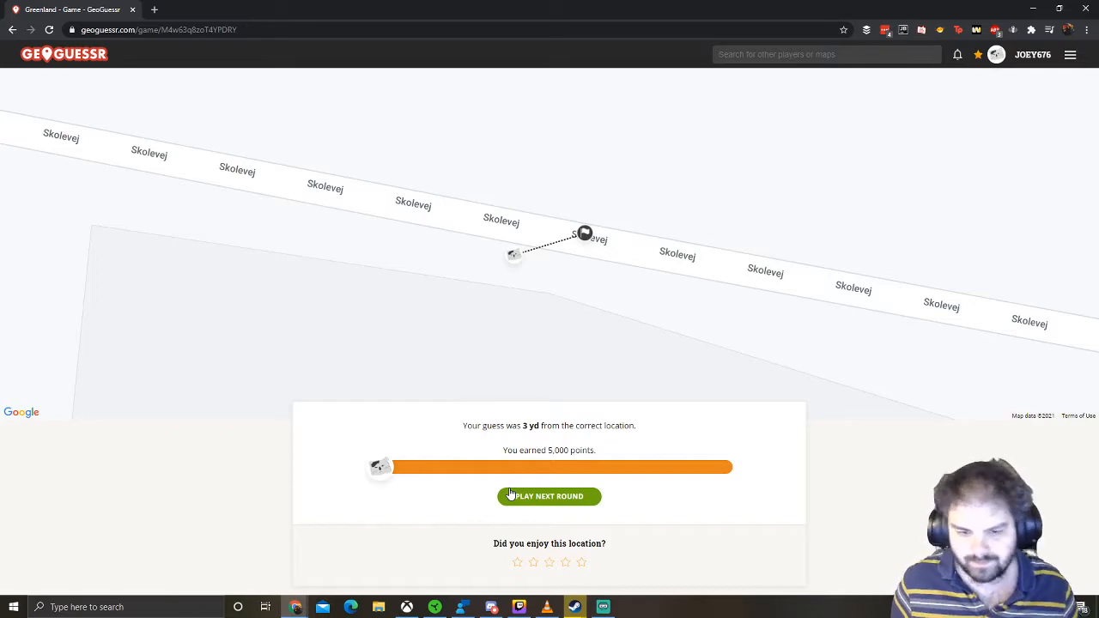
- Start round five after the 5,000-point, 3 yd round-four result
{"action": "left_click", "coordinate": [549, 497]}
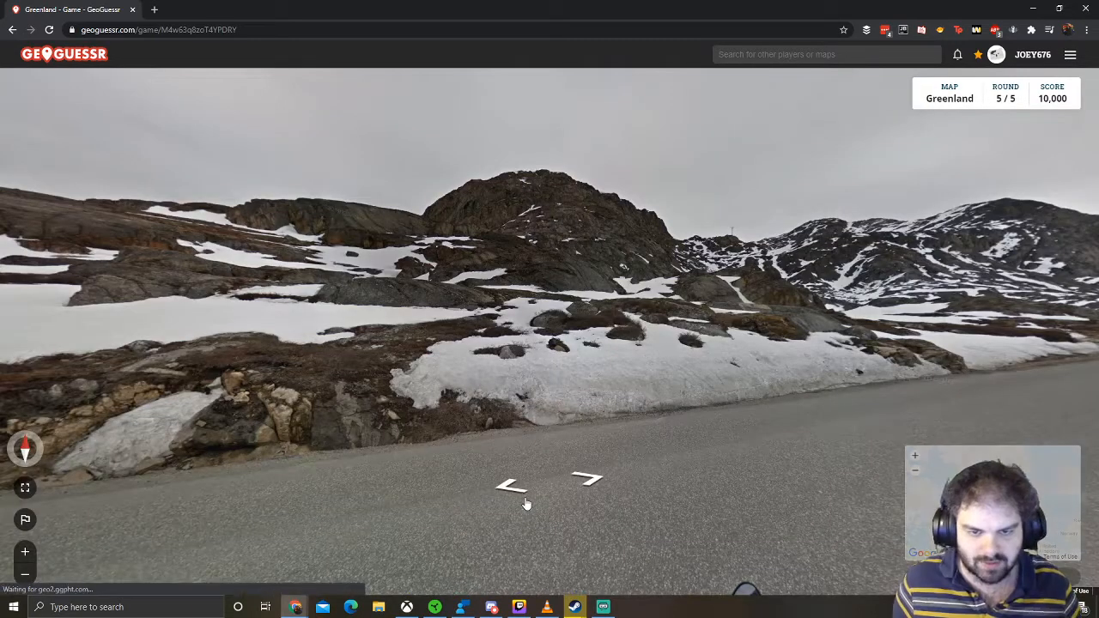
- Move along the snowy road toward town and the colourful apartment blocks
{"action": "left_click", "coordinate": [588, 479]}
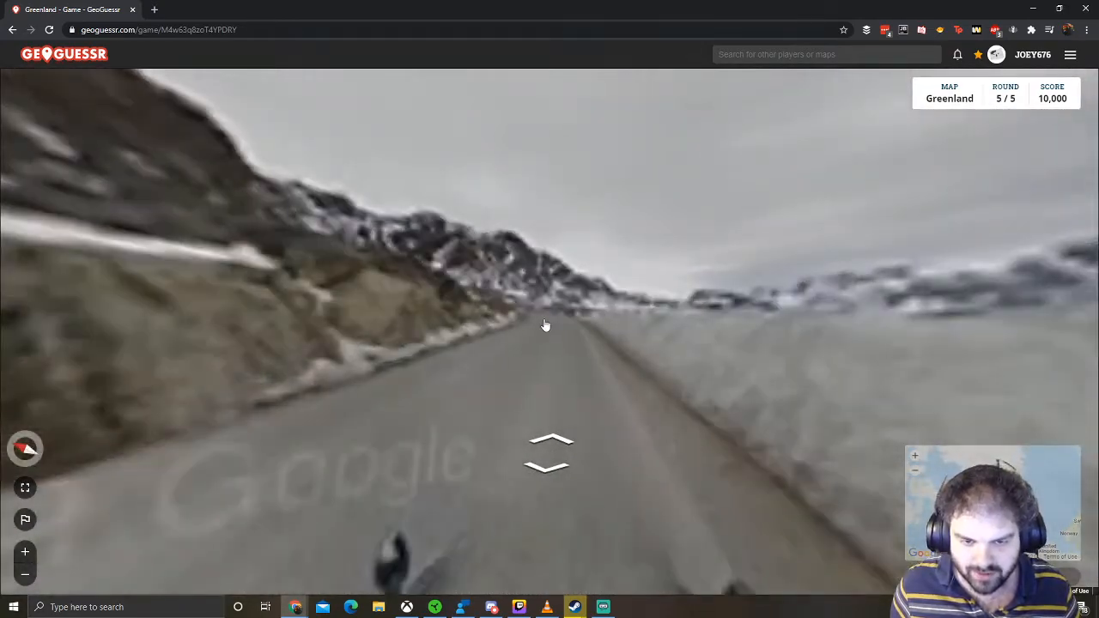
{"action": "left_click", "coordinate": [548, 455]}
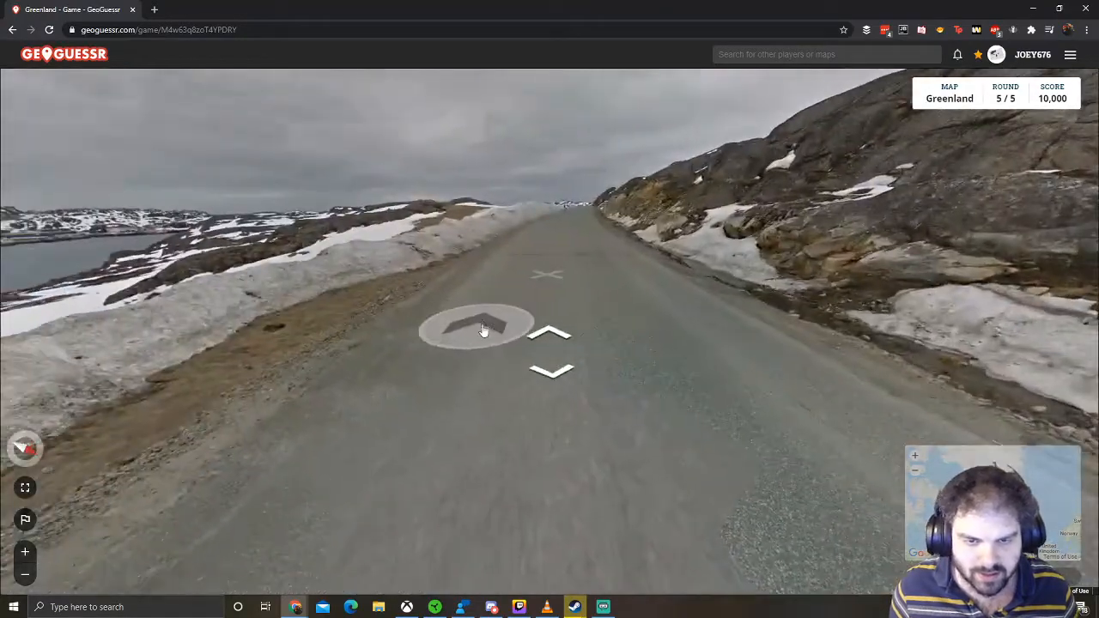
{"action": "left_click", "coordinate": [484, 329]}
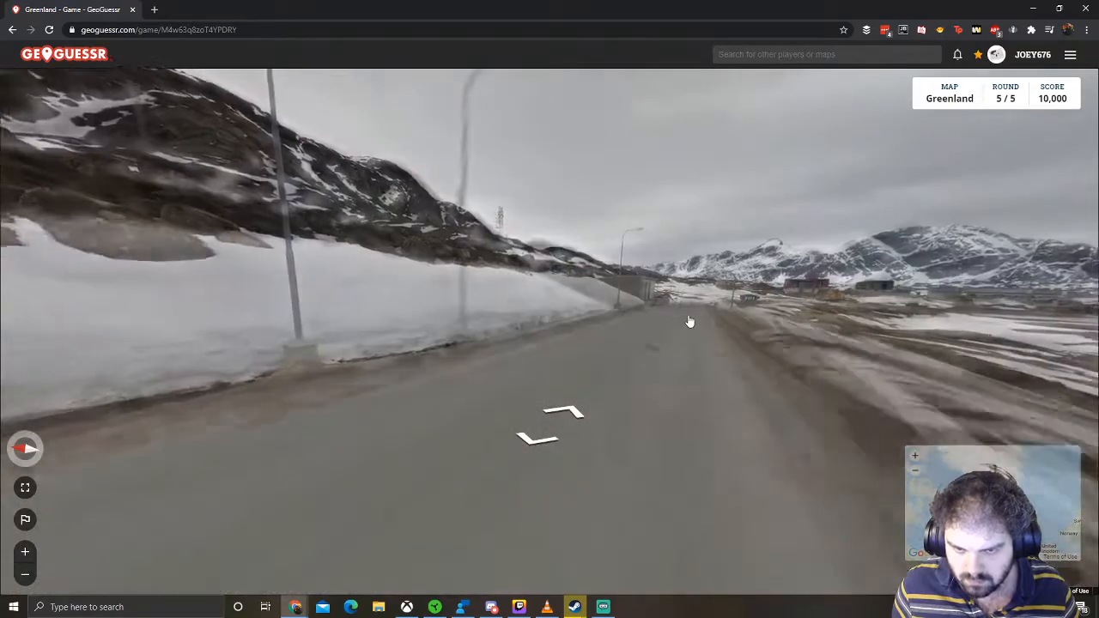
{"action": "left_click", "coordinate": [690, 322]}
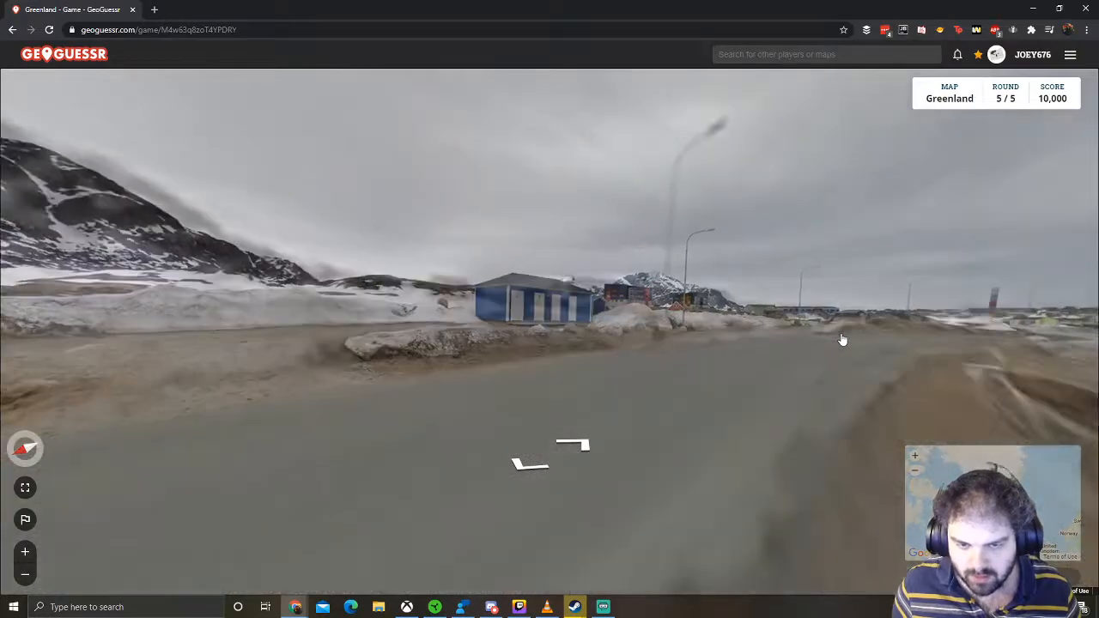
{"action": "left_click", "coordinate": [549, 446]}
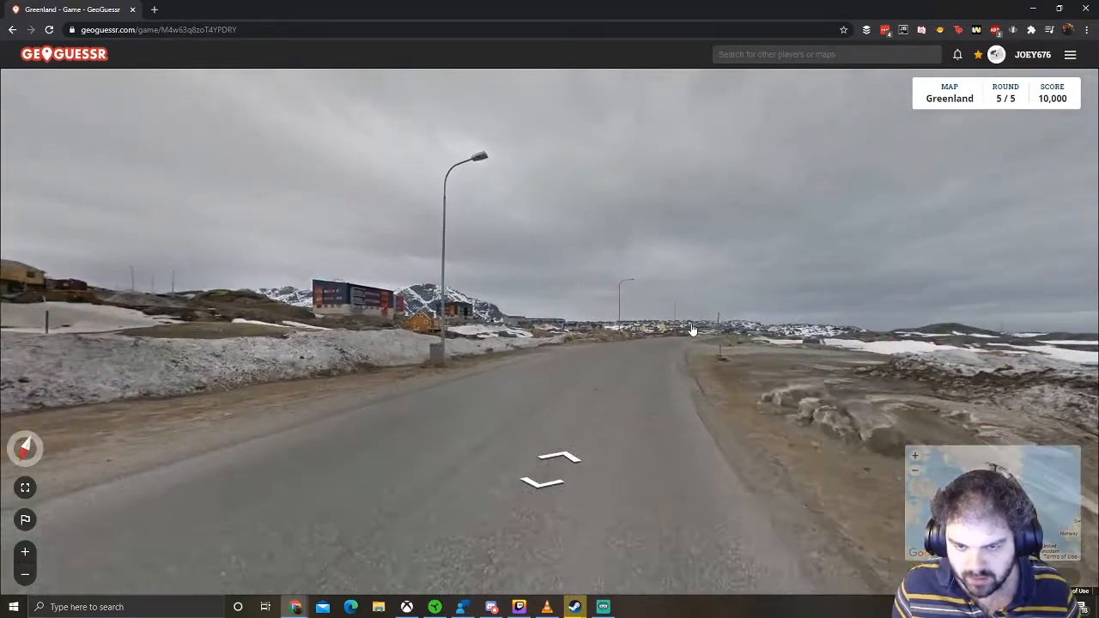
{"action": "left_click", "coordinate": [691, 328]}
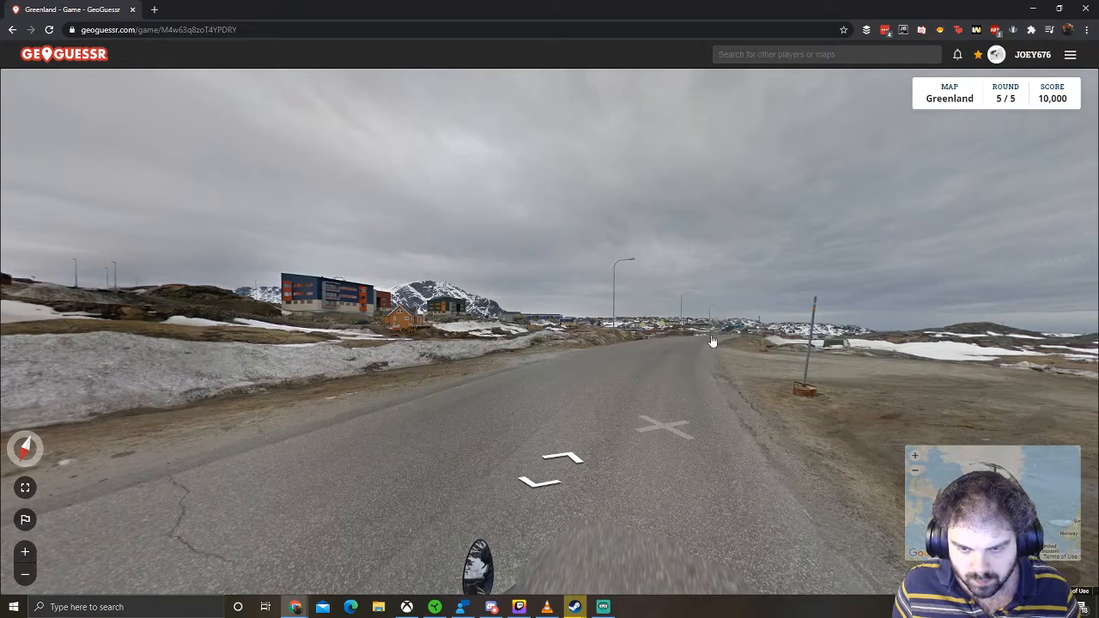
{"action": "left_click", "coordinate": [711, 340]}
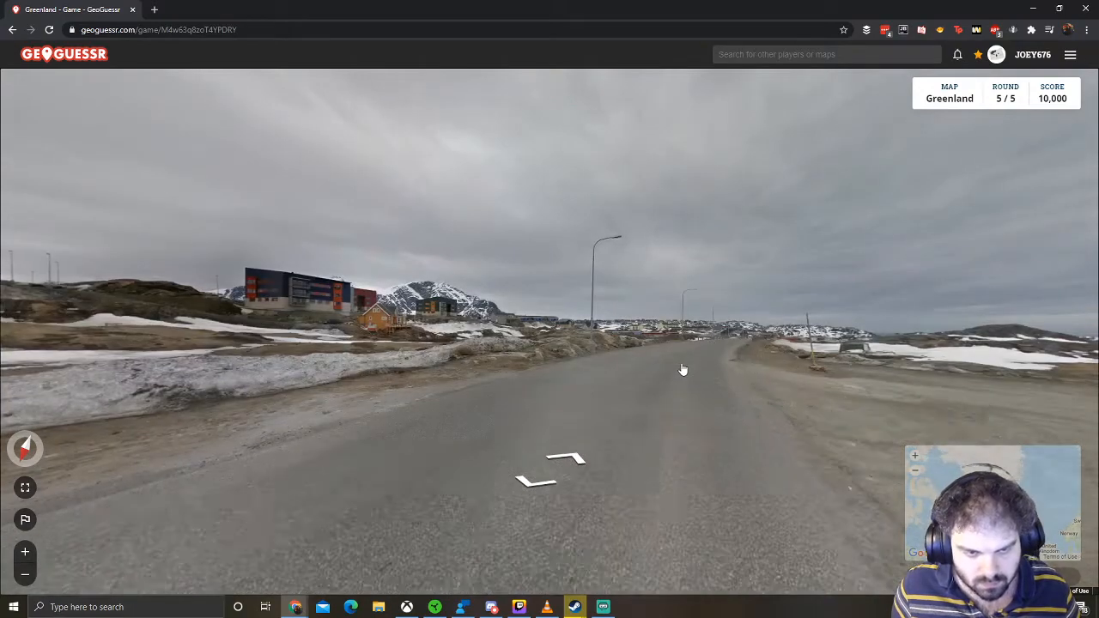
{"action": "left_click", "coordinate": [682, 369]}
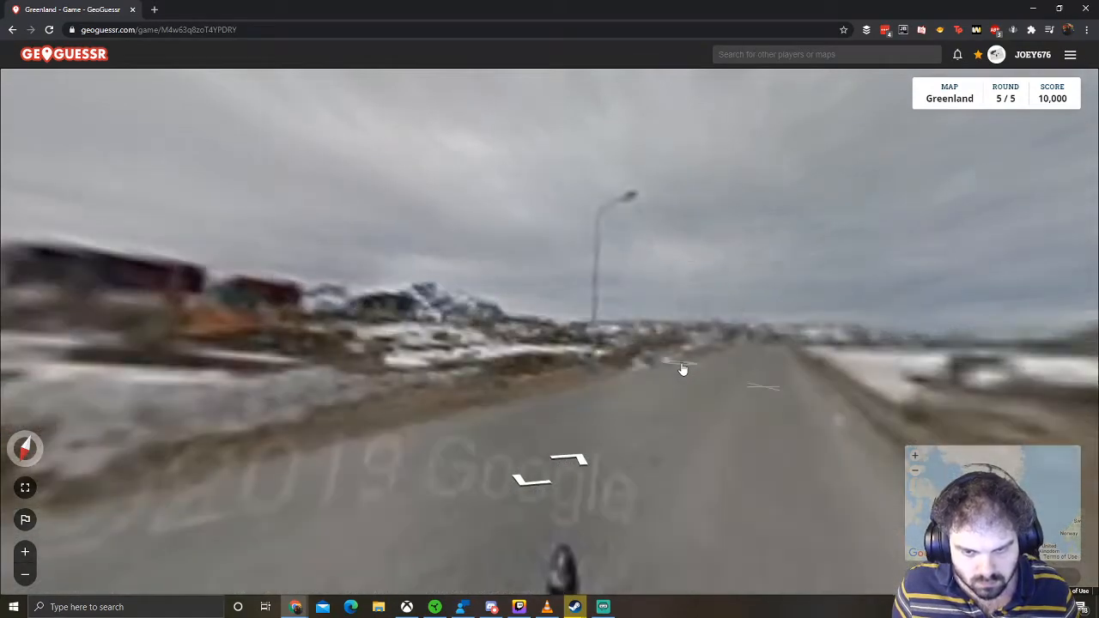
{"action": "left_click", "coordinate": [683, 369]}
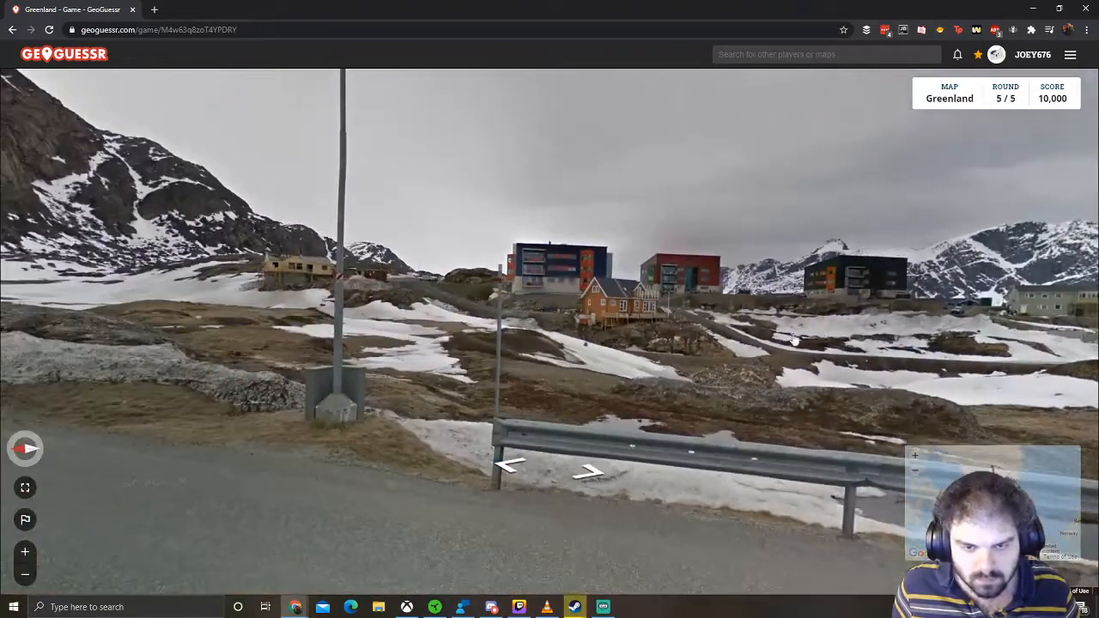
{"action": "left_click", "coordinate": [590, 471]}
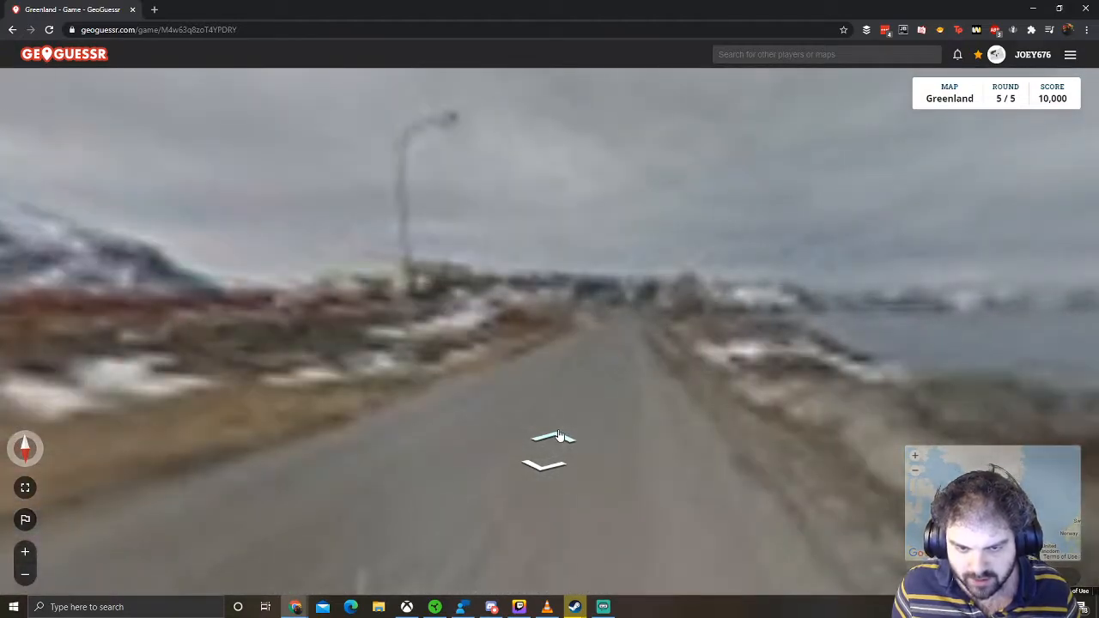
- Continue along the shoreline road past the blue houses toward the harbour buildings
{"action": "left_click", "coordinate": [554, 438]}
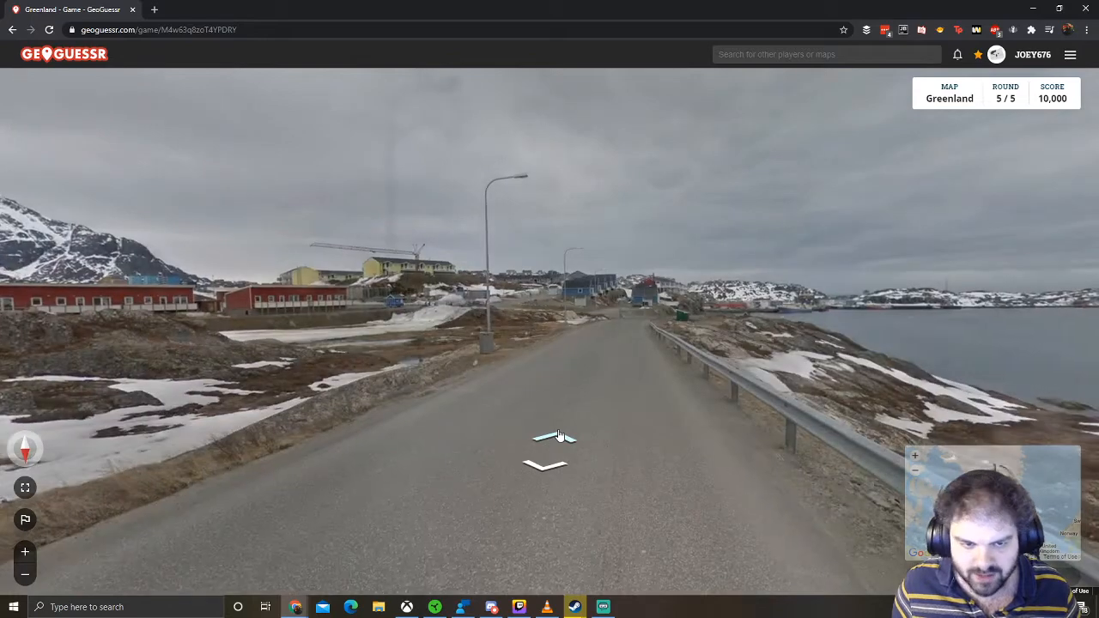
{"action": "left_click", "coordinate": [556, 436]}
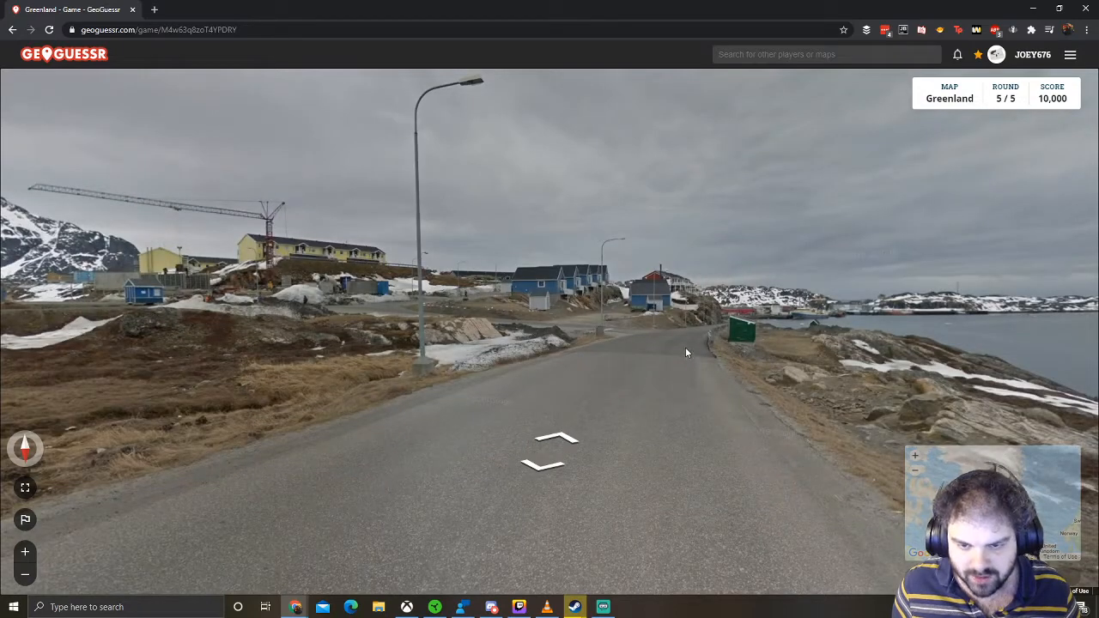
{"action": "left_click", "coordinate": [550, 442]}
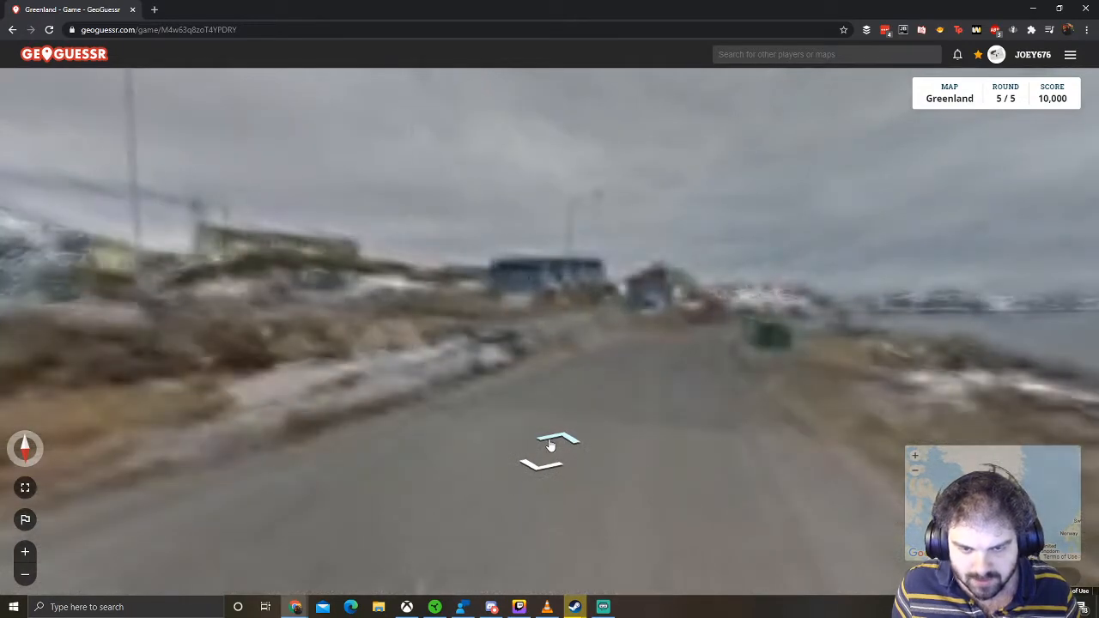
{"action": "left_click", "coordinate": [550, 445]}
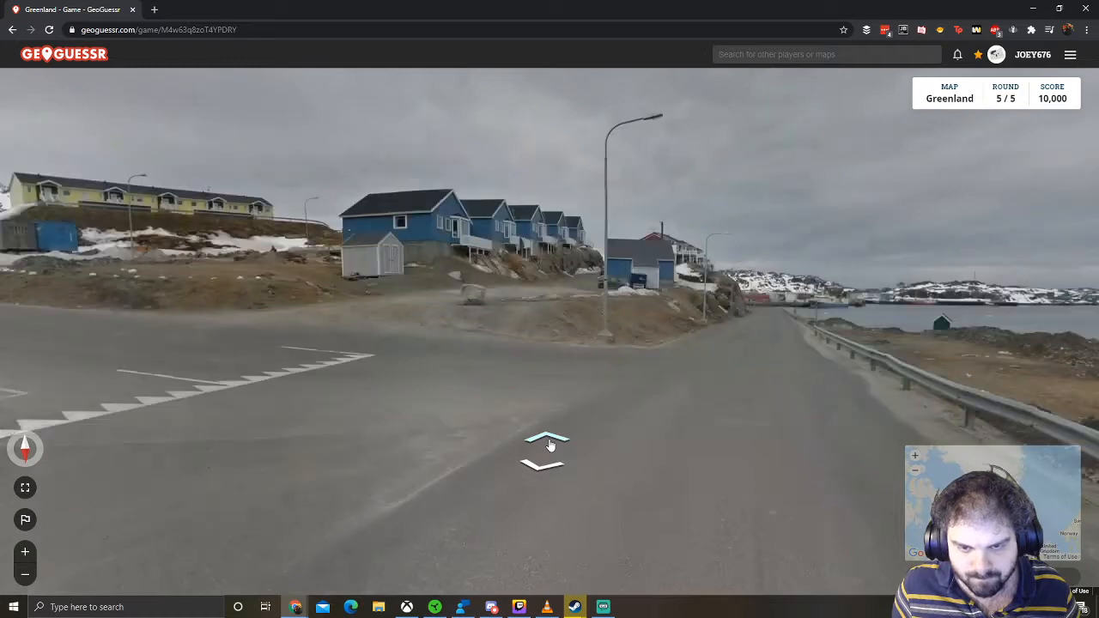
{"action": "left_click", "coordinate": [550, 446]}
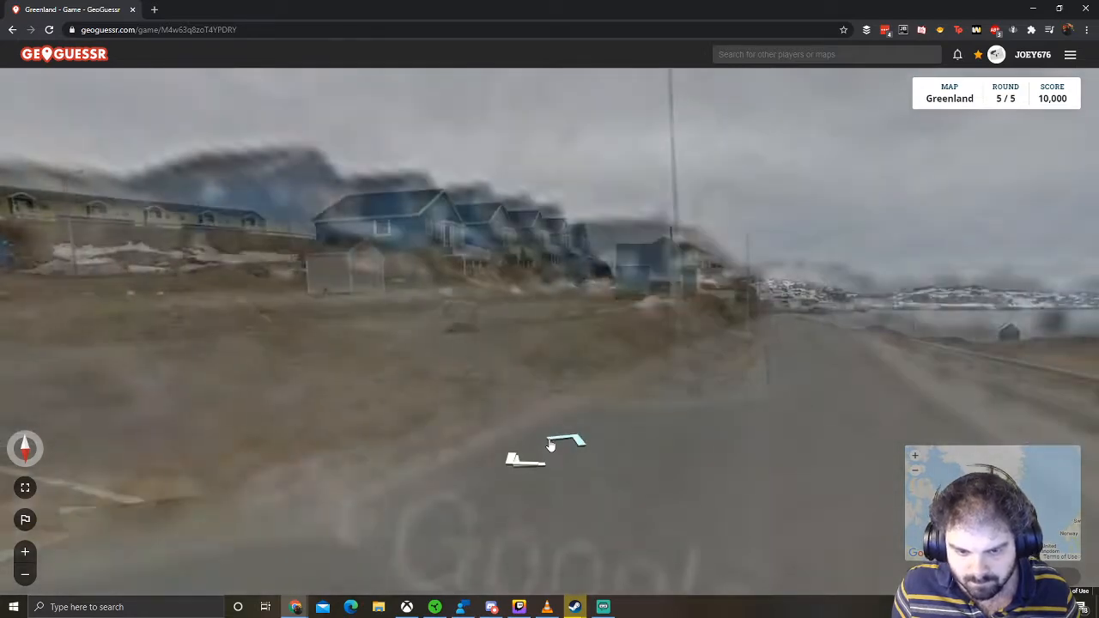
{"action": "left_click", "coordinate": [550, 443]}
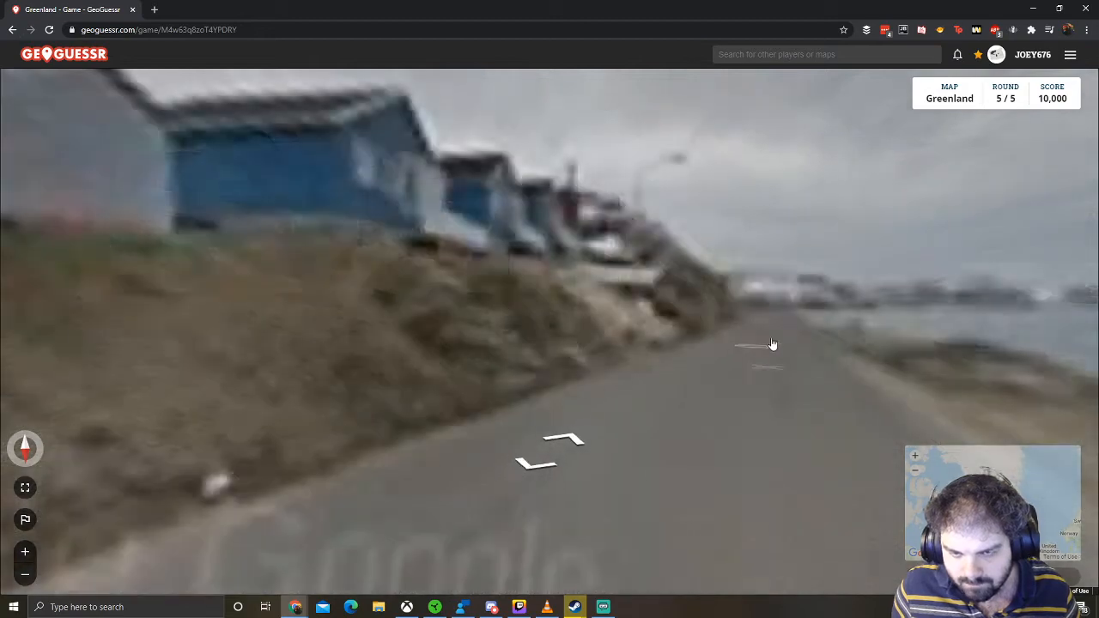
{"action": "left_click", "coordinate": [765, 343]}
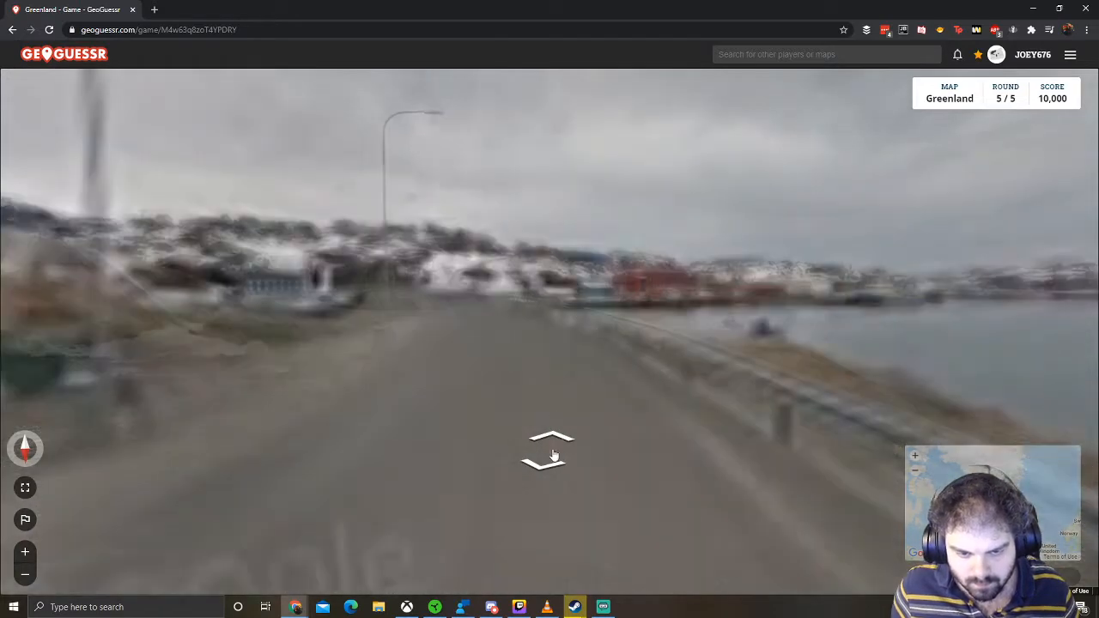
{"action": "left_click", "coordinate": [550, 451]}
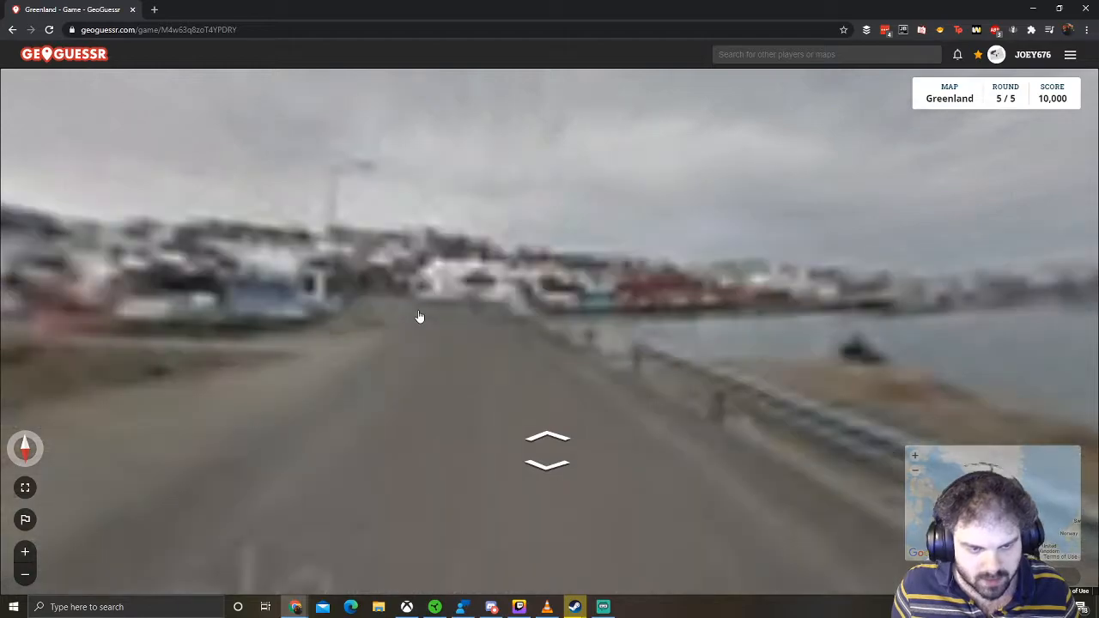
{"action": "left_click", "coordinate": [548, 451]}
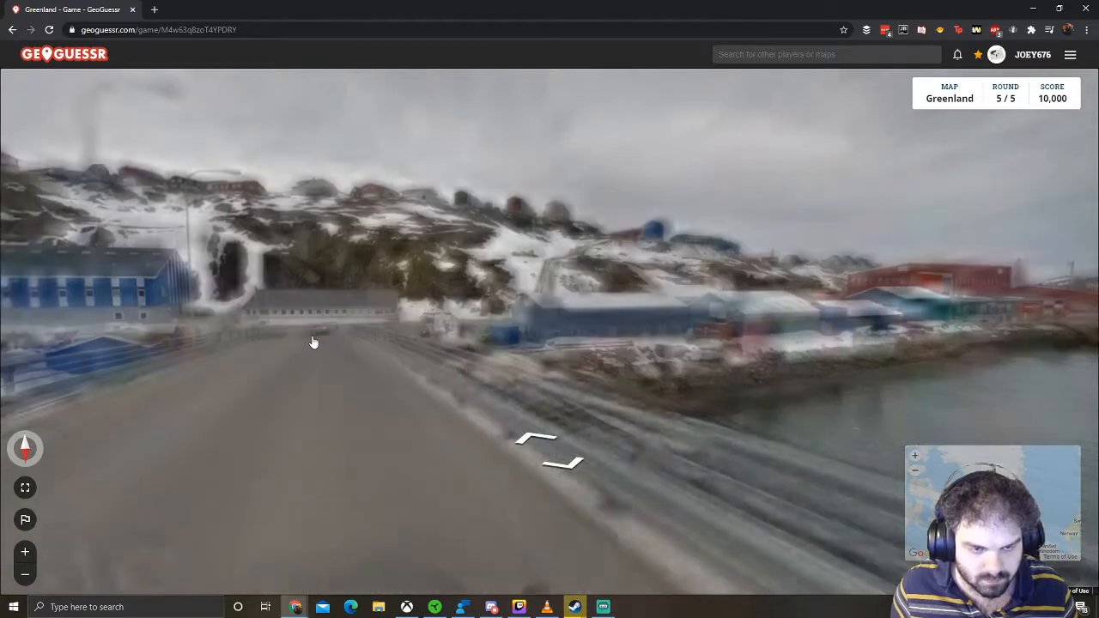
{"action": "left_click", "coordinate": [313, 342]}
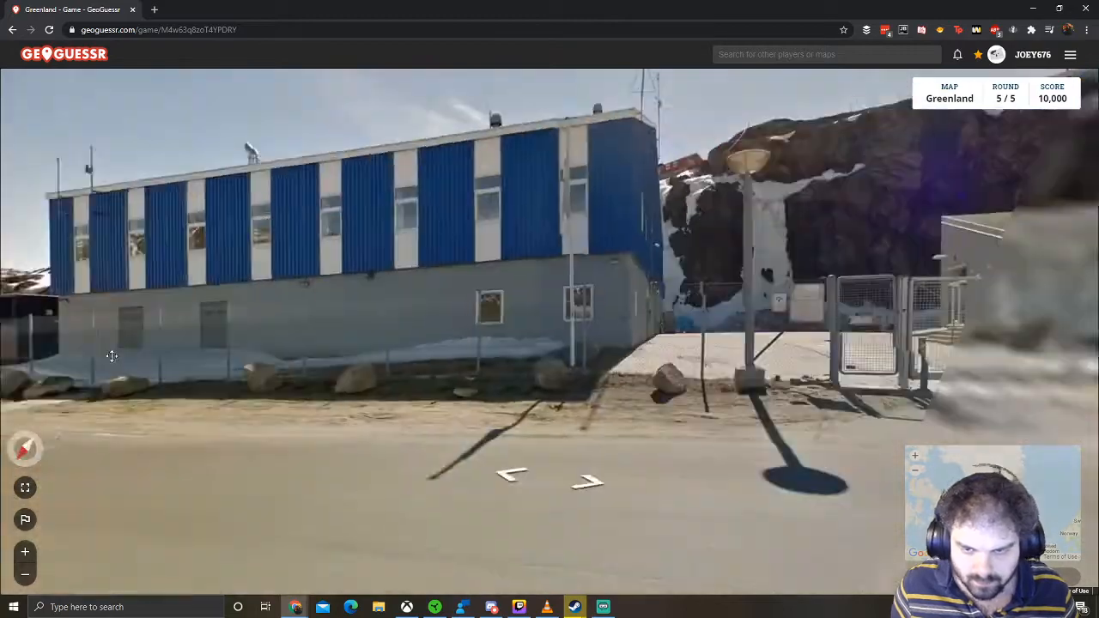
- Move past the blue warehouse and ROYAL containers up the hillside village road
{"action": "left_click", "coordinate": [591, 481]}
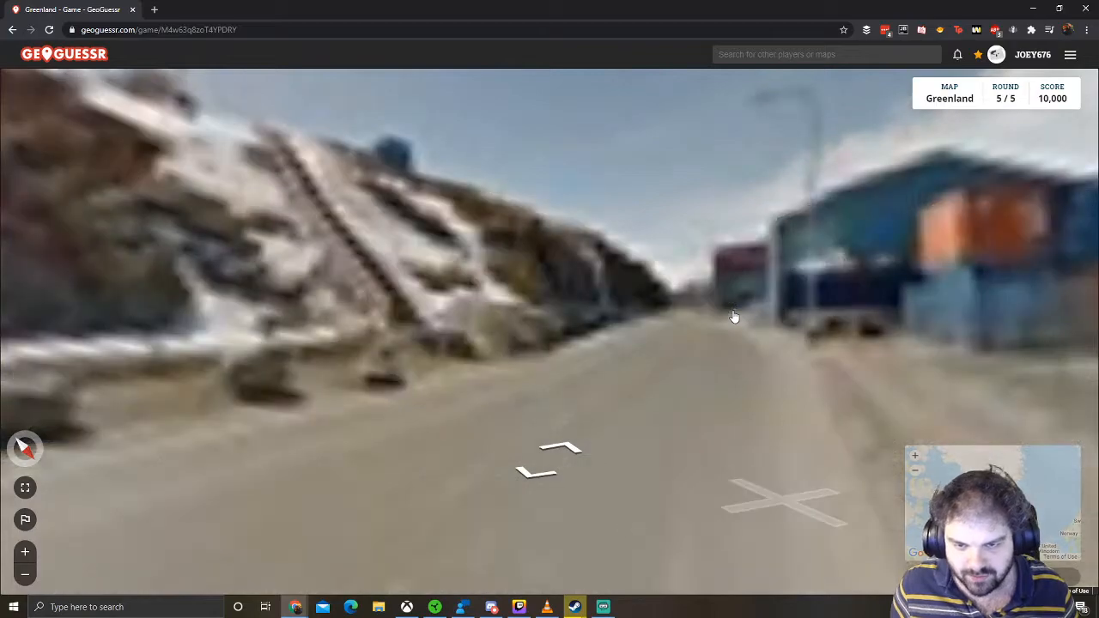
{"action": "left_click", "coordinate": [734, 318]}
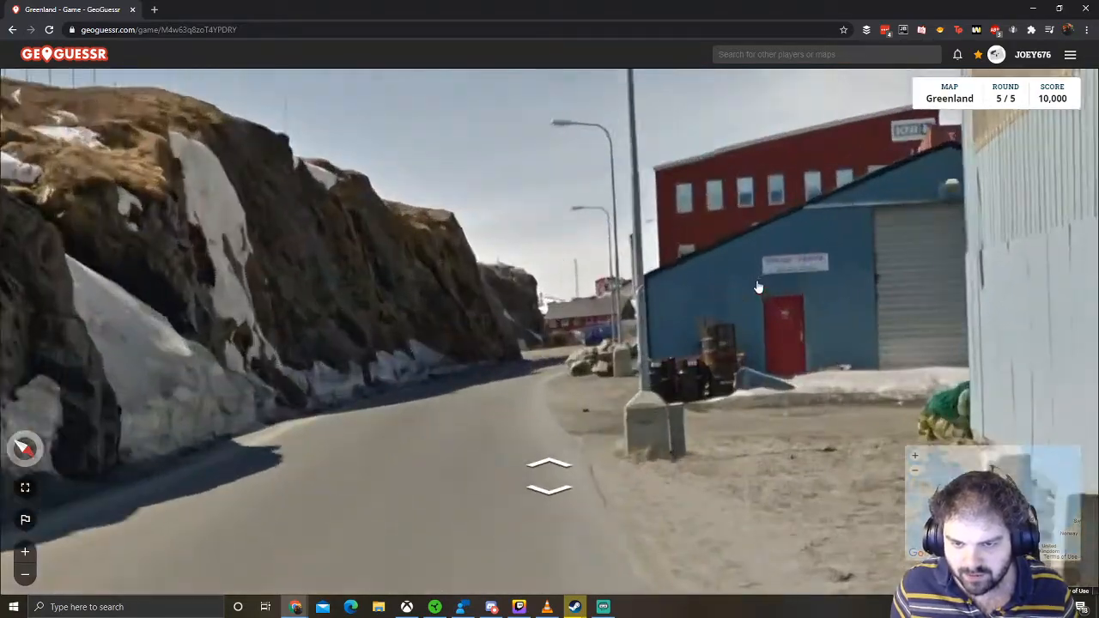
{"action": "left_click", "coordinate": [550, 476]}
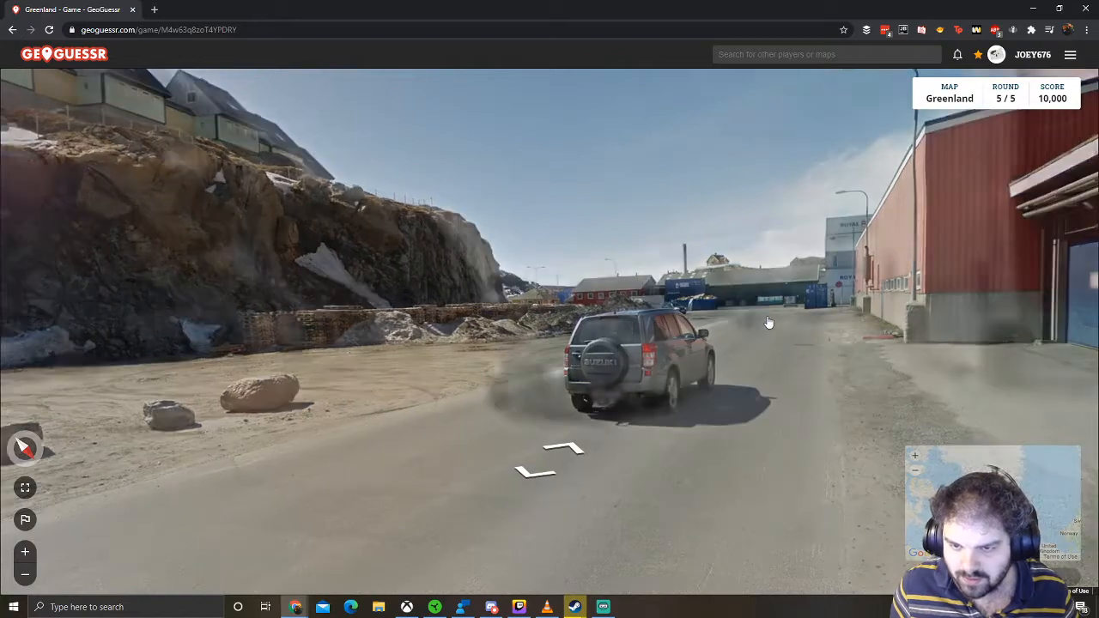
{"action": "left_click", "coordinate": [768, 322]}
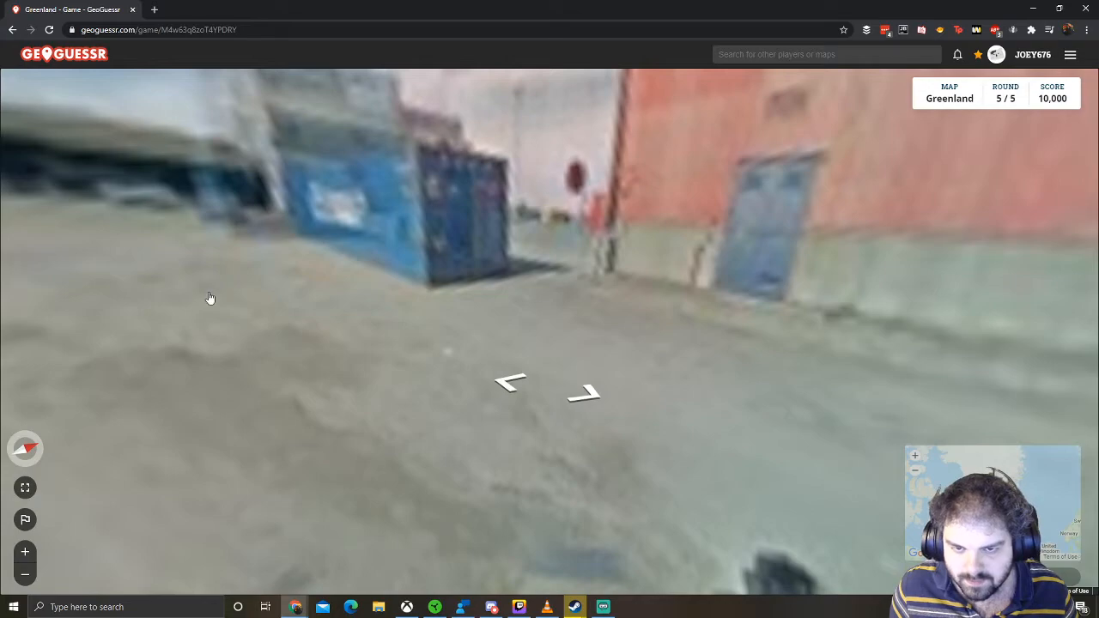
{"action": "left_click", "coordinate": [584, 392]}
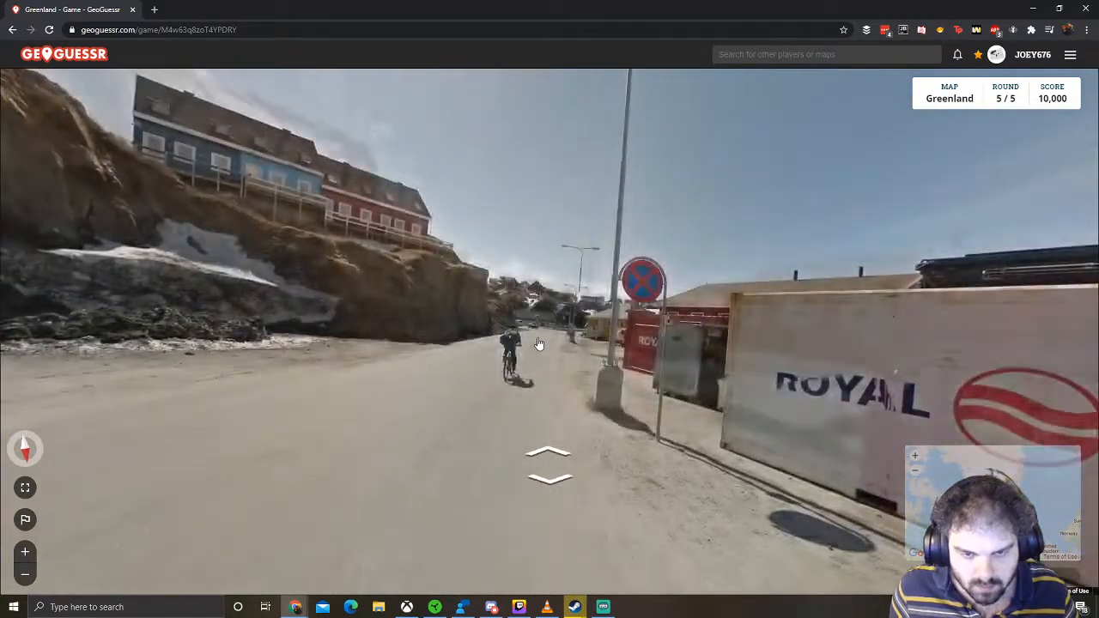
{"action": "left_click", "coordinate": [550, 455]}
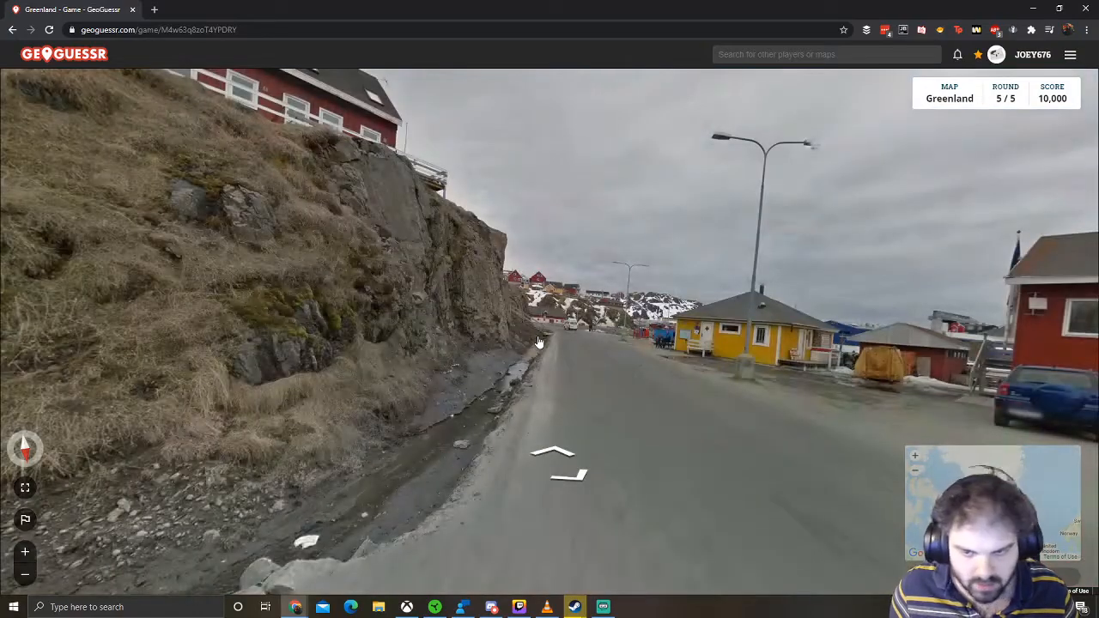
{"action": "left_click", "coordinate": [552, 451]}
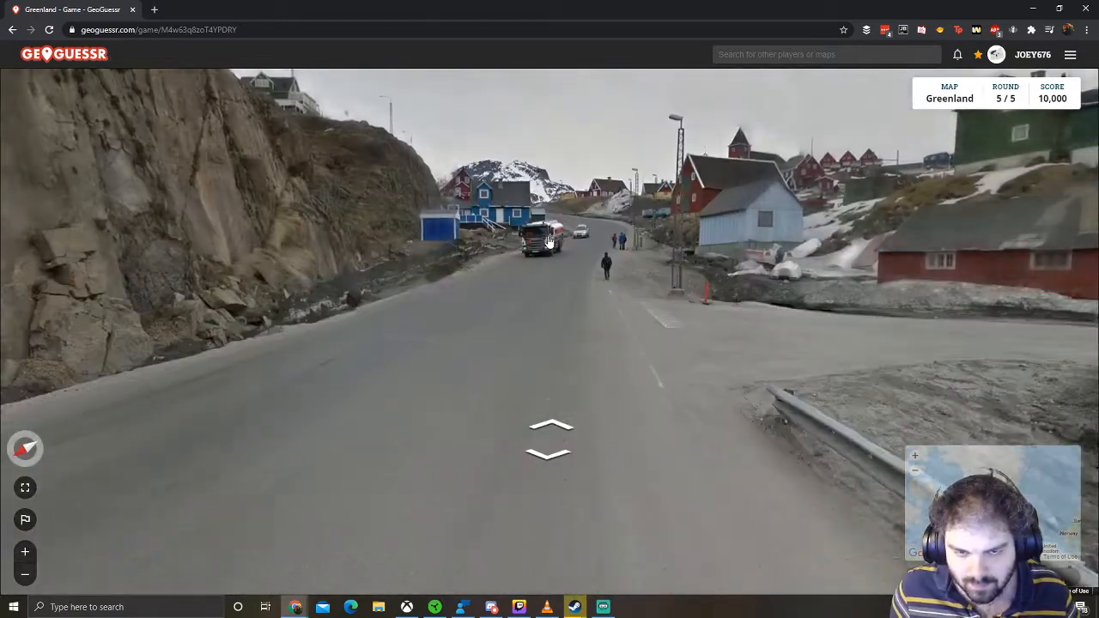
- Approach the Sisimiut Olie fuel truck, then submit the coastal guess for 4,948 points
{"action": "left_click", "coordinate": [550, 429]}
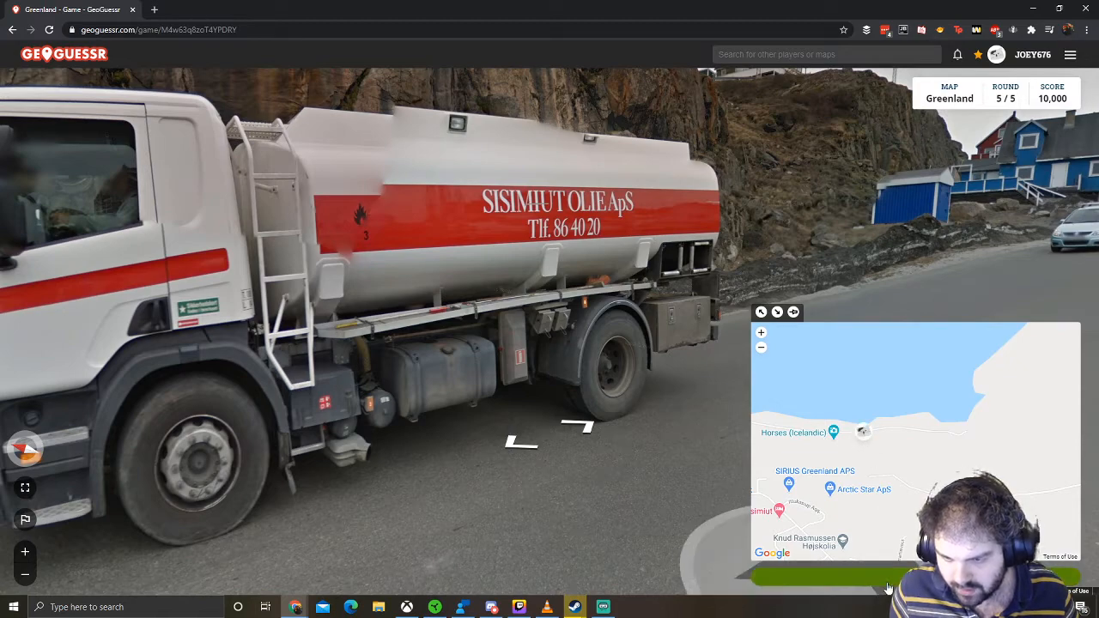
{"action": "left_click", "coordinate": [889, 582]}
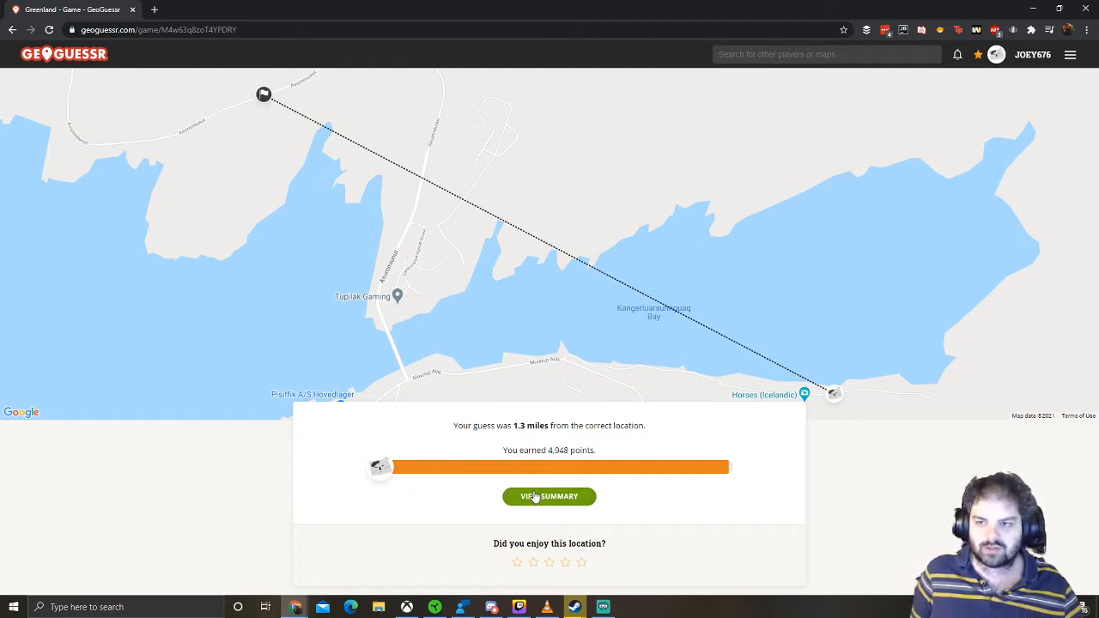
- View the summary, dismiss the Greenland medal popup, and open the 14,948-point Game Breakdown
{"action": "left_click", "coordinate": [549, 497]}
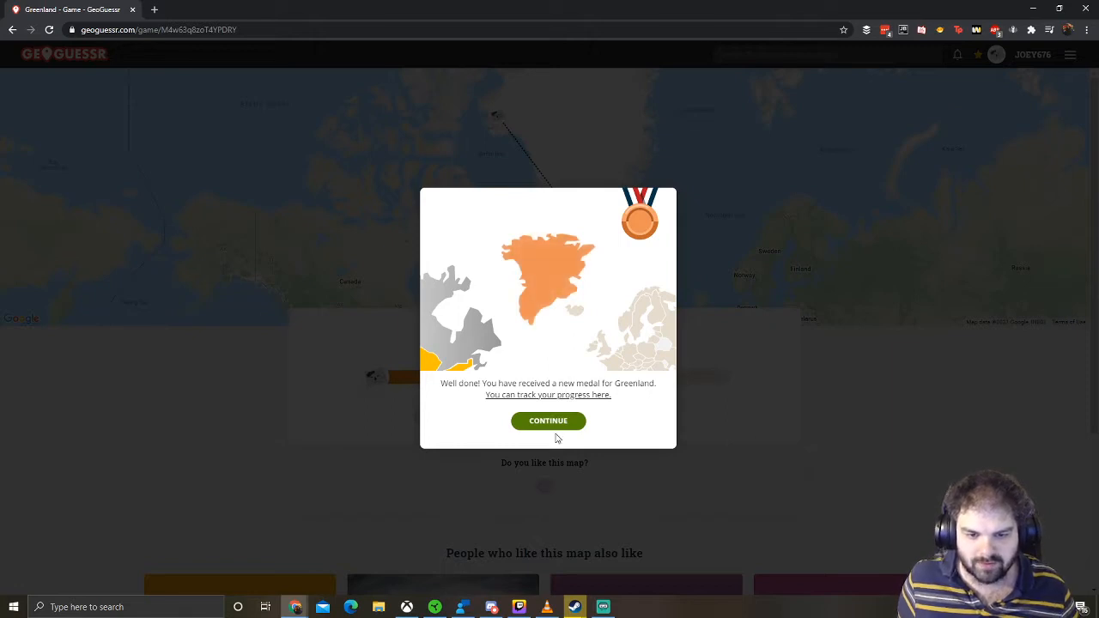
{"action": "left_click", "coordinate": [548, 421]}
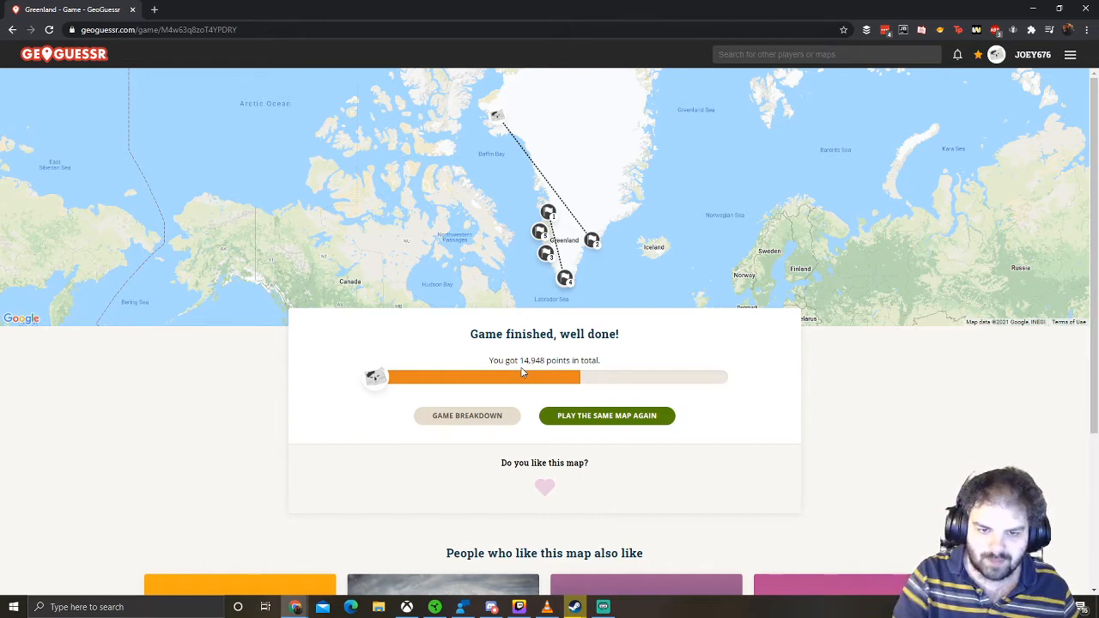
{"action": "scroll", "scroll_direction": "down", "scroll_amount": 3}
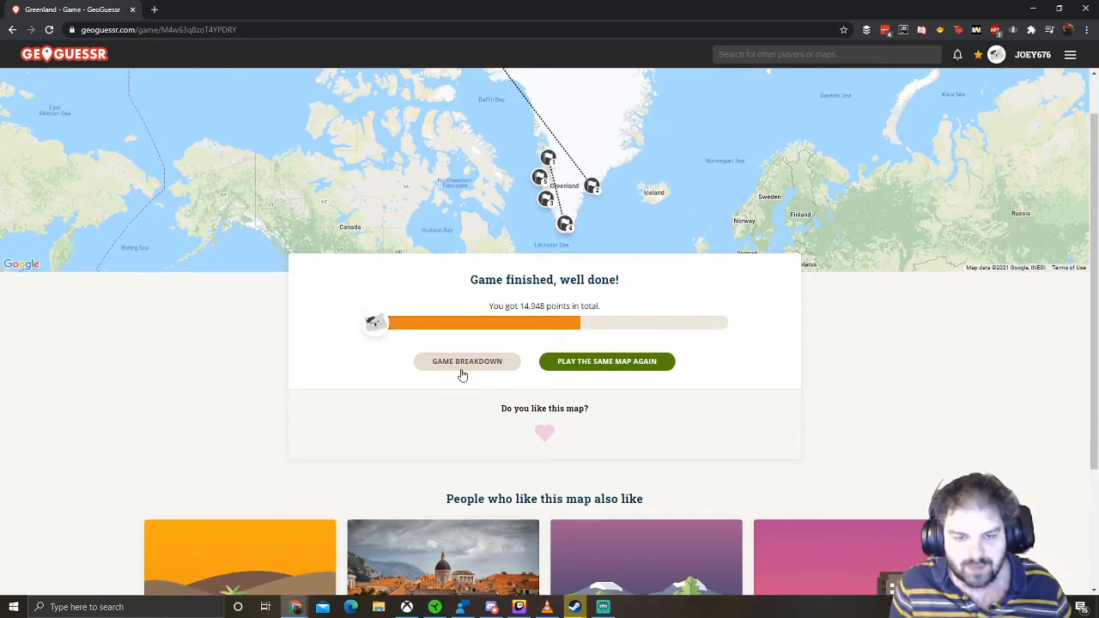
{"action": "left_click", "coordinate": [467, 360]}
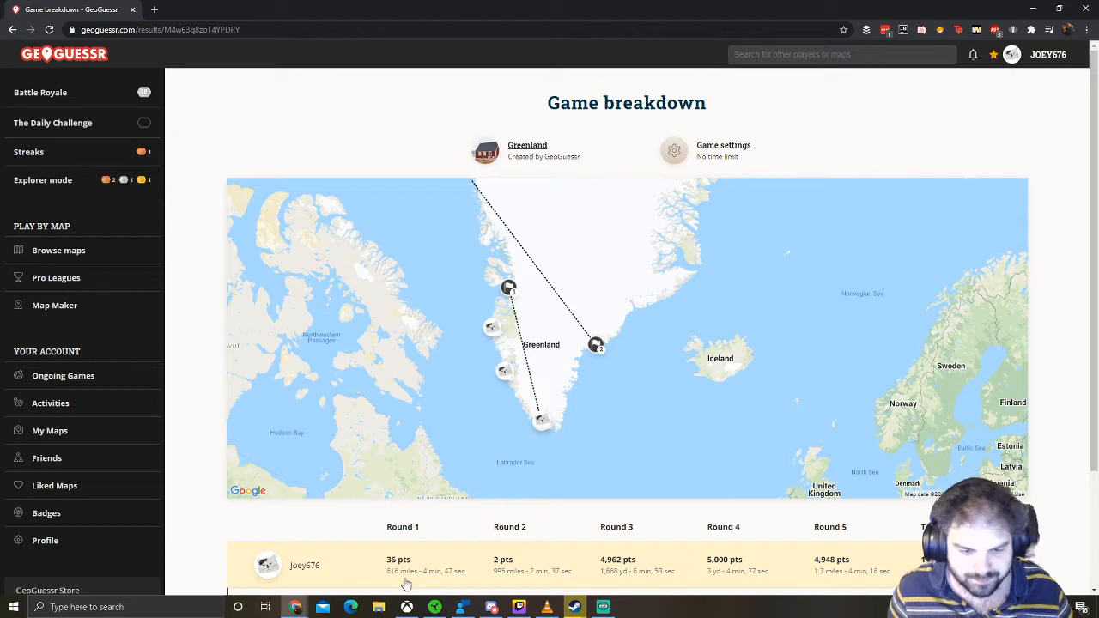
{"action": "mouse_move", "coordinate": [609, 578]}
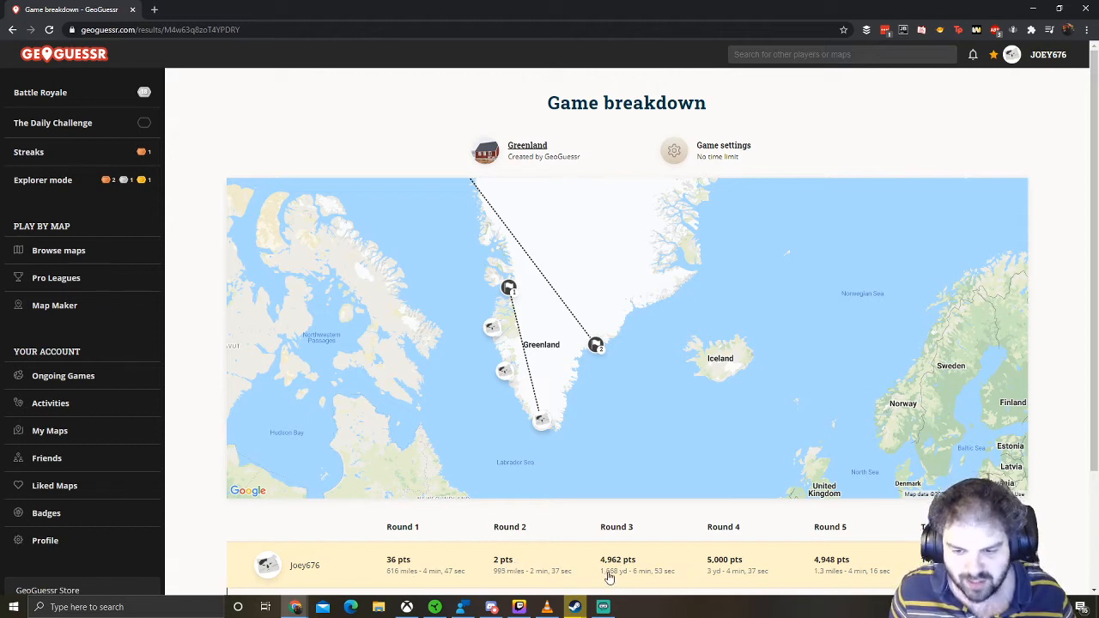
{"action": "mouse_move", "coordinate": [734, 576]}
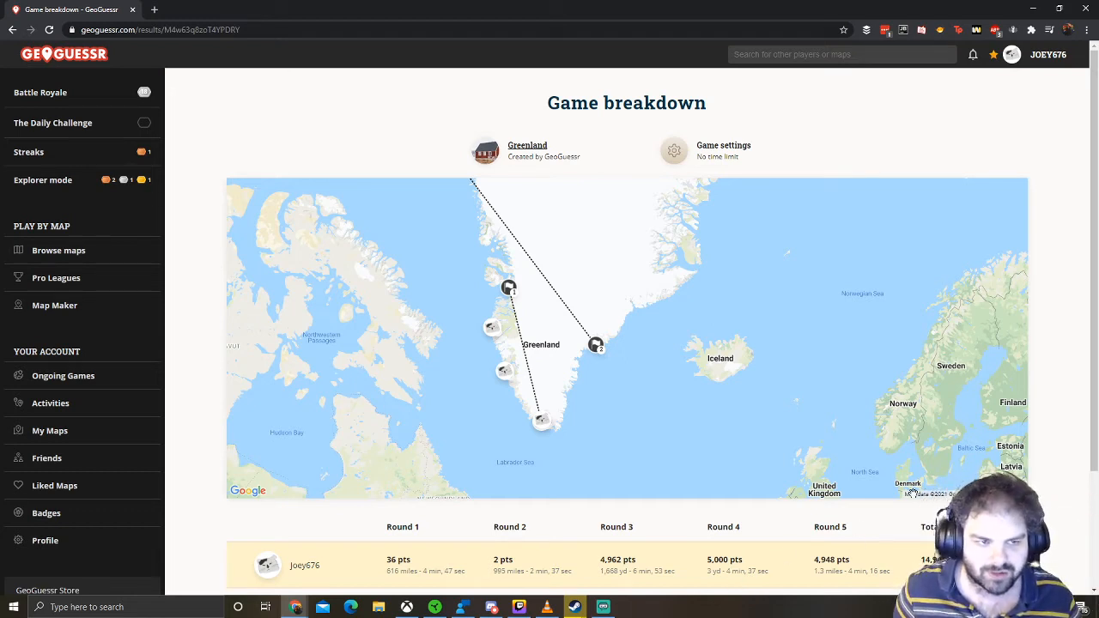
{"action": "scroll", "scroll_direction": "down", "scroll_amount": 3}
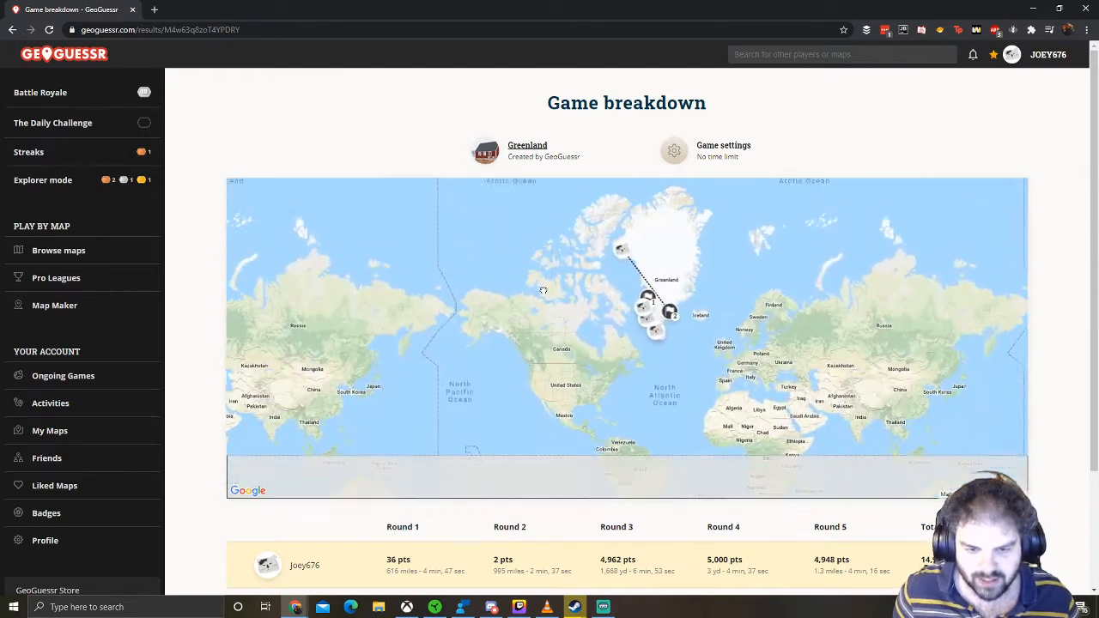